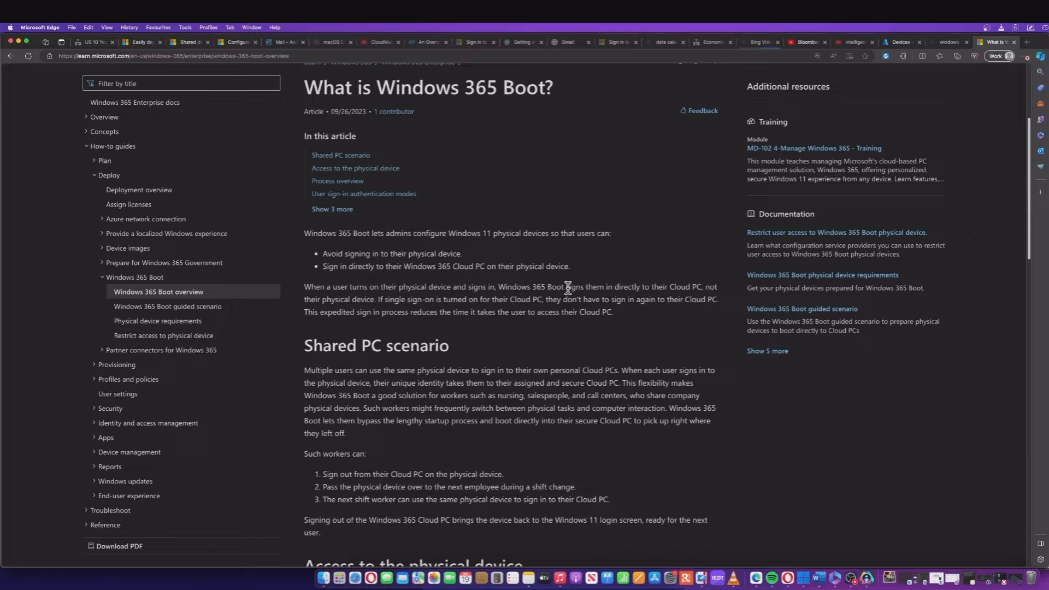
mouse_move(695, 284)
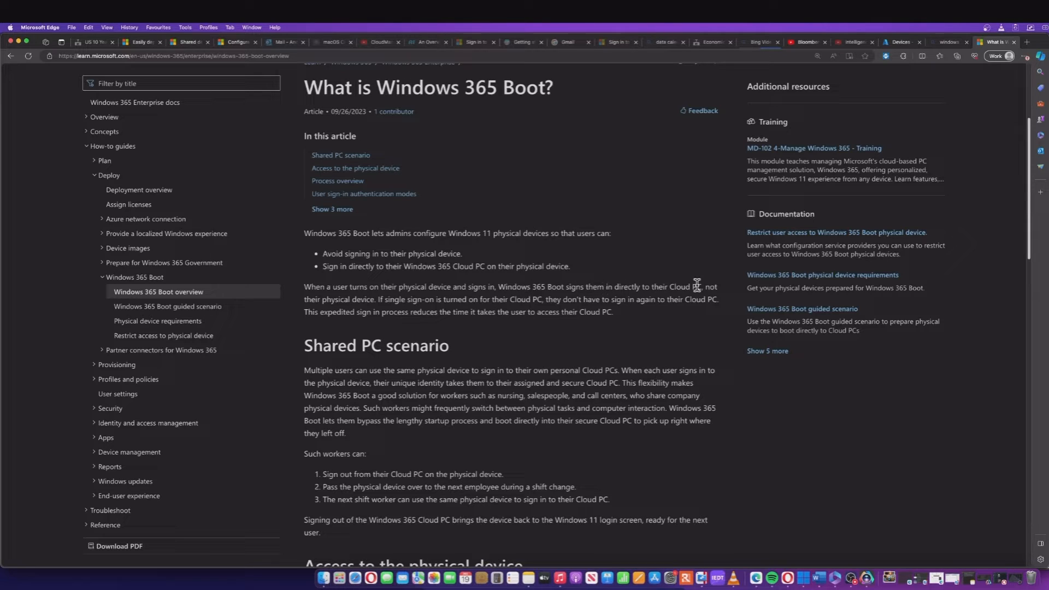
mouse_move(617, 289)
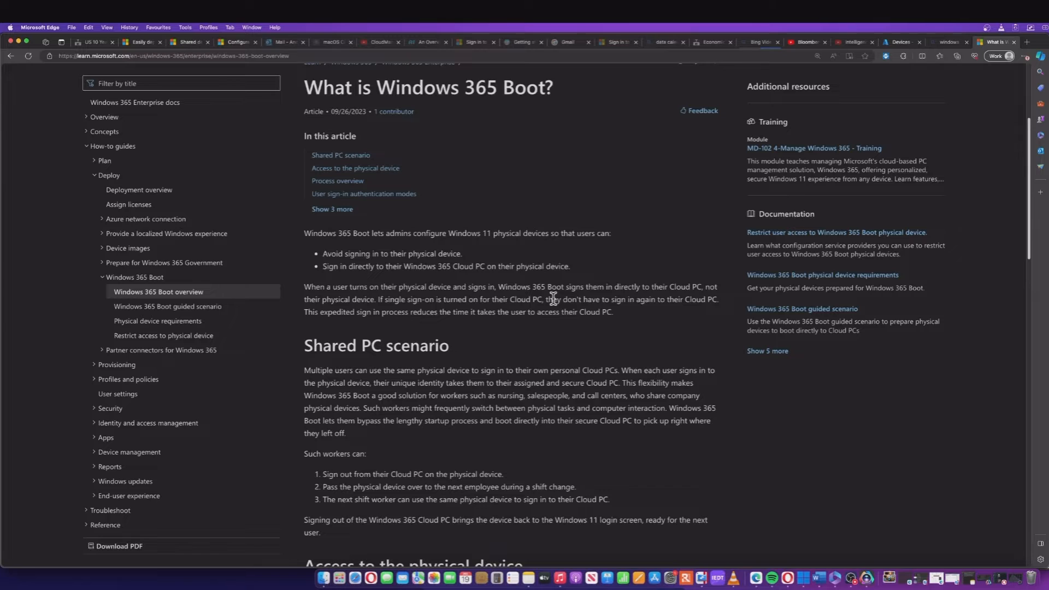
Scroll the 'What is Windows 365 Boot?' article down to the Shared PC scenario section.
scroll("down", 3)
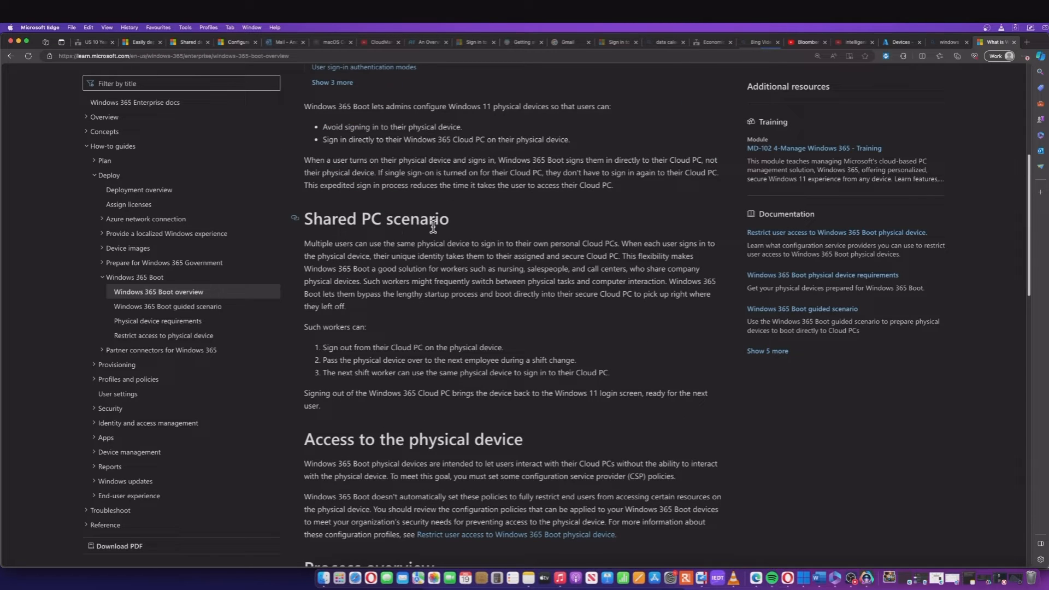
scroll("down", 3)
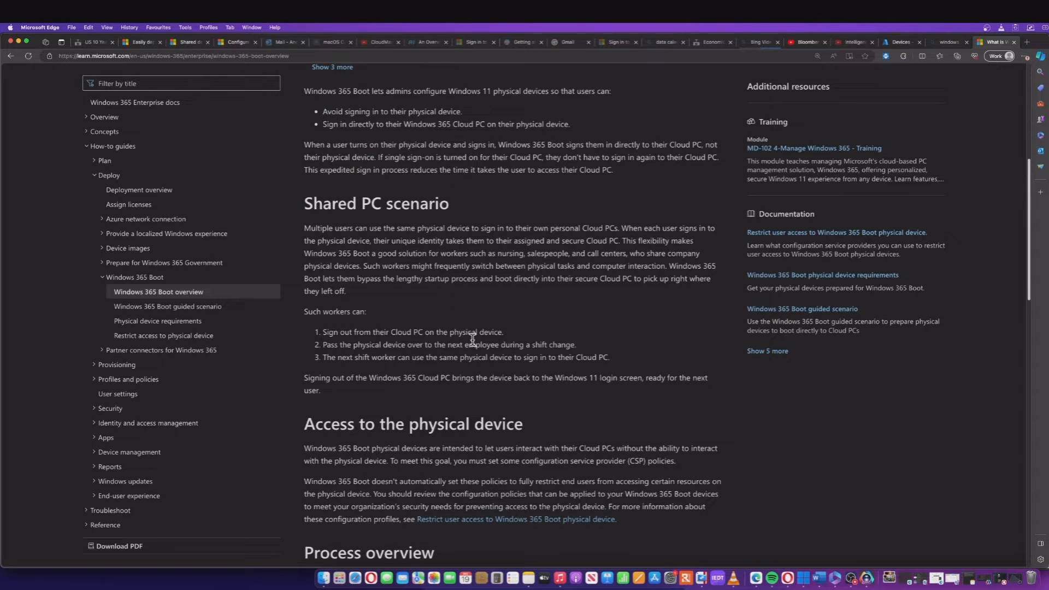
mouse_move(410, 334)
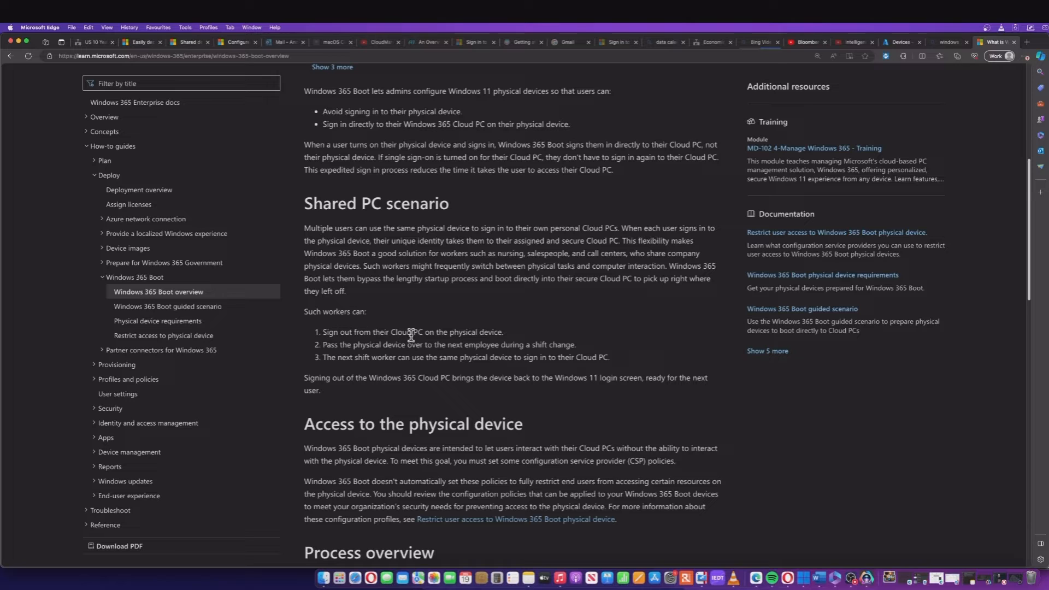
mouse_move(410, 347)
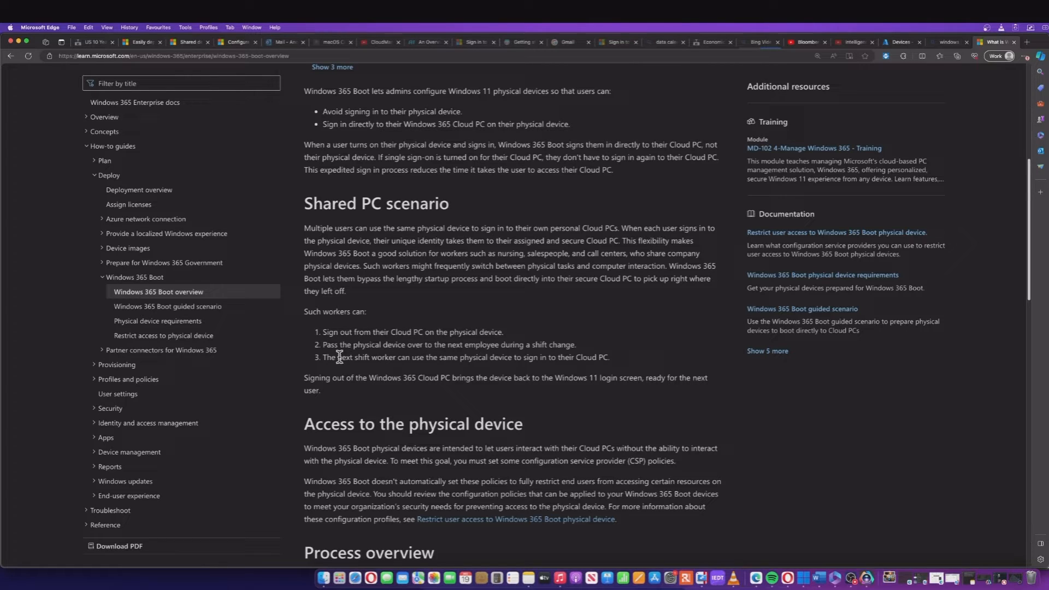
mouse_move(439, 357)
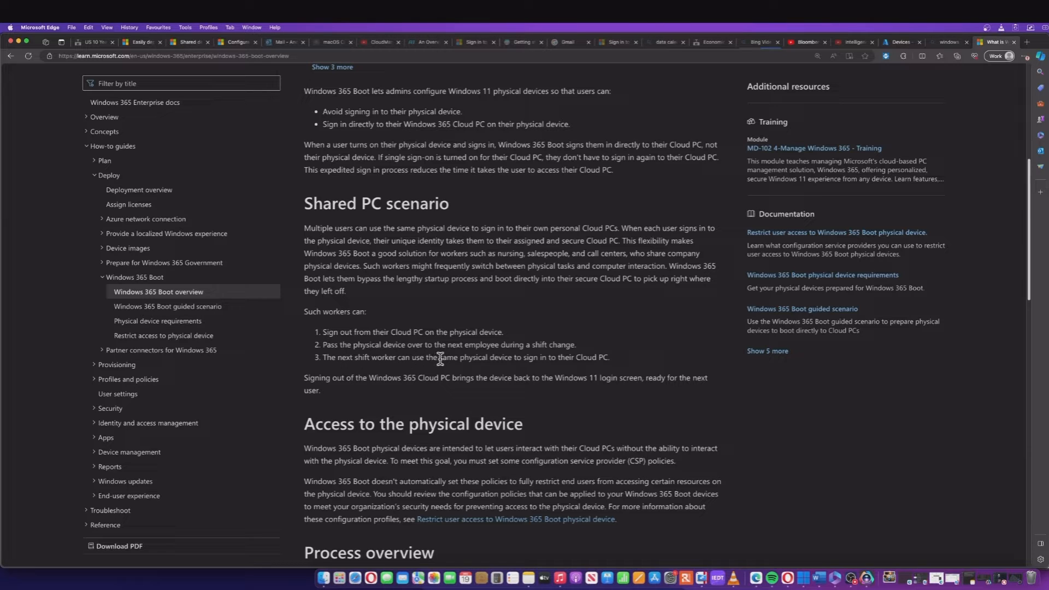
mouse_move(553, 359)
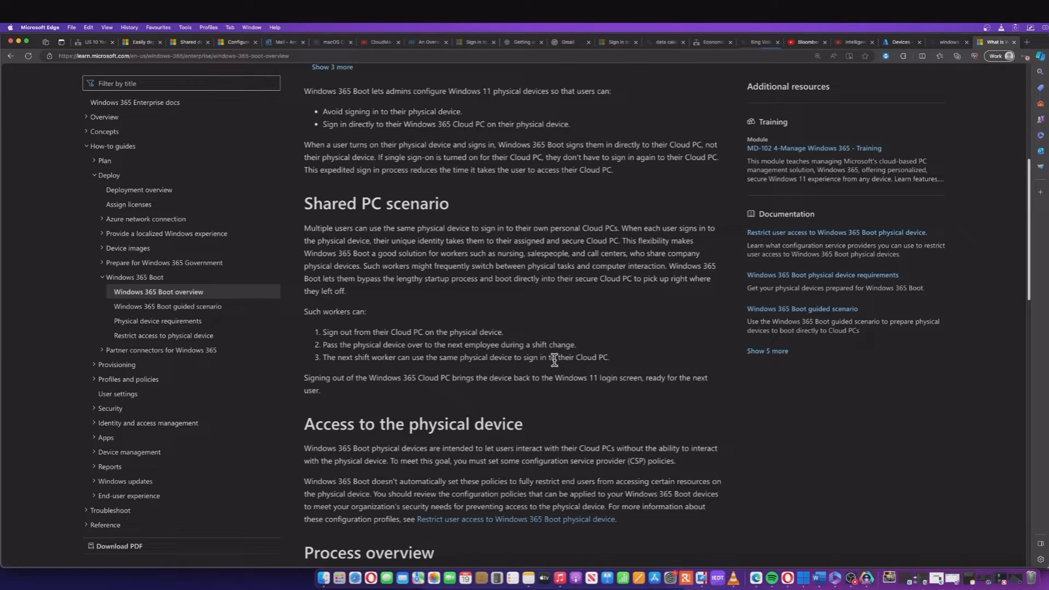
mouse_move(607, 355)
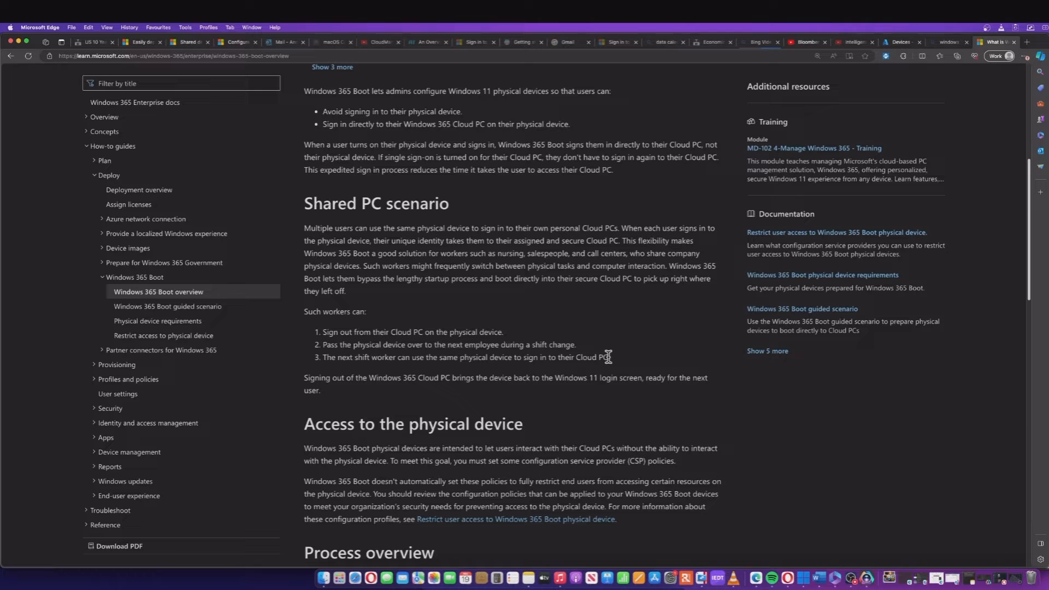
mouse_move(611, 361)
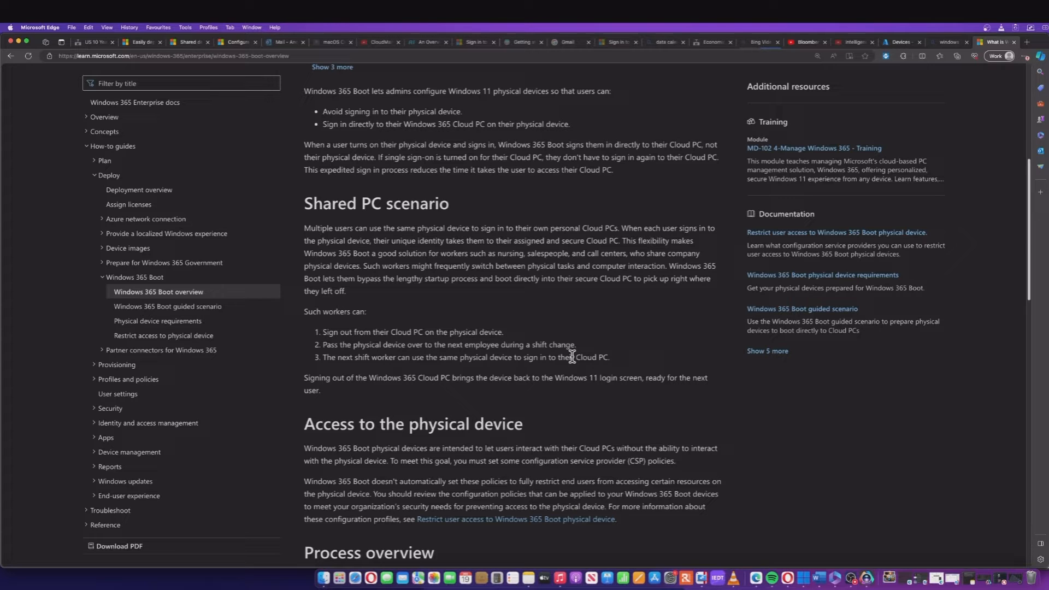
In Intune, go to Devices > Windows 365 to see provisioning status and guides.
left_click(948, 41)
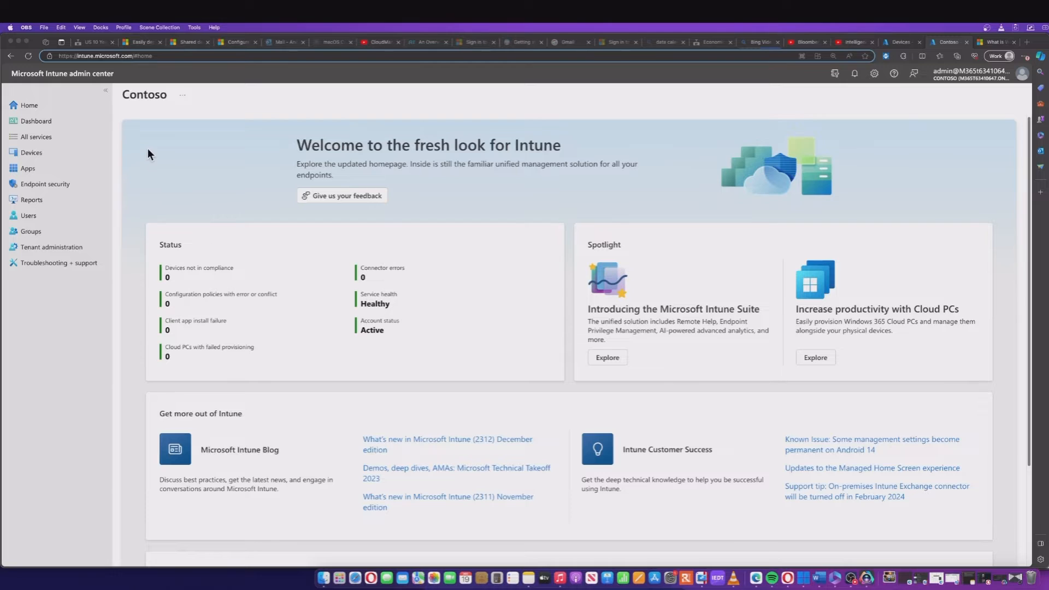
left_click(30, 152)
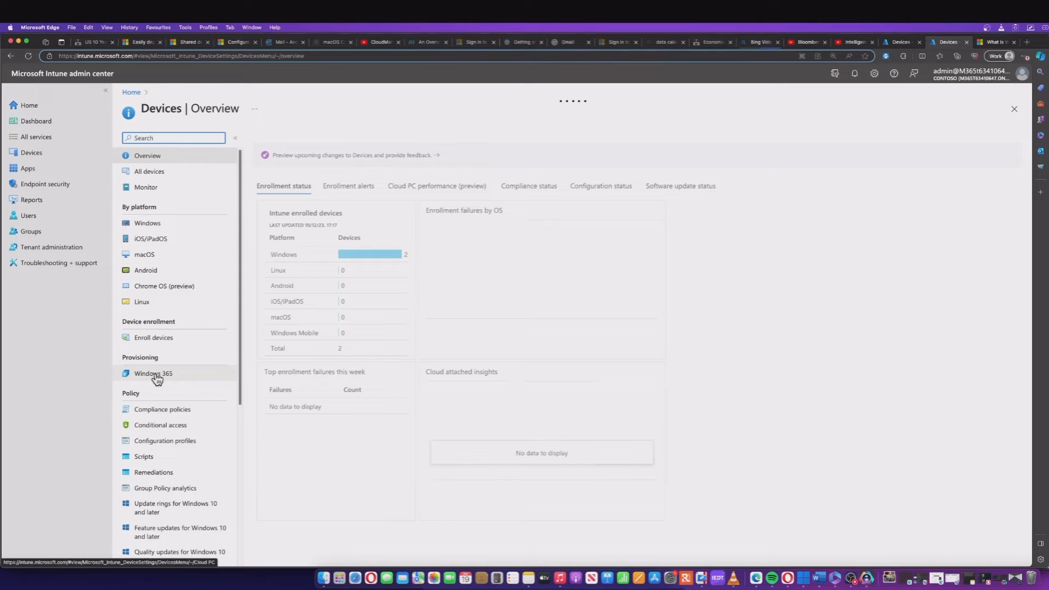
left_click(154, 373)
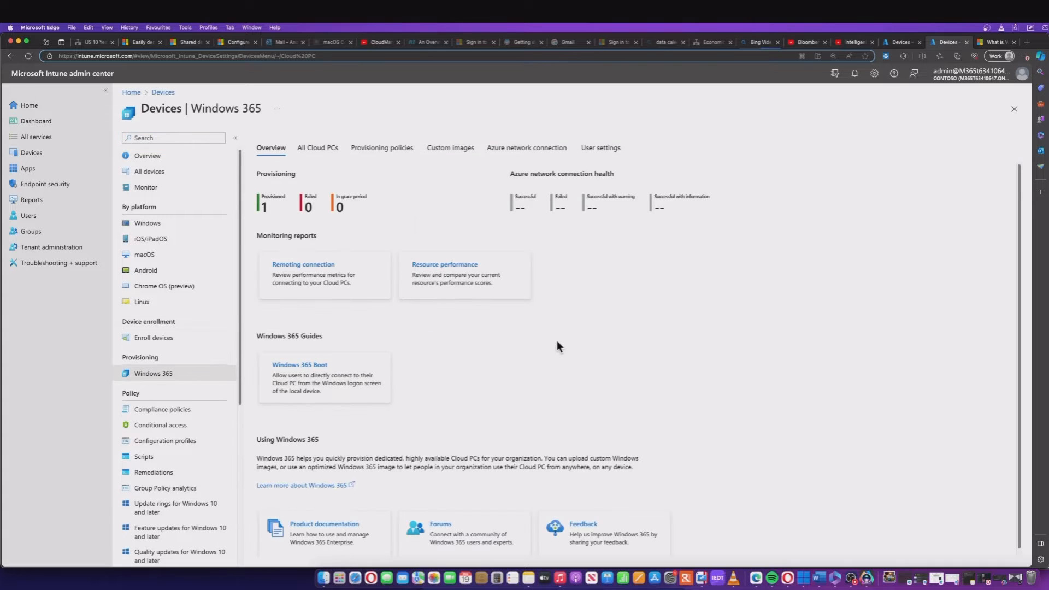
mouse_move(528, 343)
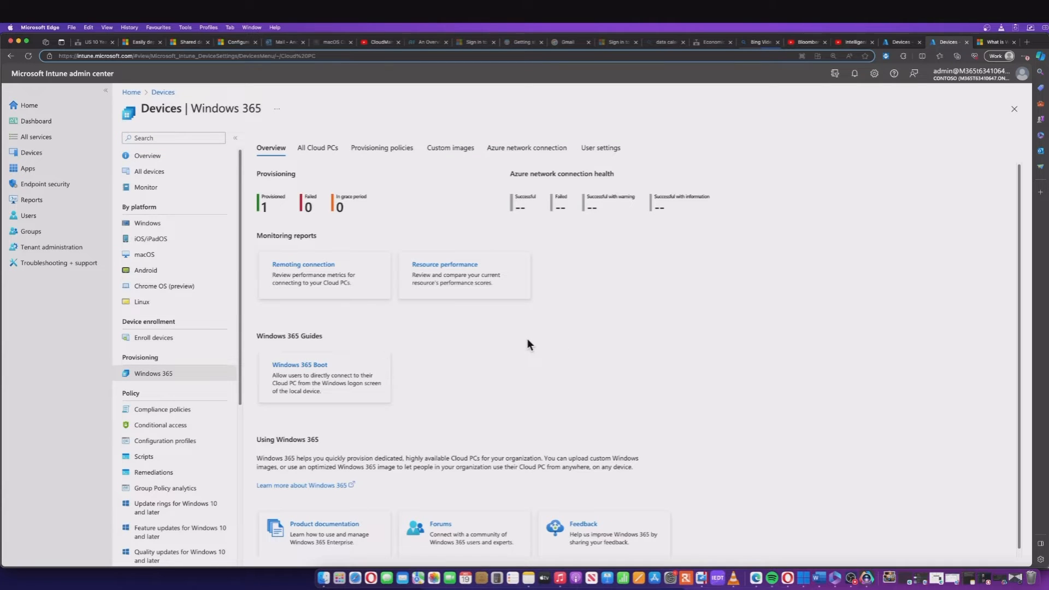
mouse_move(521, 340)
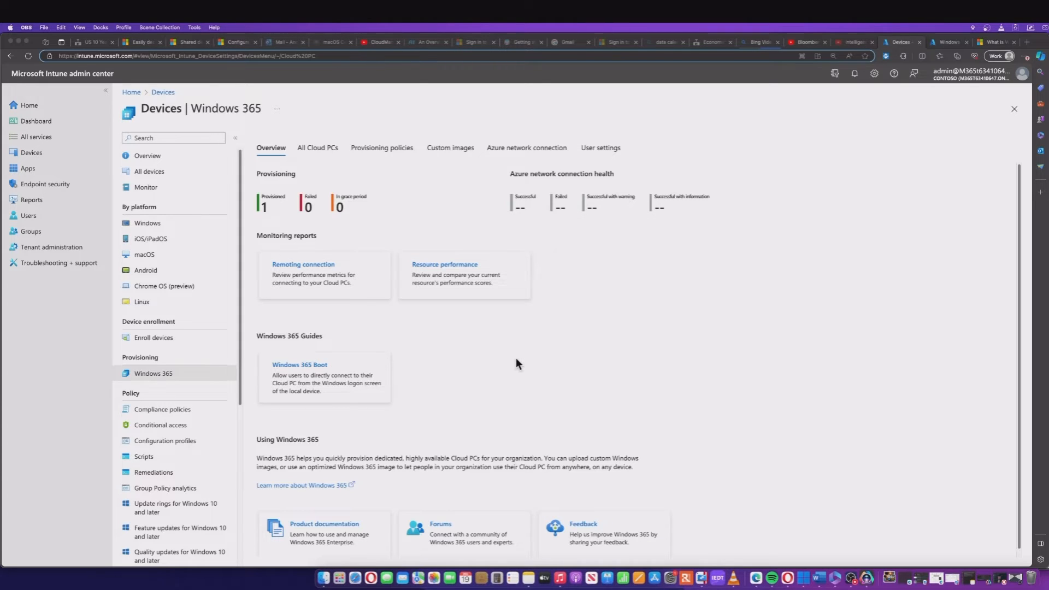
mouse_move(498, 380)
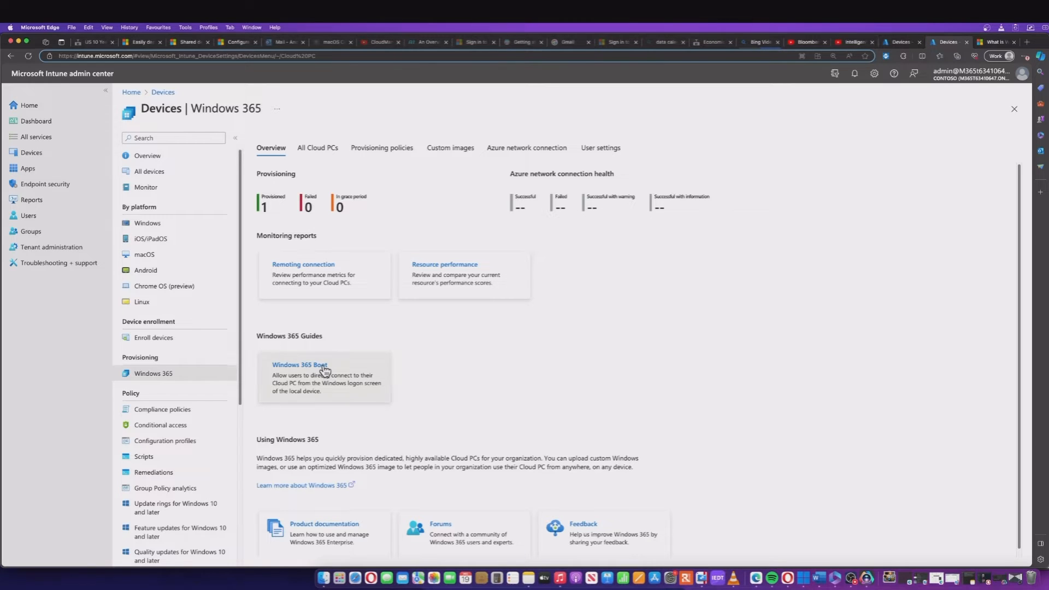
Launch the Windows 365 Boot guide to view its introduction and prerequisites.
left_click(299, 364)
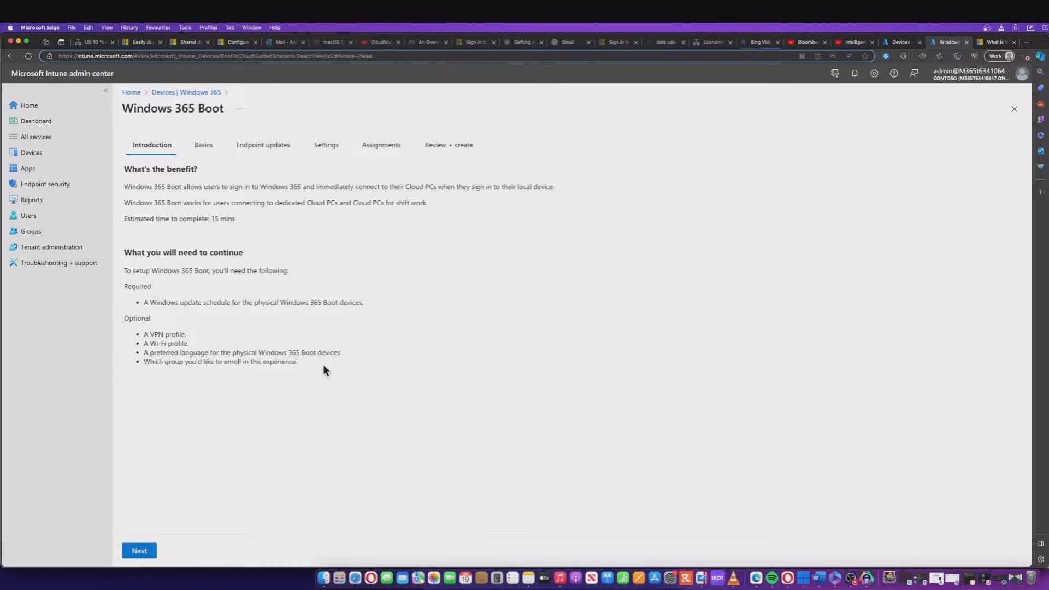
mouse_move(271, 290)
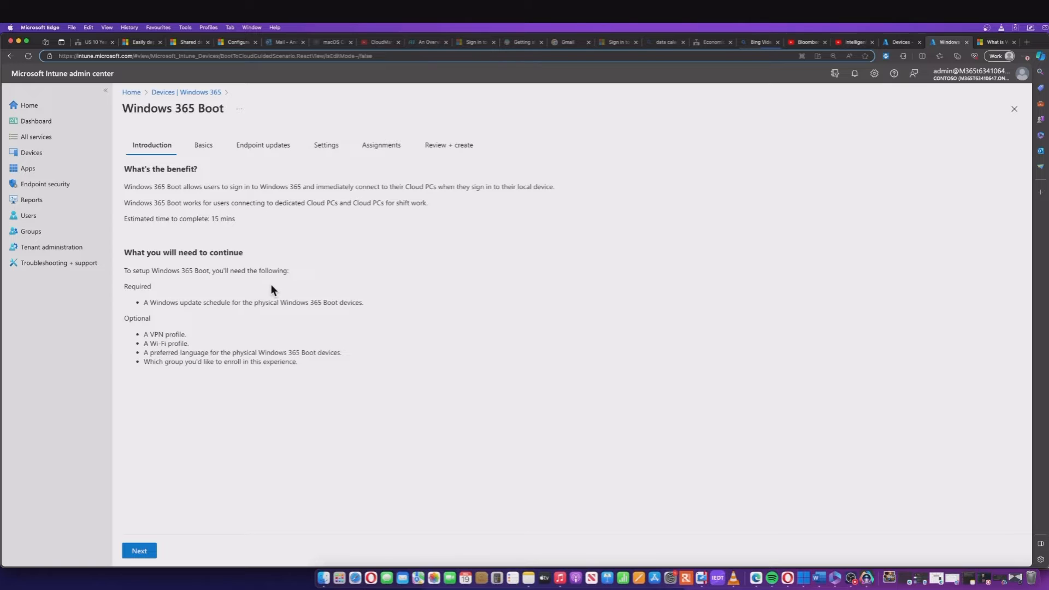
mouse_move(498, 292)
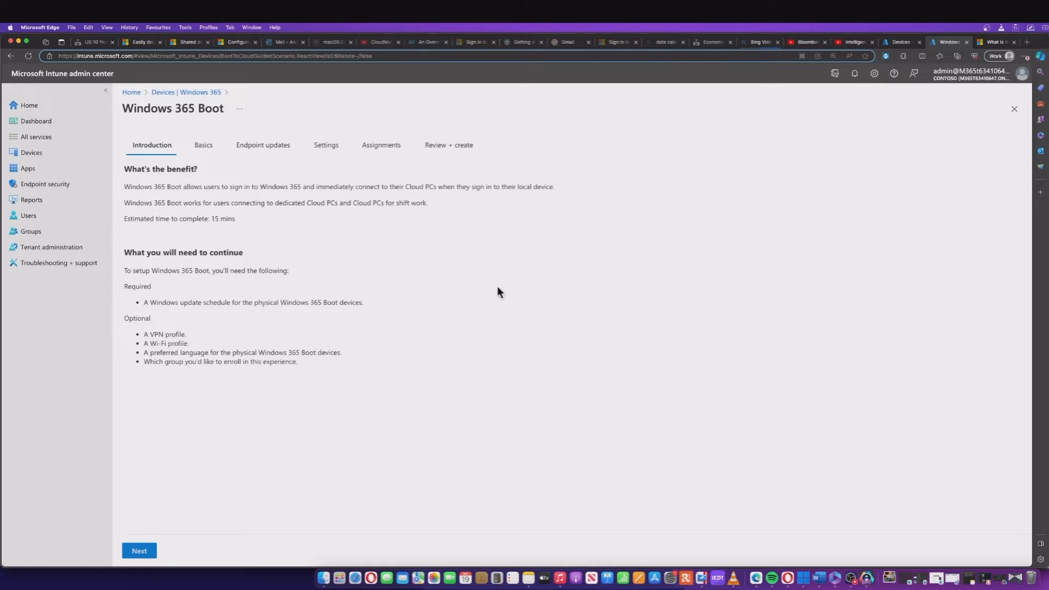
mouse_move(525, 296)
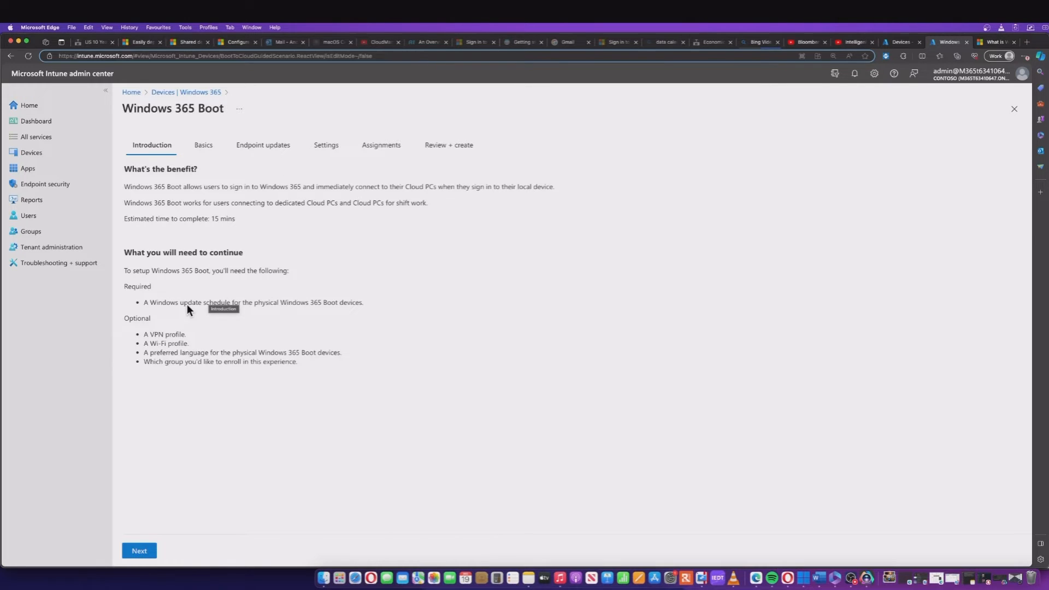
mouse_move(256, 310)
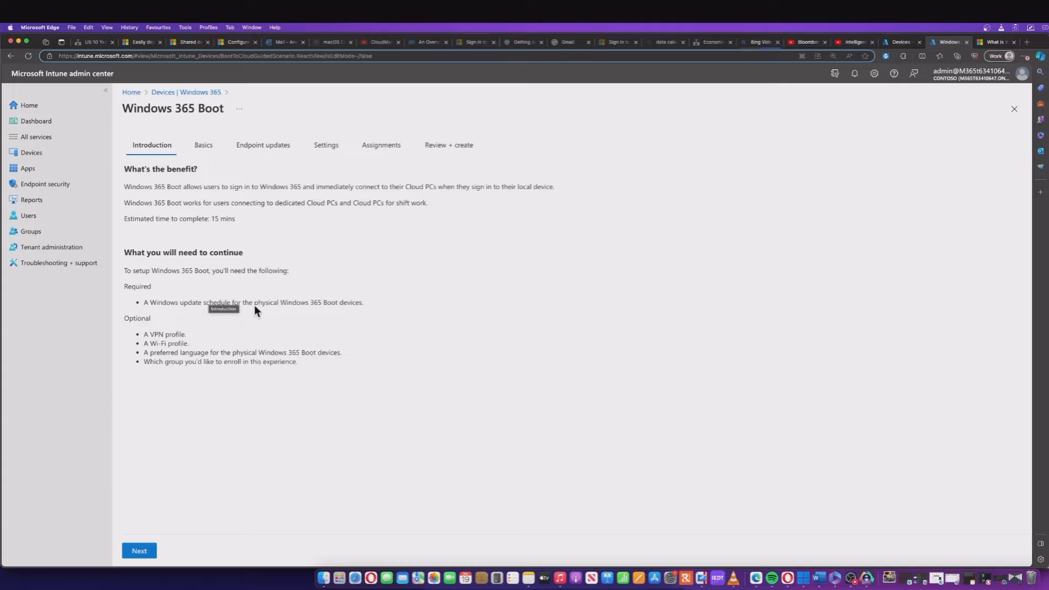
mouse_move(378, 309)
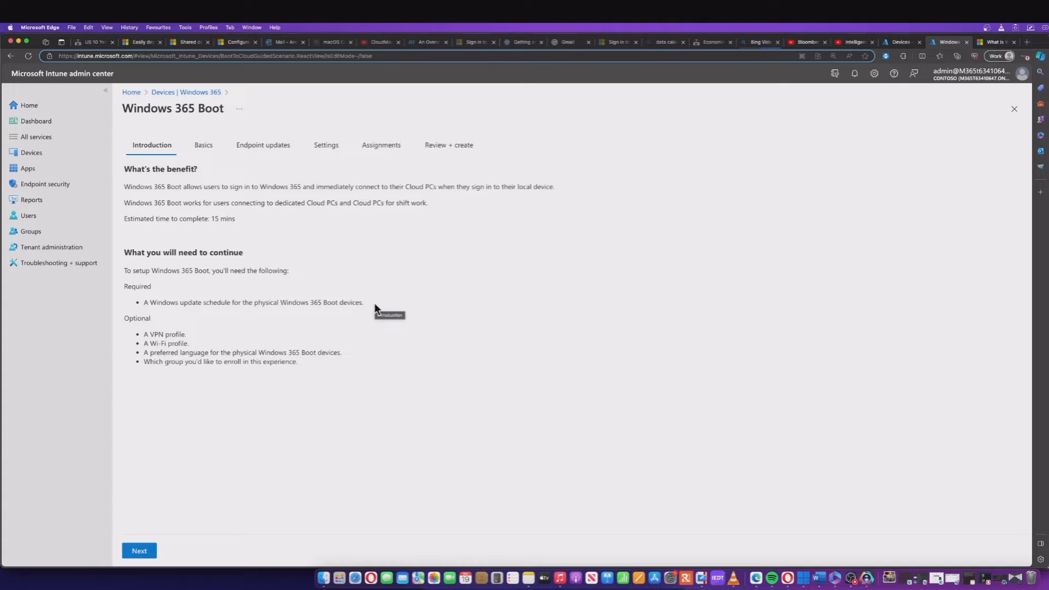
mouse_move(147, 354)
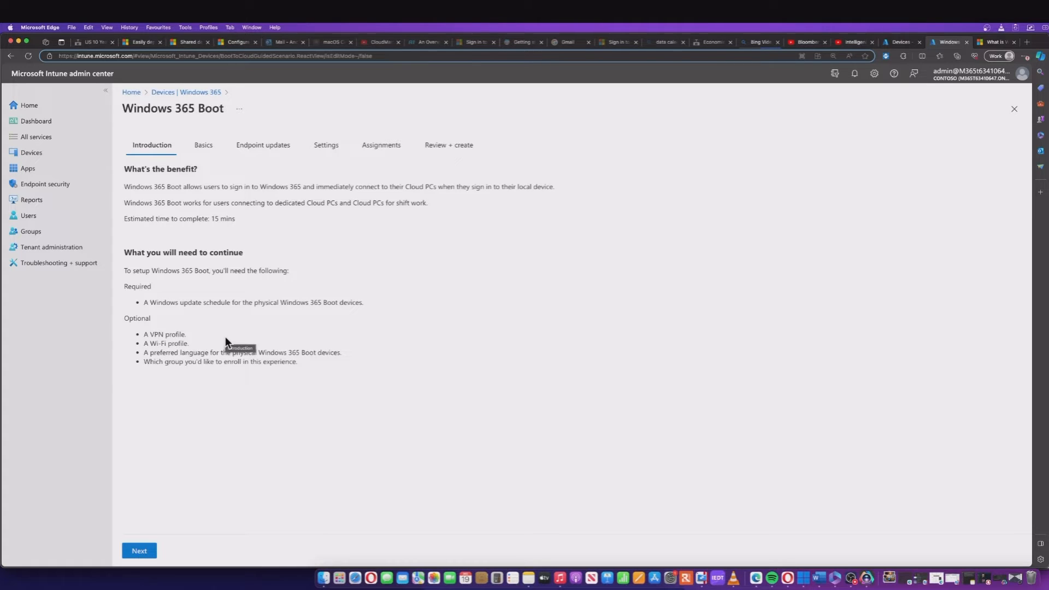
On Basics, set device name template 'W365-%RAND:1%' and resource prefix 'W365Boot'.
left_click(140, 551)
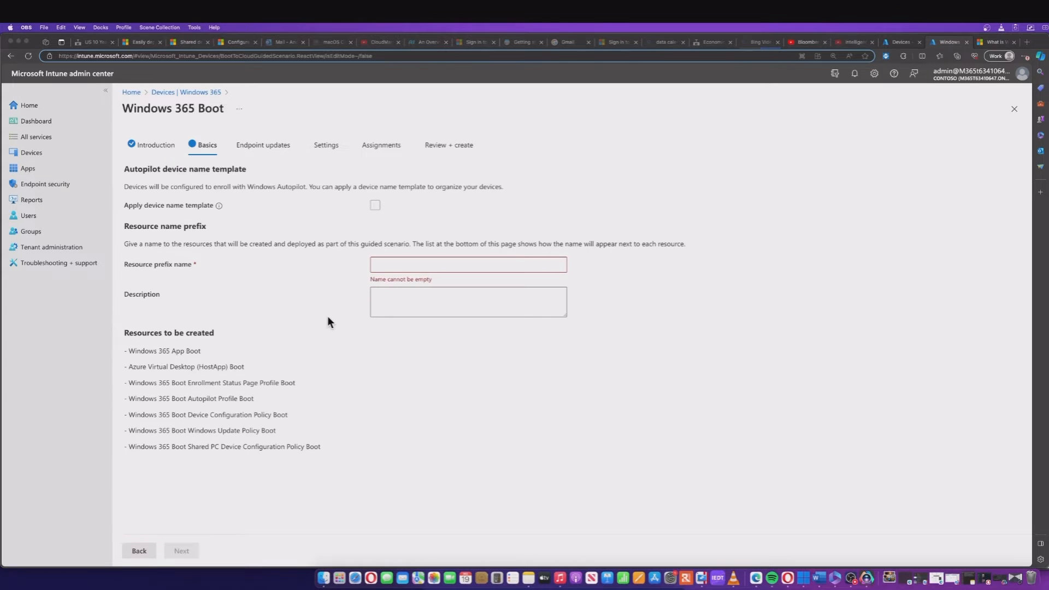
mouse_move(135, 212)
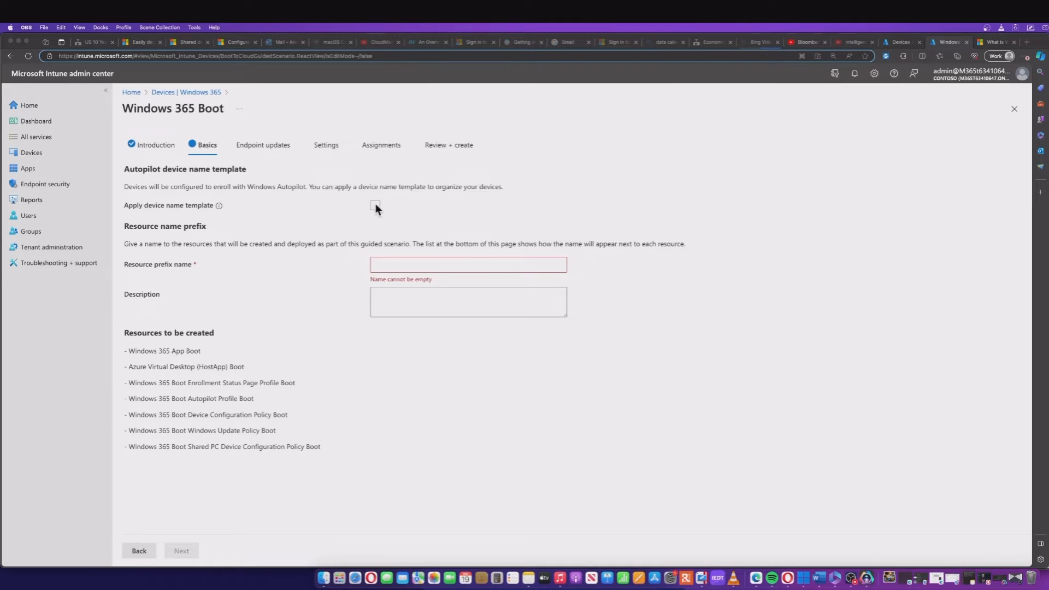
left_click(374, 205)
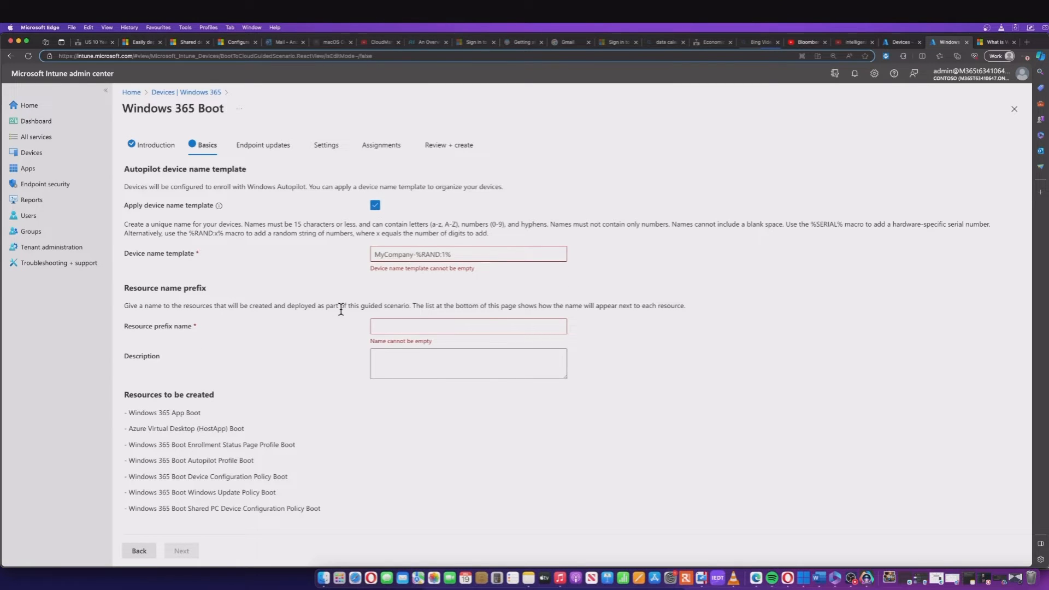
type("W365-%RAND:1%")
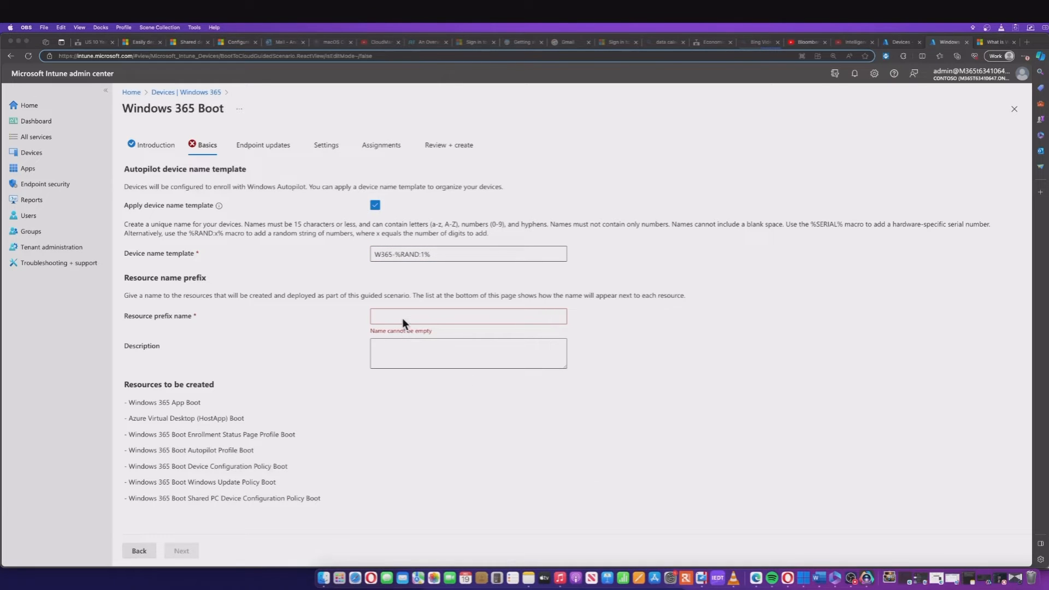
mouse_move(405, 321)
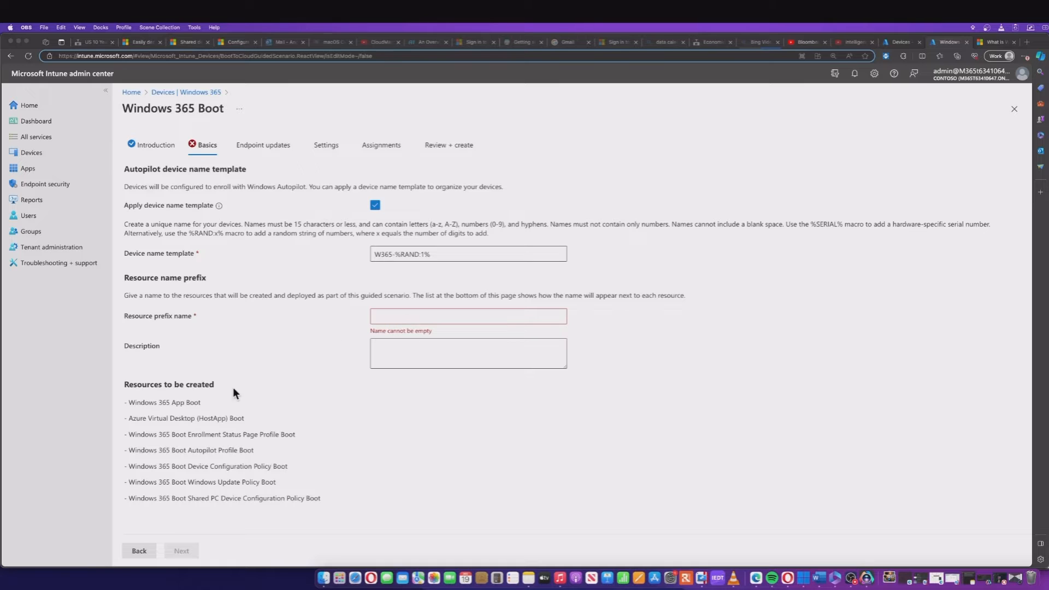
mouse_move(211, 420)
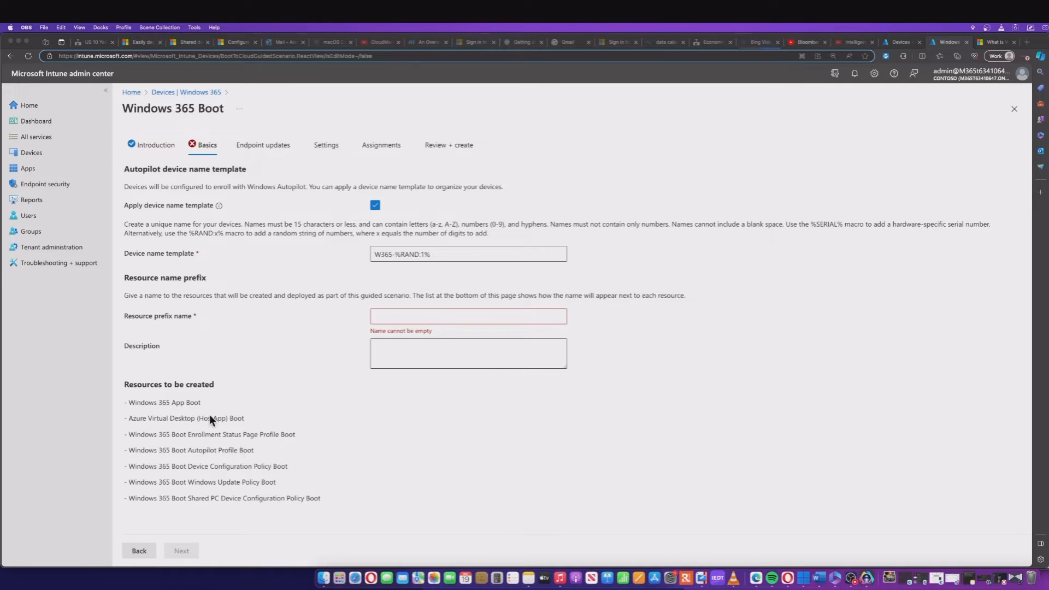
mouse_move(212, 504)
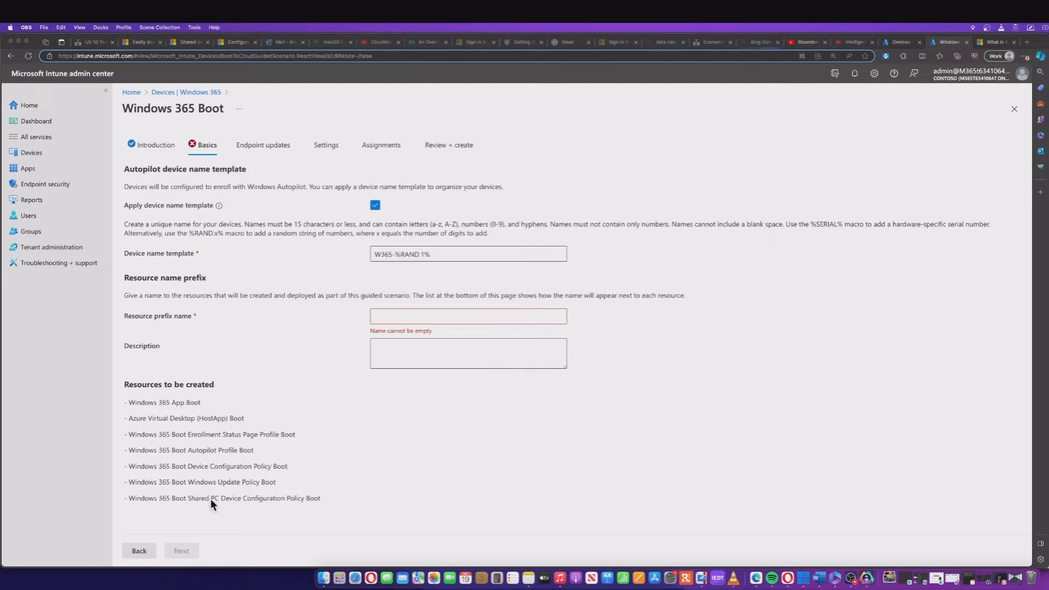
mouse_move(409, 318)
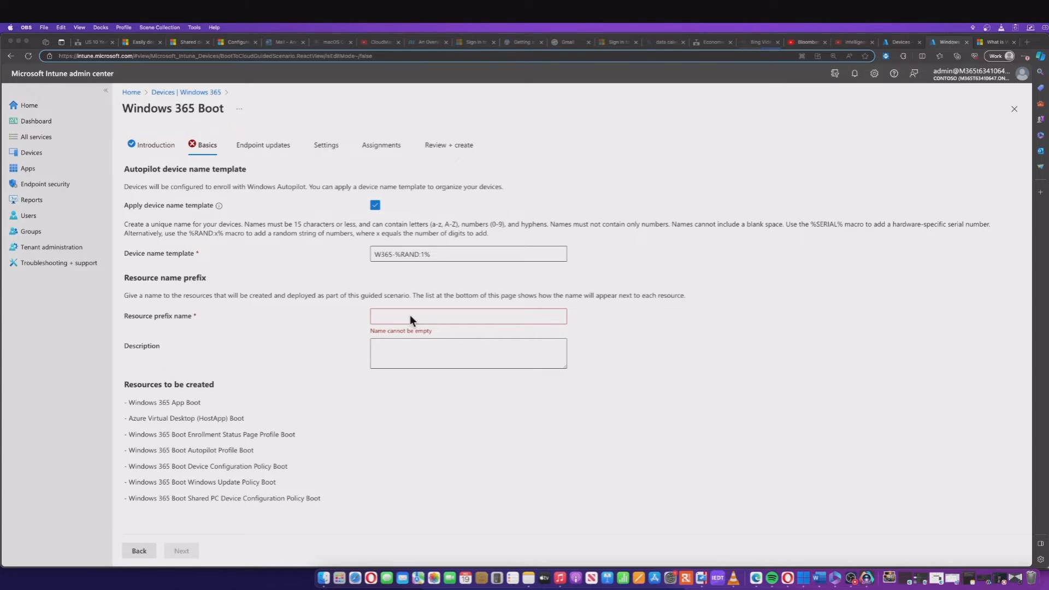
left_click(468, 316)
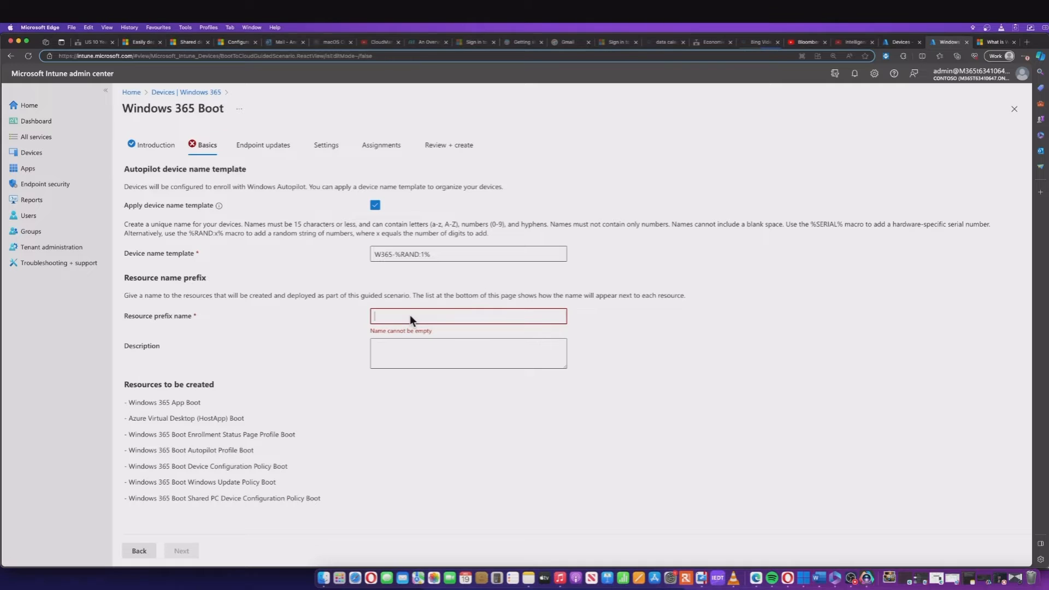
type("W365Boot")
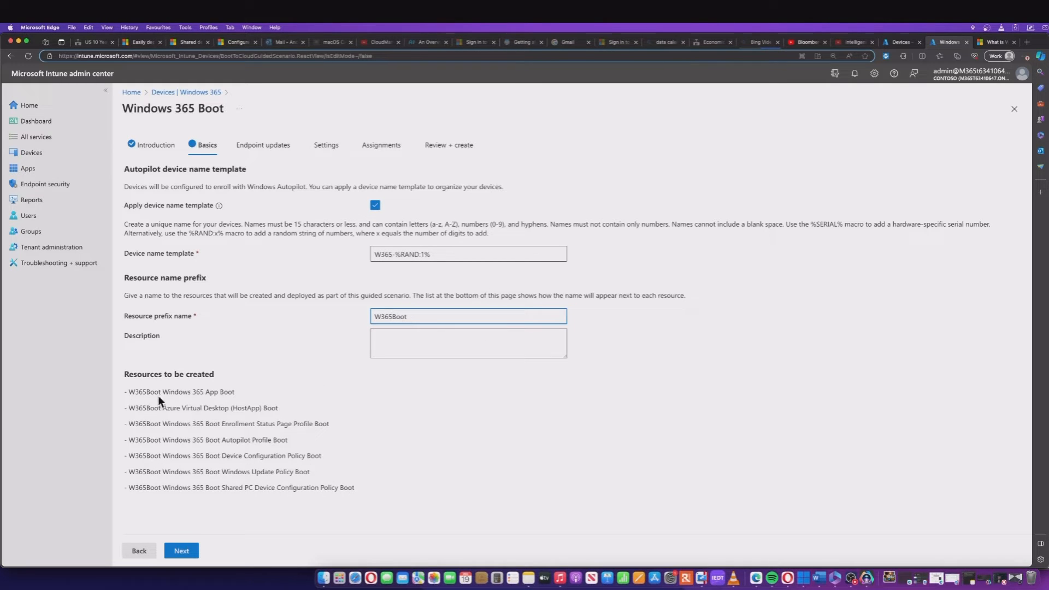
mouse_move(232, 398)
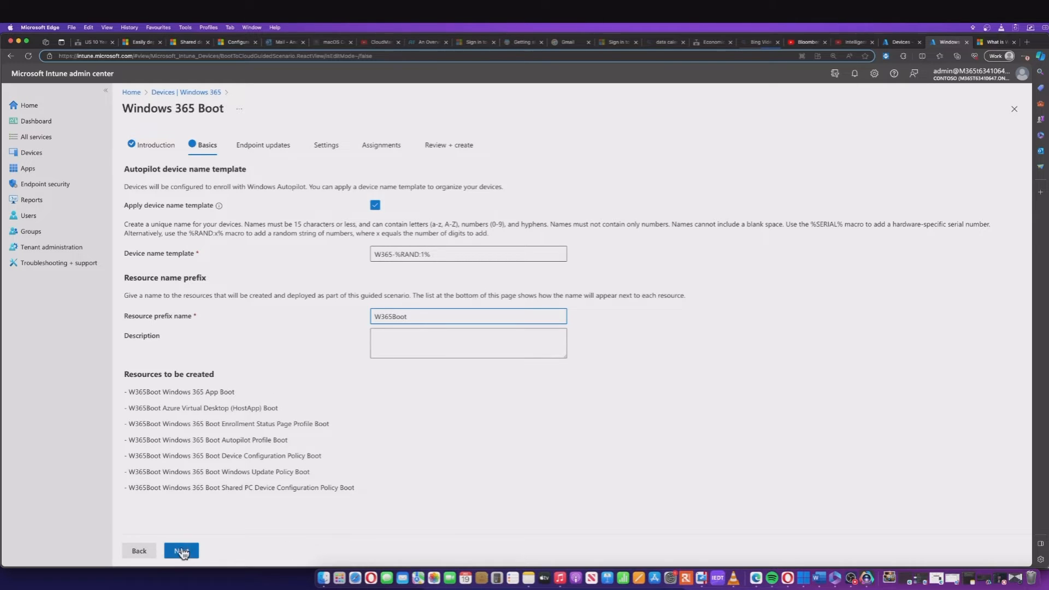
Advance to Endpoint updates, keeping the default 7-day deferral and deadline values.
left_click(181, 550)
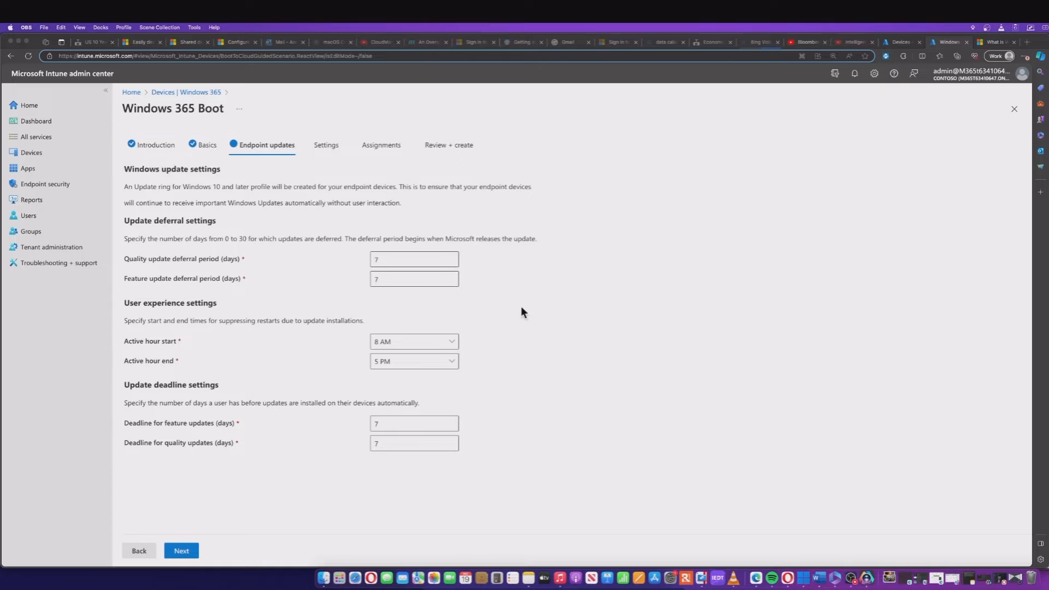
mouse_move(180, 248)
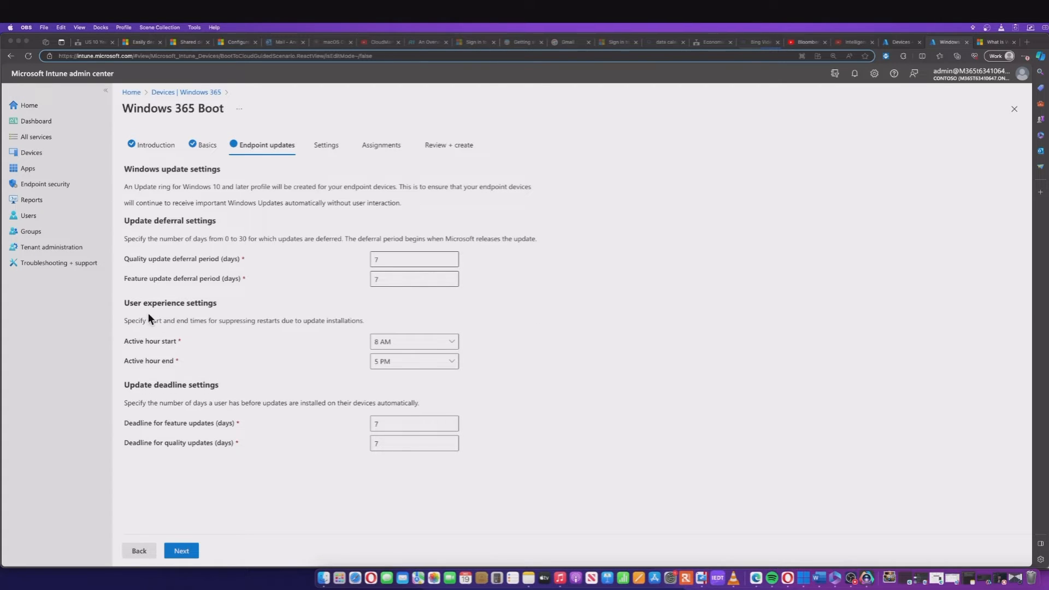
mouse_move(140, 349)
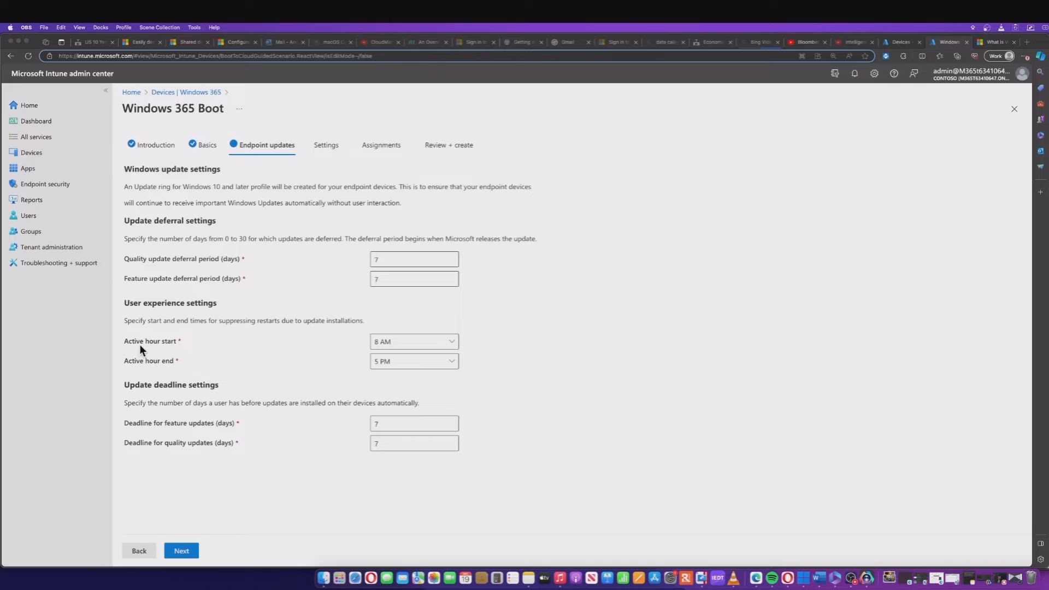
mouse_move(173, 349)
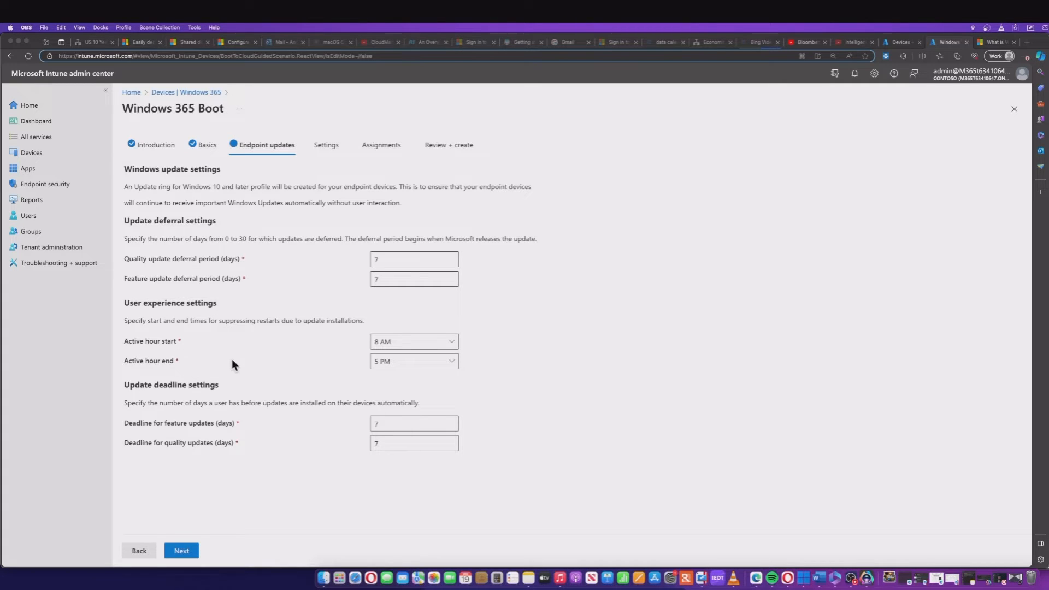
mouse_move(235, 392)
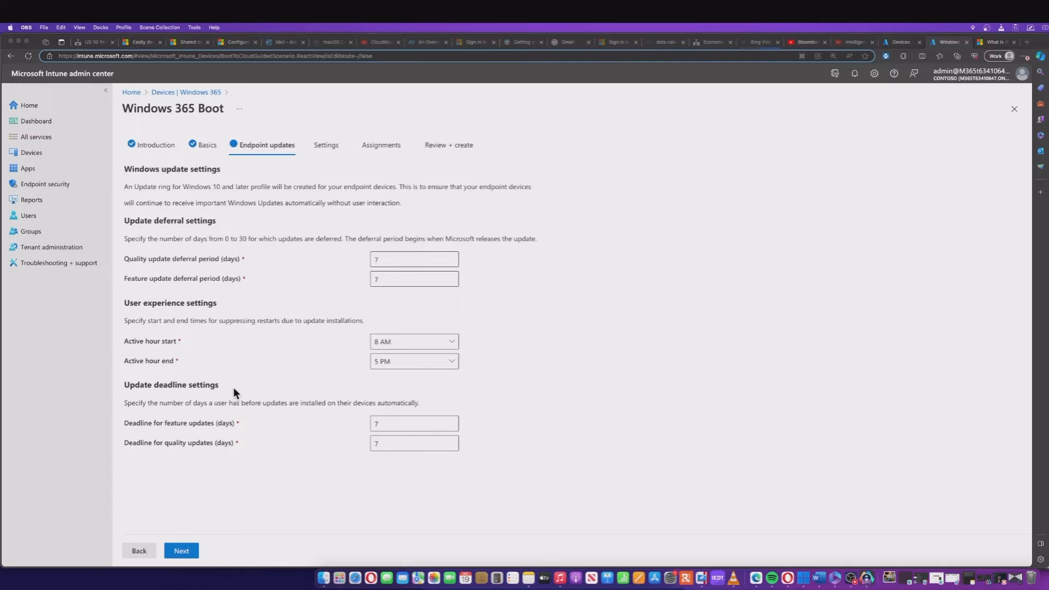
mouse_move(273, 457)
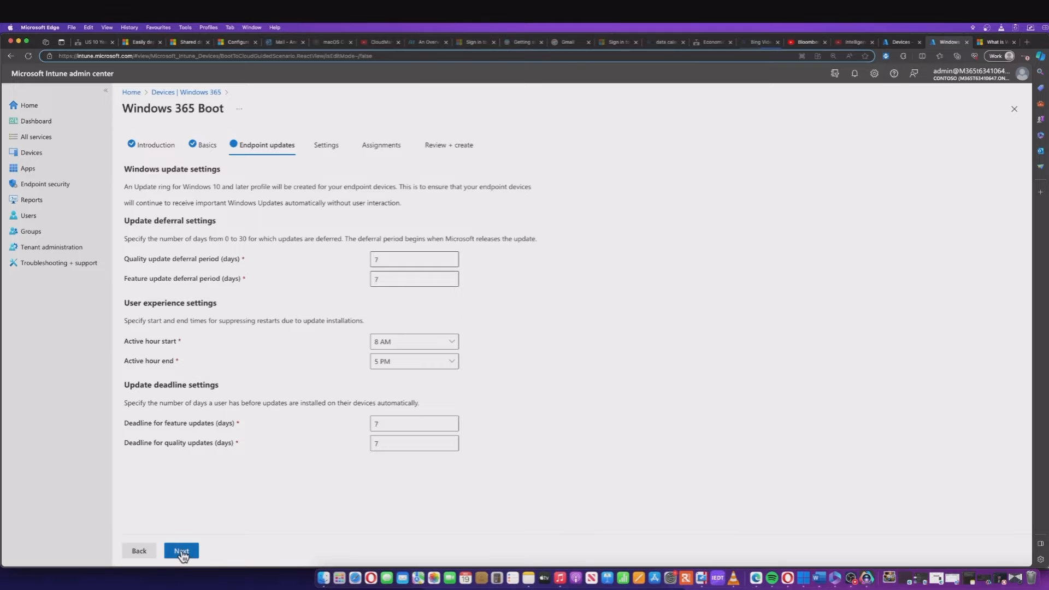
On the Settings step, select the 'test wifi' profile with a 5-minute connection timeout.
left_click(181, 551)
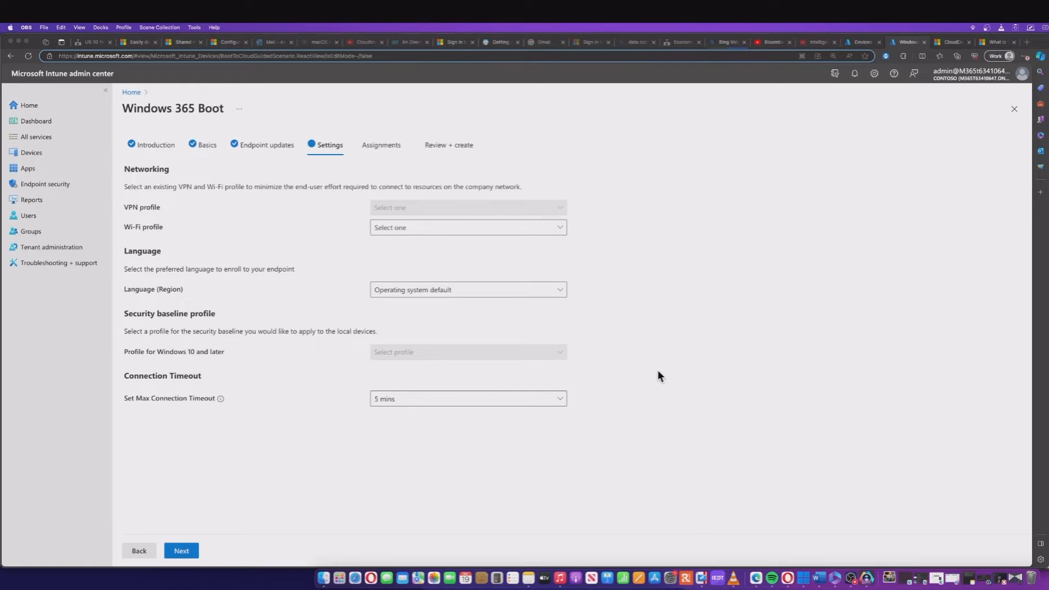
mouse_move(334, 211)
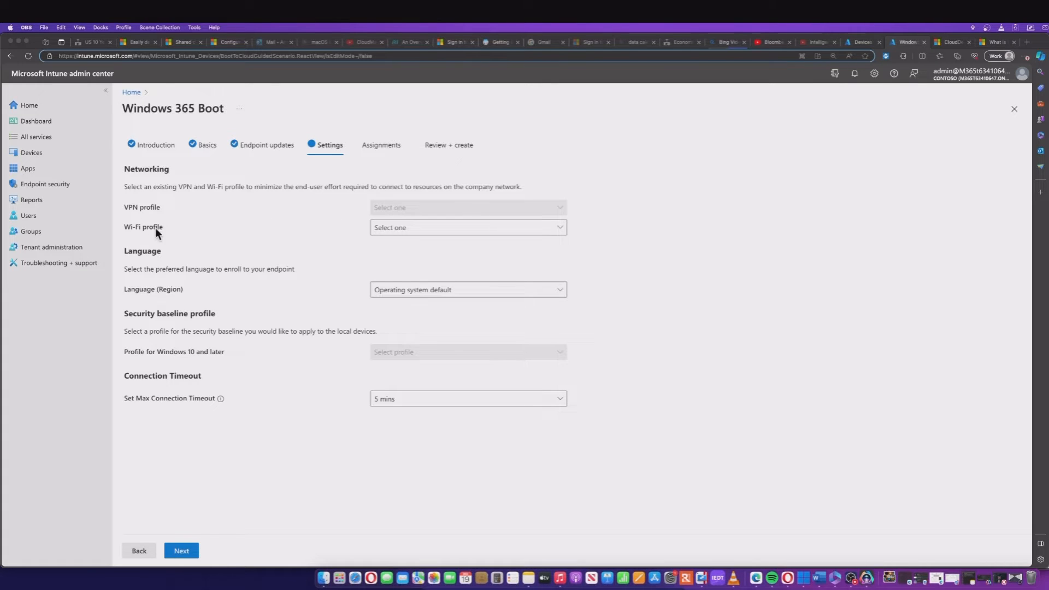
mouse_move(391, 244)
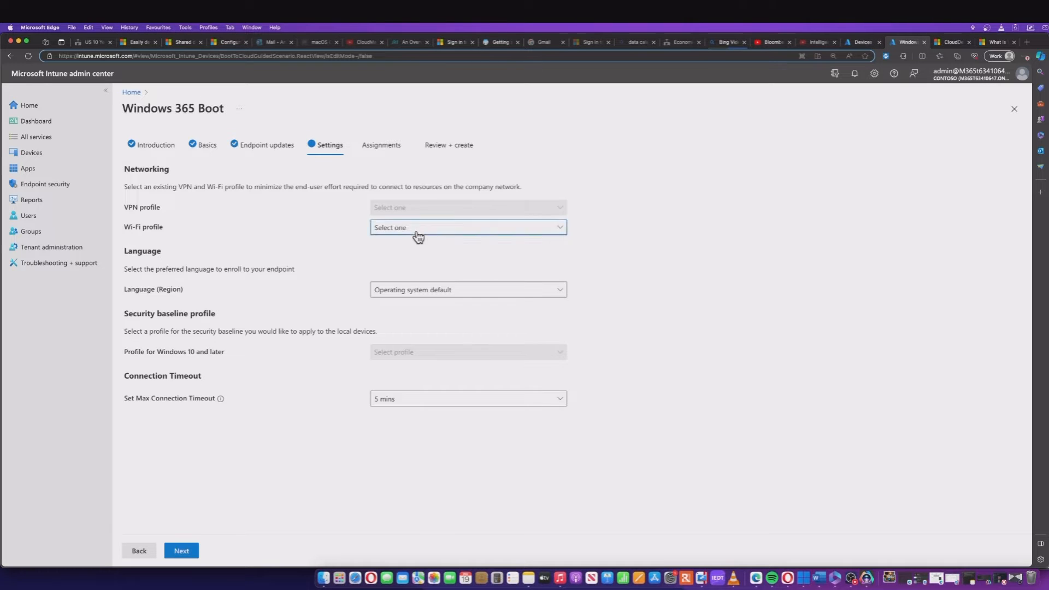
left_click(467, 226)
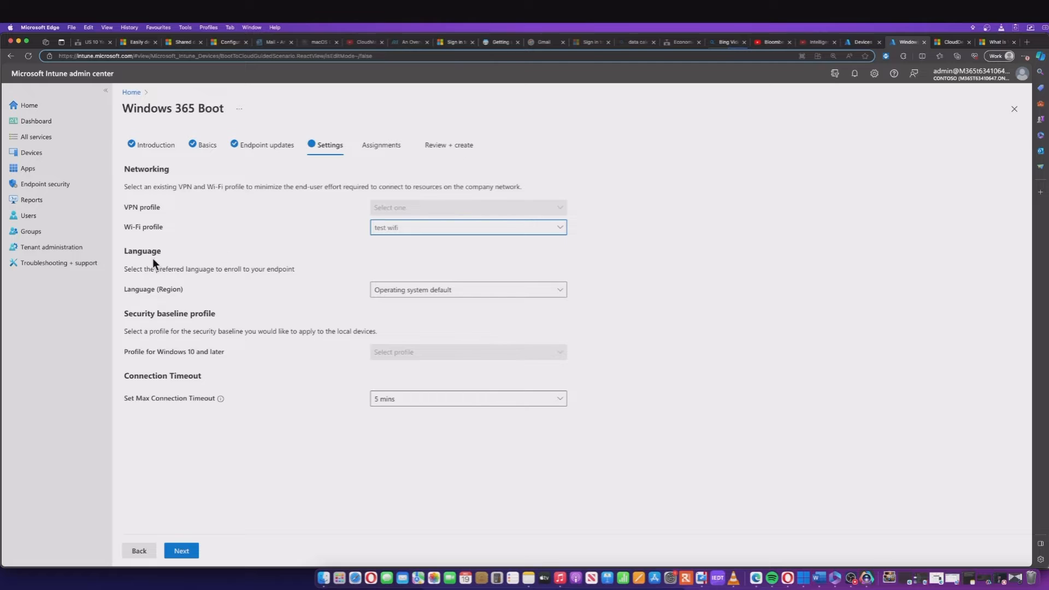
mouse_move(427, 298)
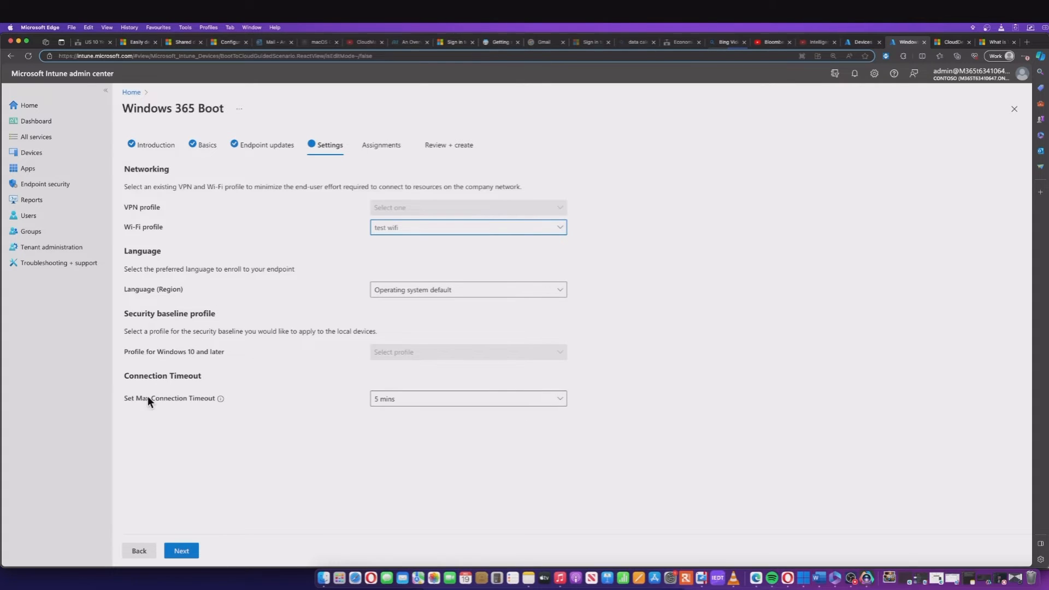
mouse_move(139, 387)
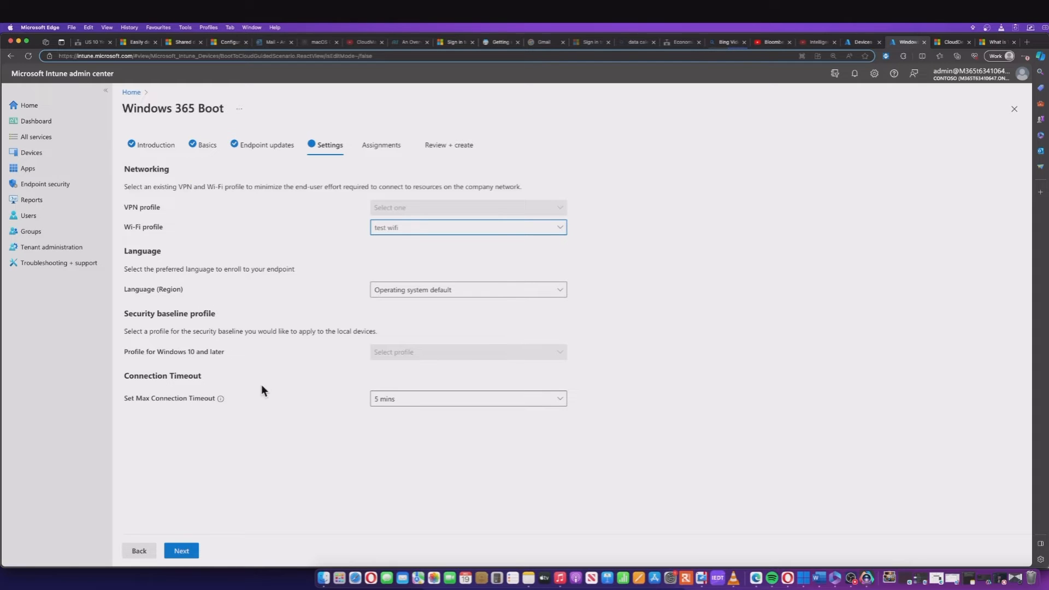
mouse_move(288, 381)
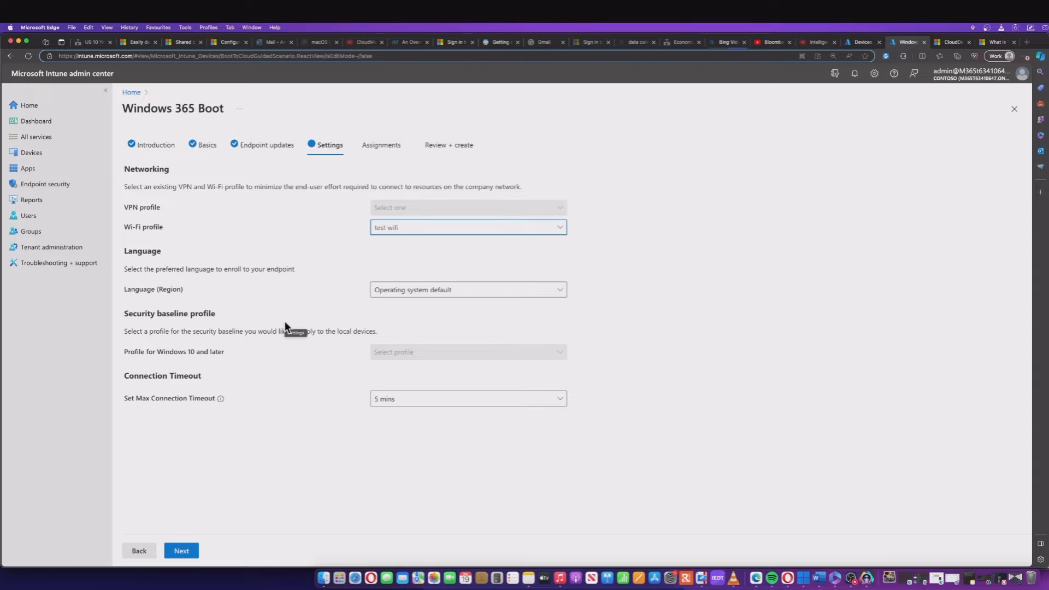
mouse_move(188, 389)
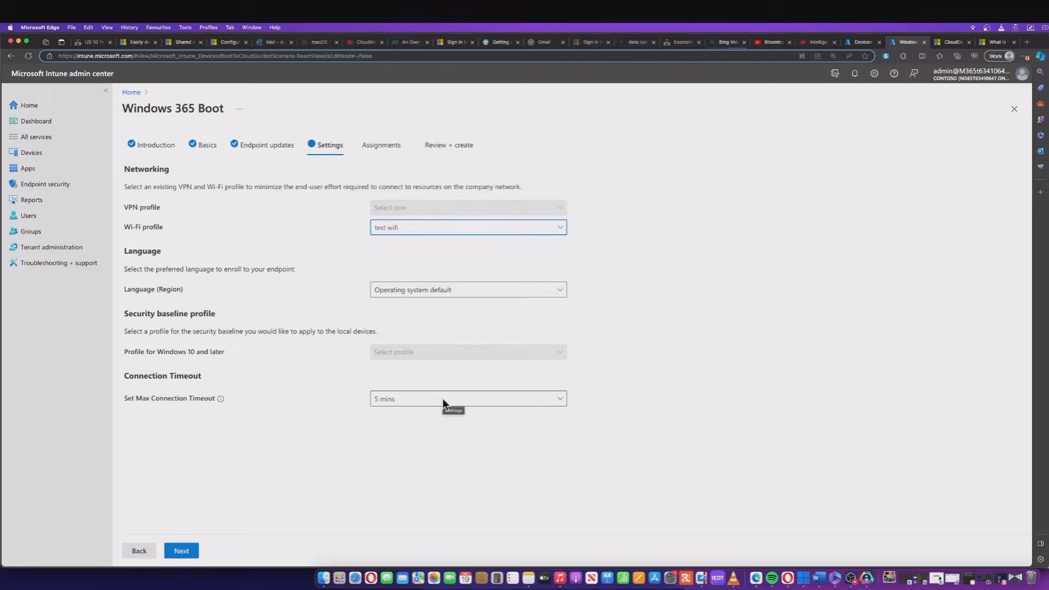
left_click(467, 398)
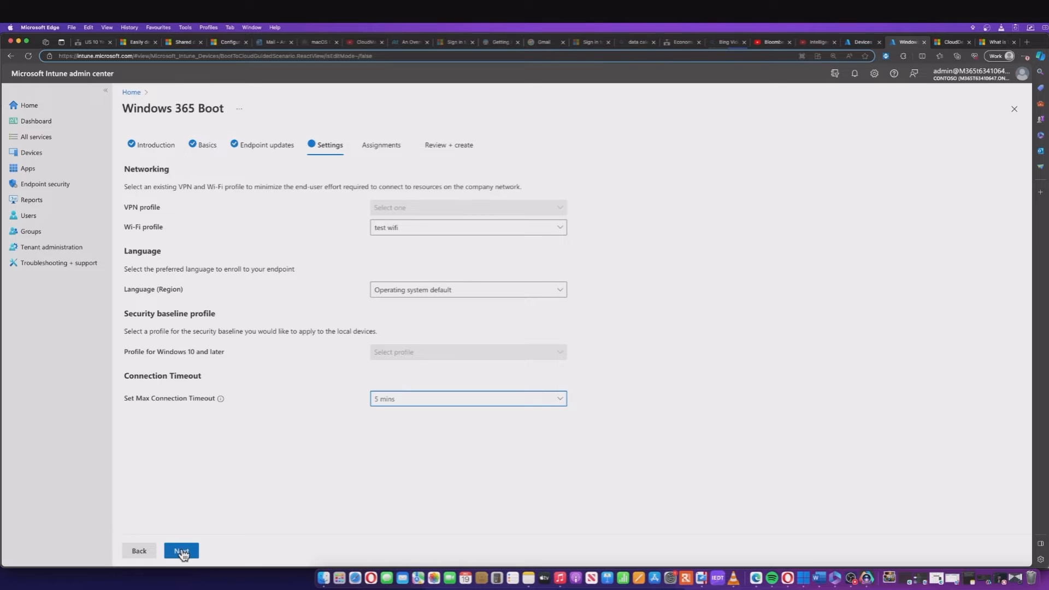
On Assignments, paste 'W365Boot-Devices' as the new group's name.
left_click(181, 551)
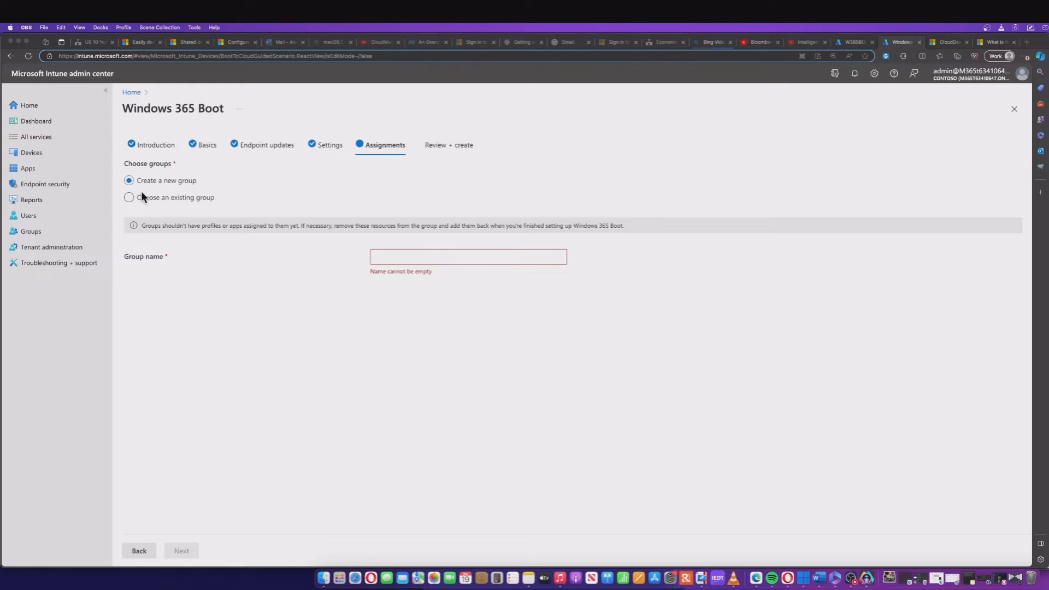
mouse_move(215, 203)
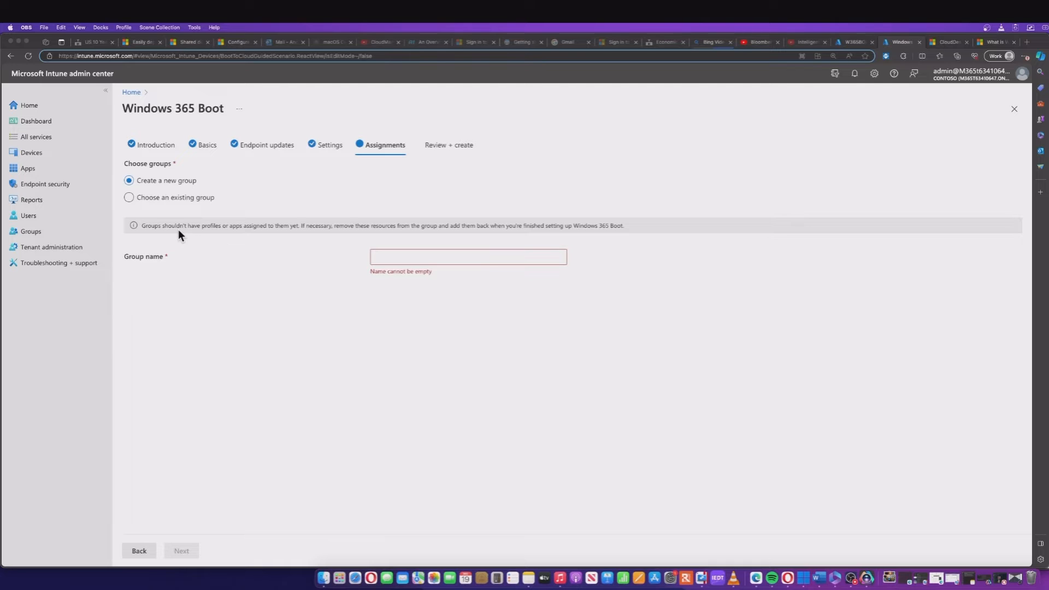
mouse_move(246, 233)
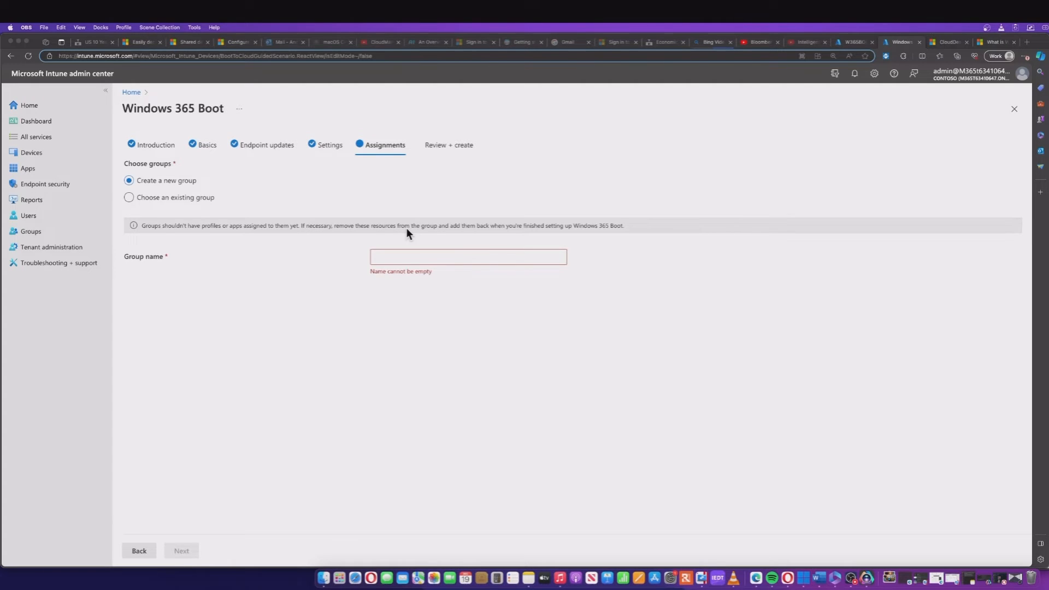
mouse_move(427, 236)
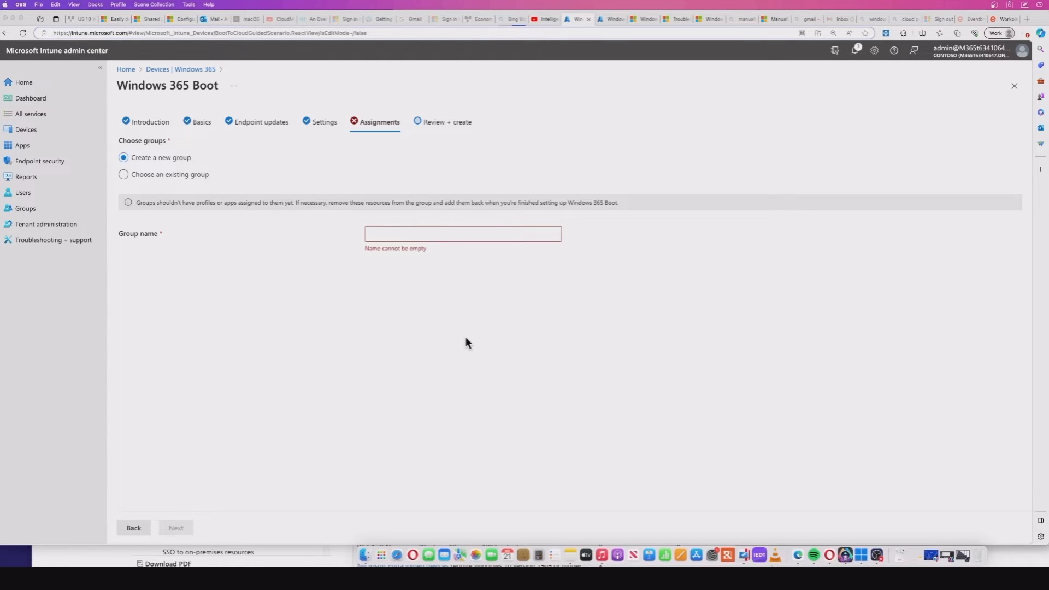
mouse_move(420, 237)
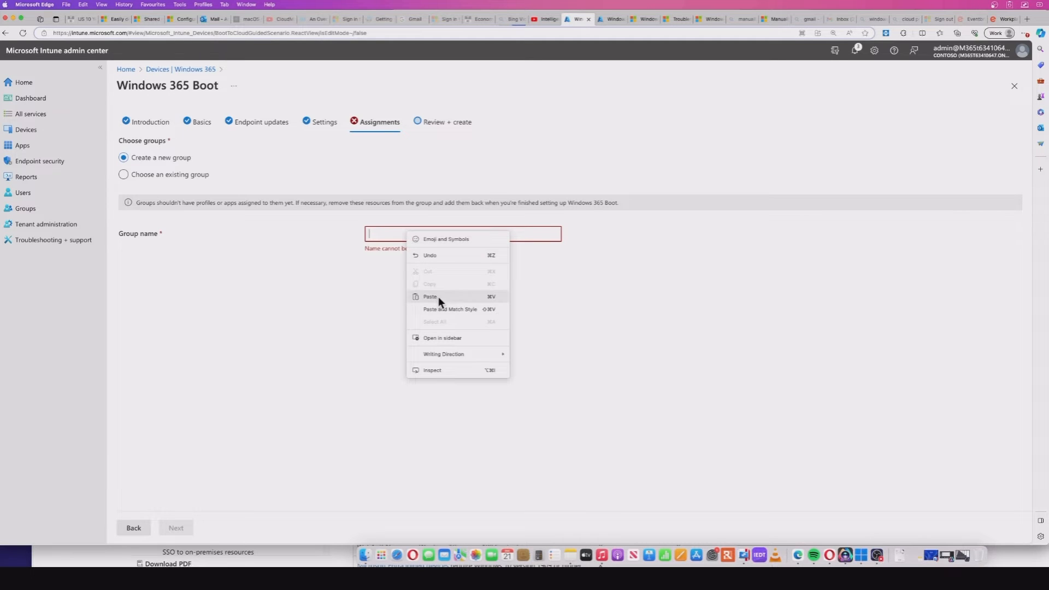
left_click(430, 296)
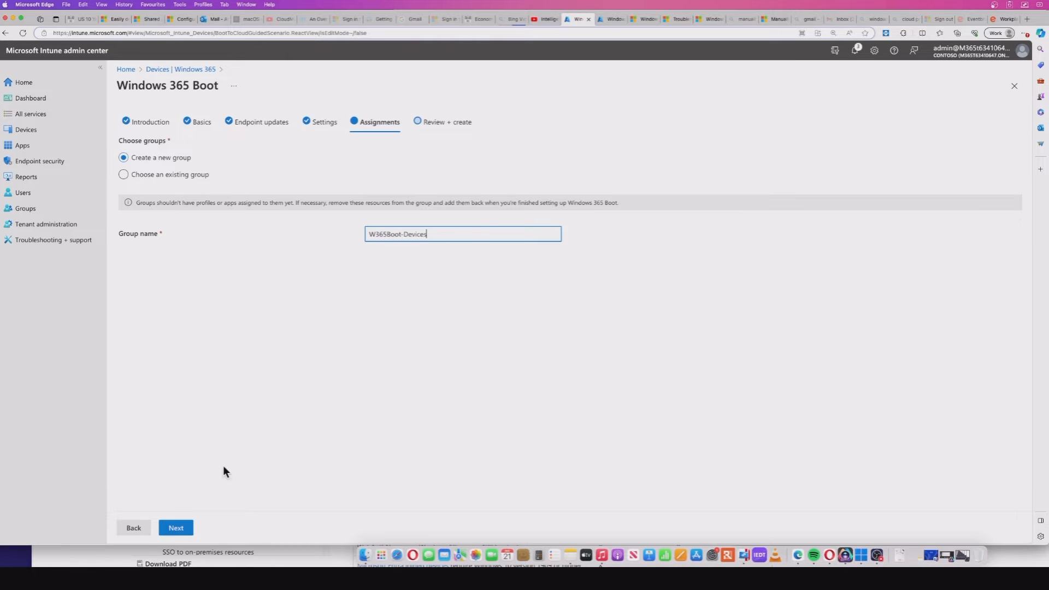
Scroll through the Review + create summary and its W365Boot deployments table.
left_click(176, 528)
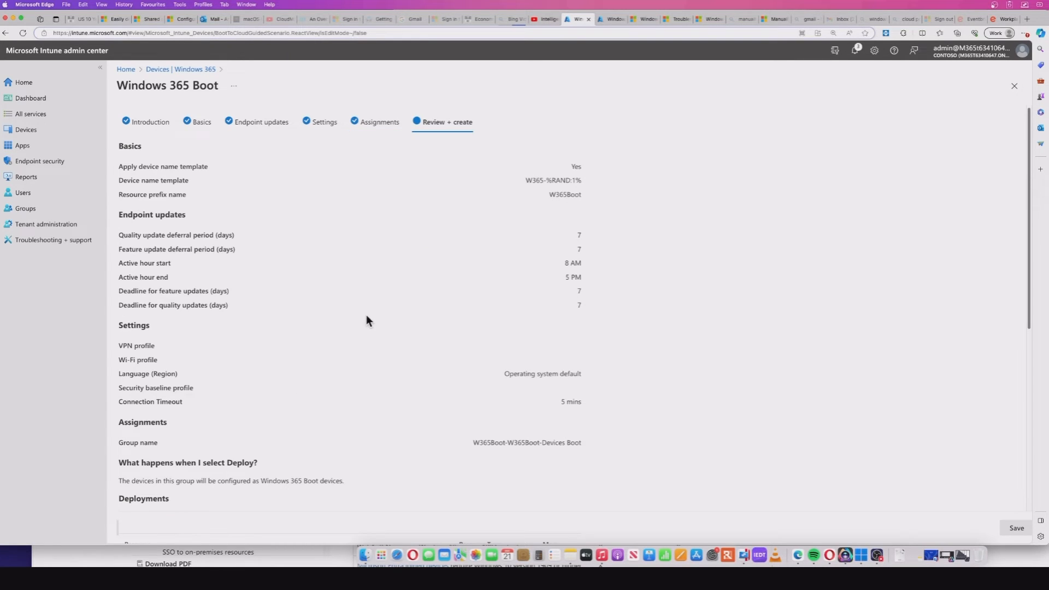
mouse_move(342, 280)
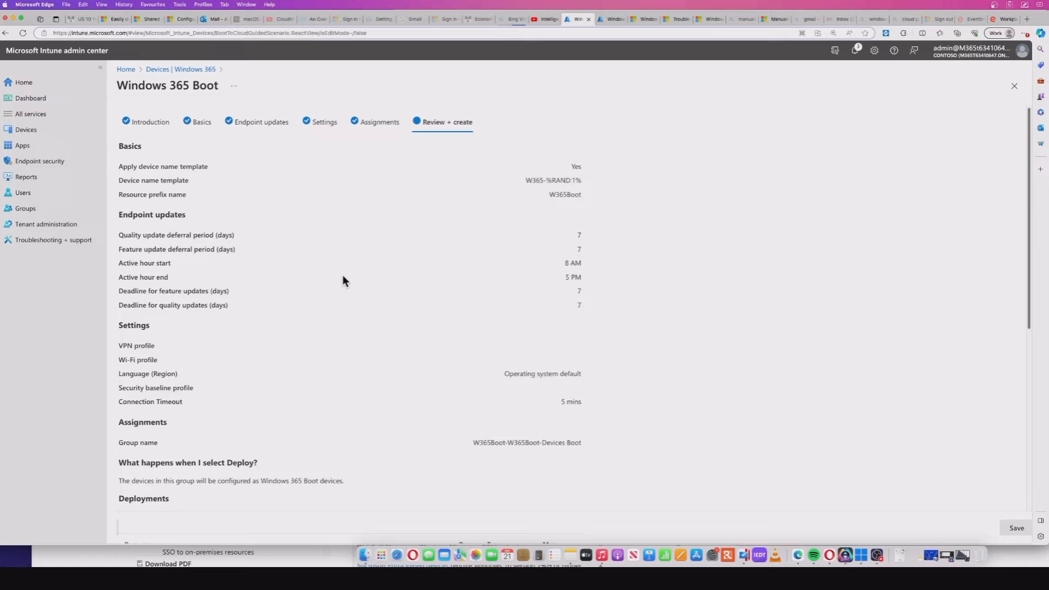
mouse_move(307, 257)
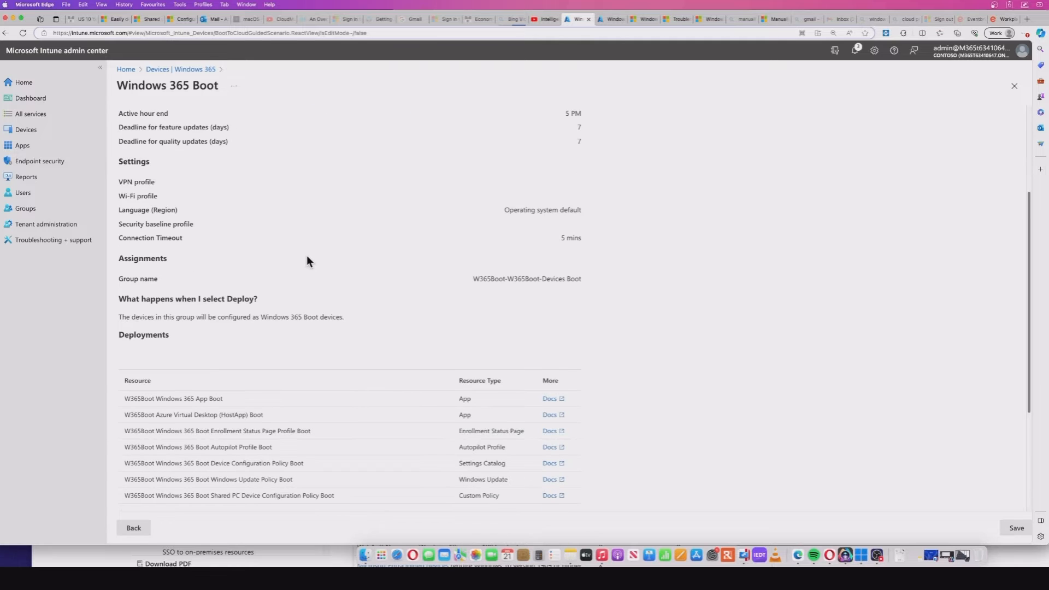
scroll("down", 3)
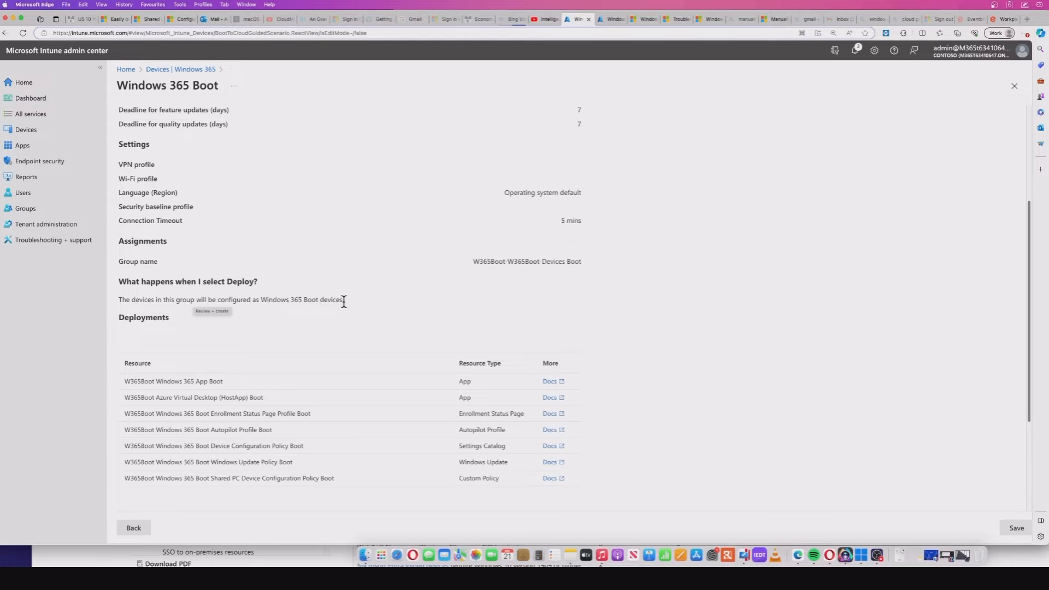
mouse_move(387, 294)
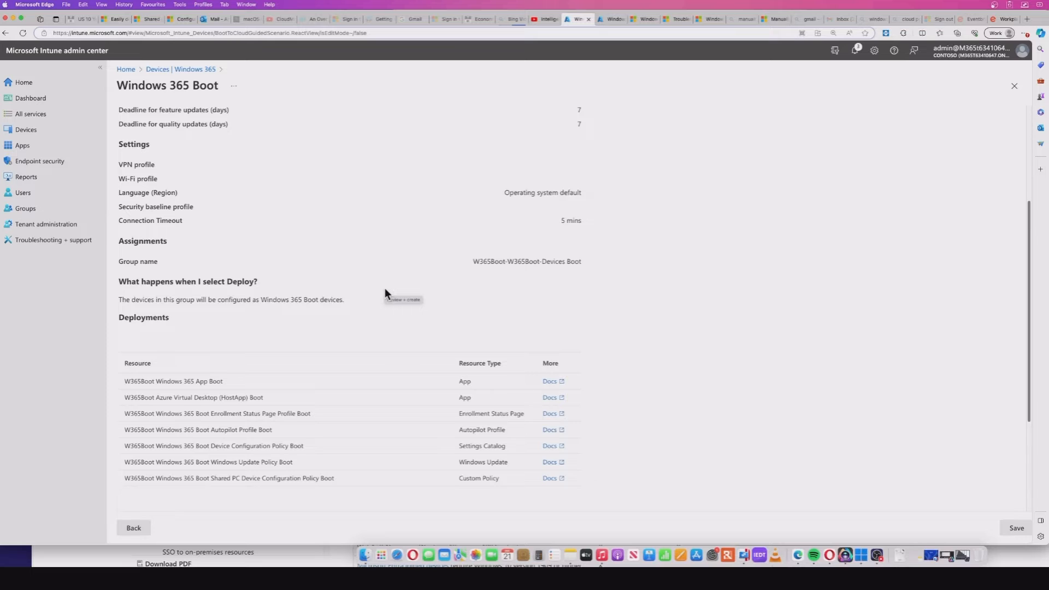
scroll("down", 3)
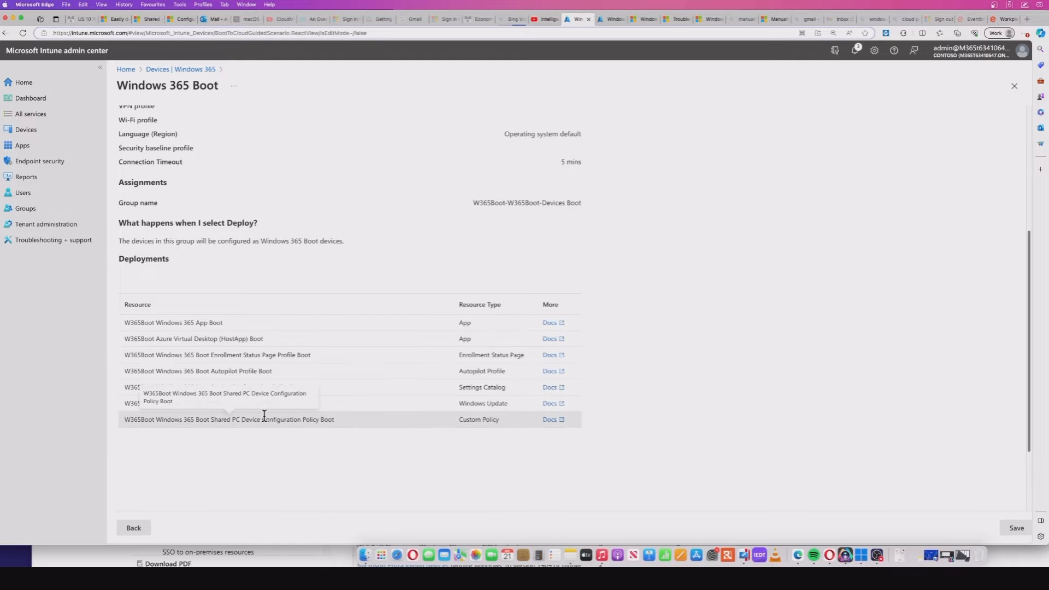
mouse_move(277, 340)
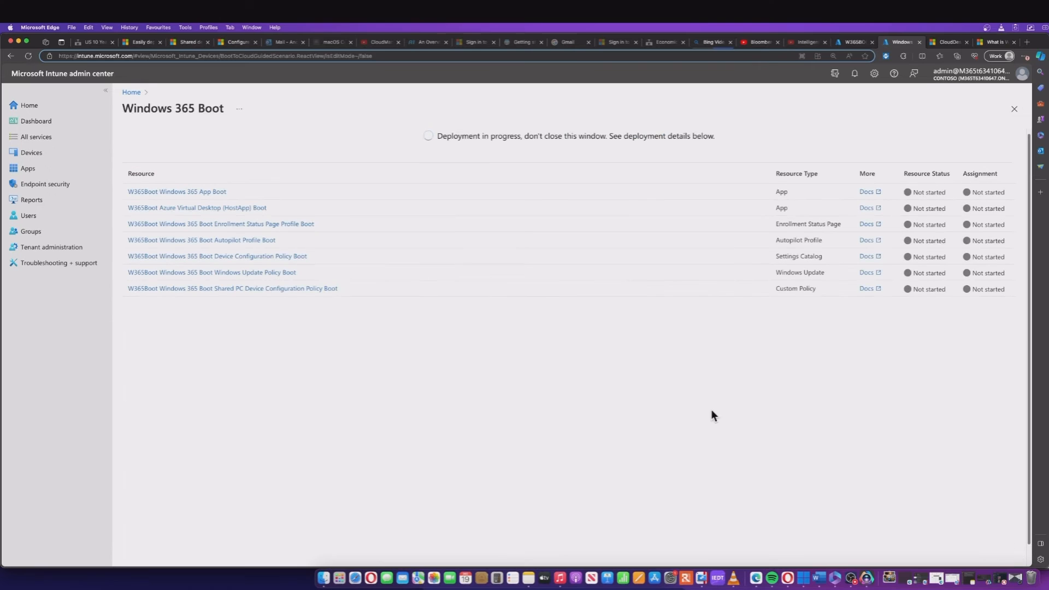
mouse_move(483, 348)
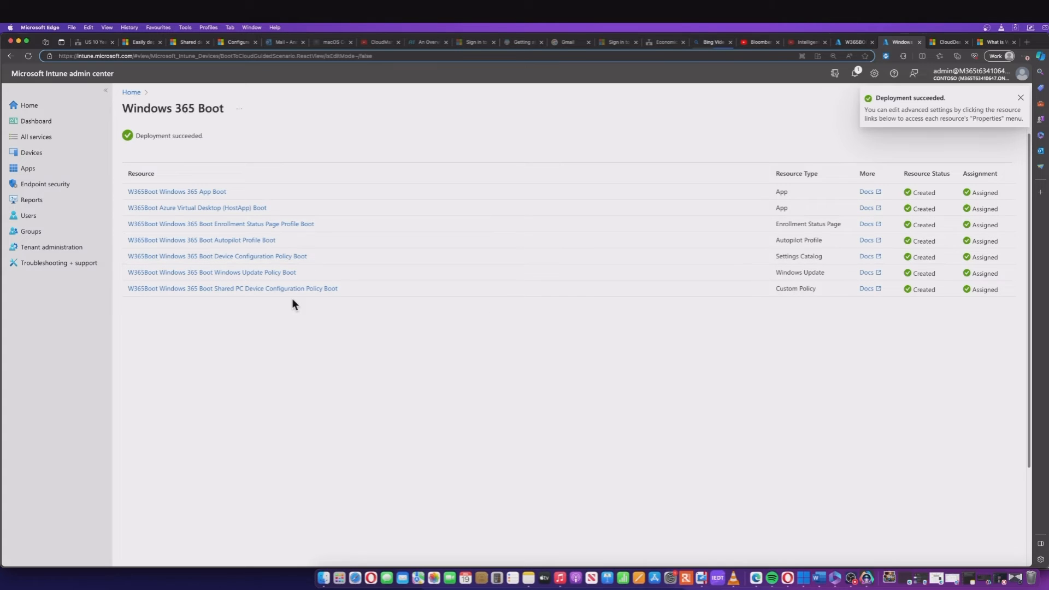
mouse_move(490, 332)
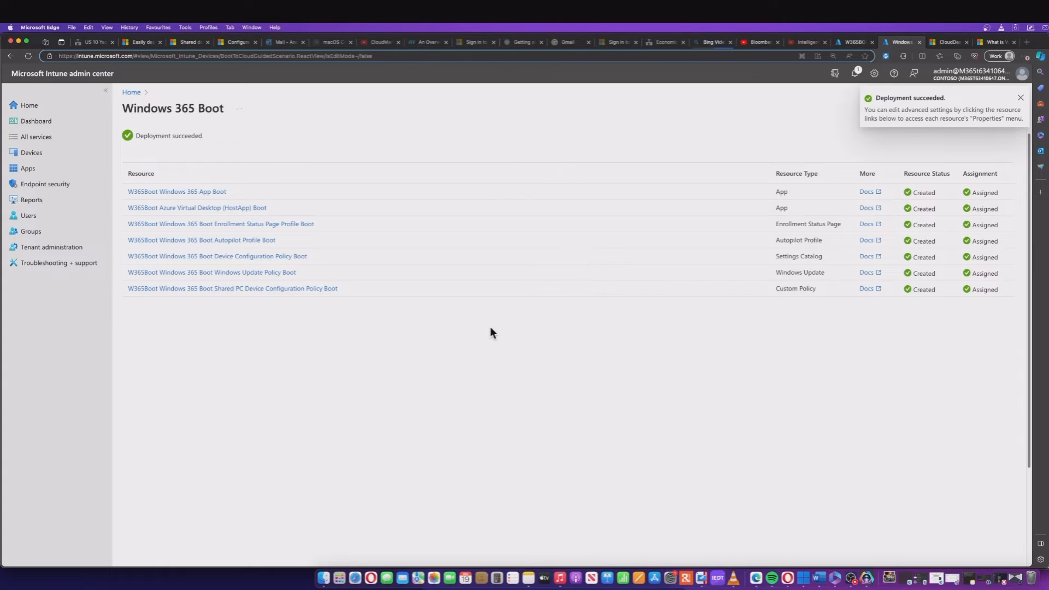
Dismiss the Deployment succeeded notification once all seven resources show Created and Assigned.
left_click(1019, 98)
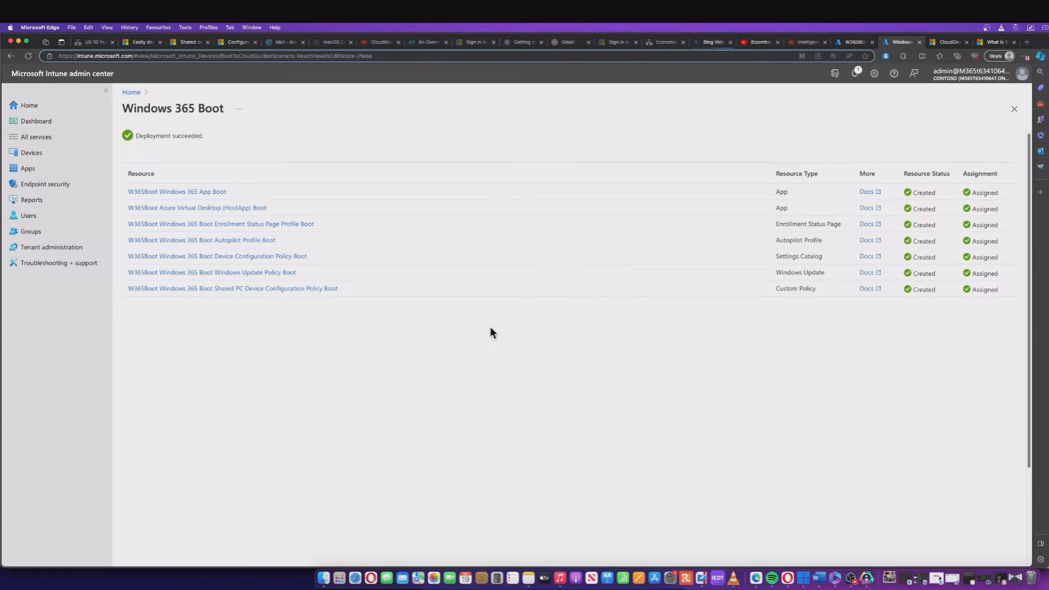
mouse_move(459, 324)
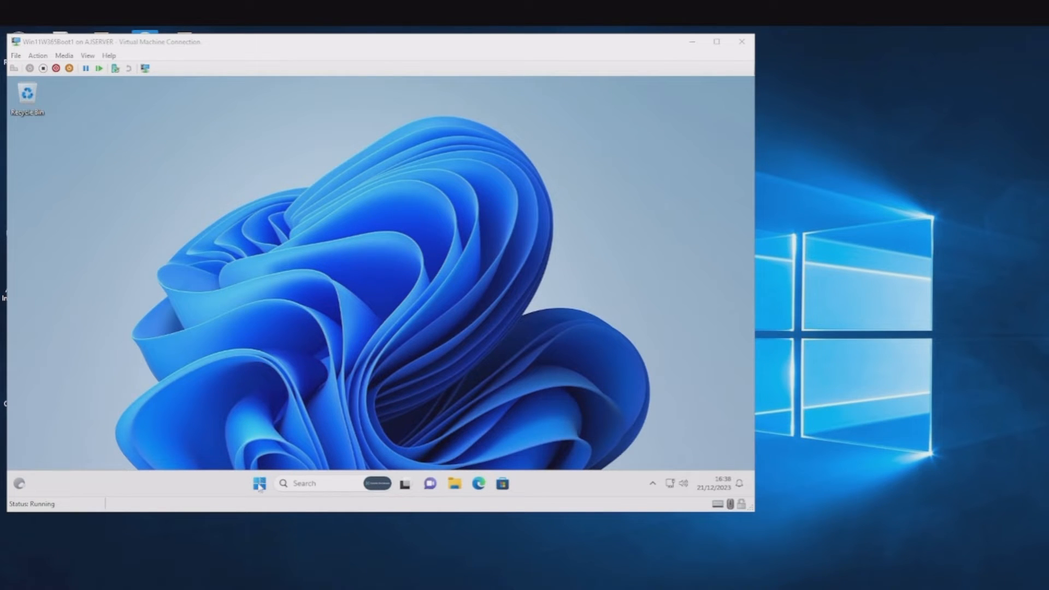
On the Windows 11 VM, check Windows Update for new updates.
left_click(259, 482)
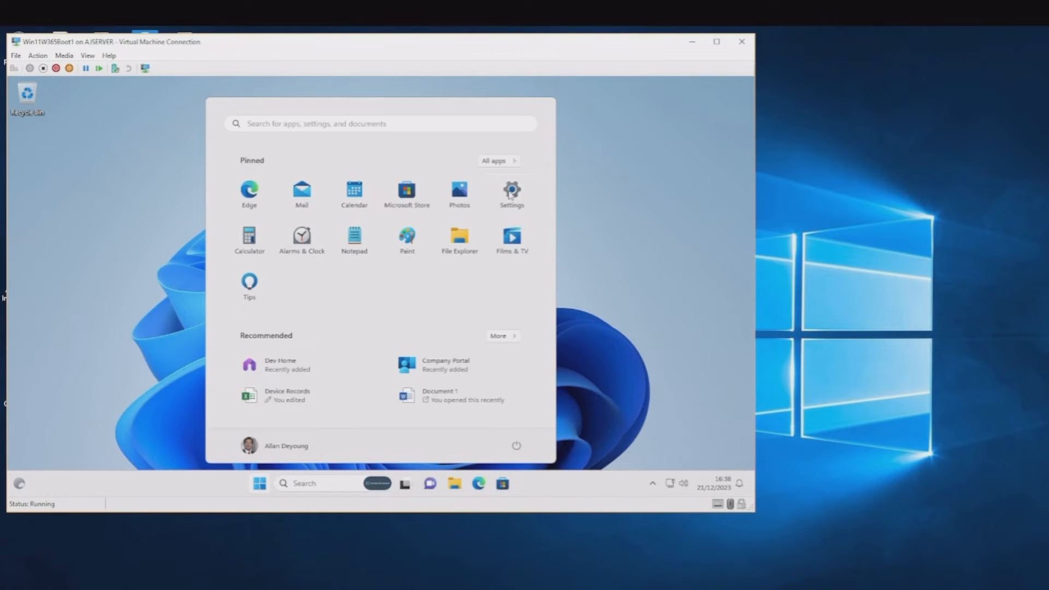
left_click(511, 190)
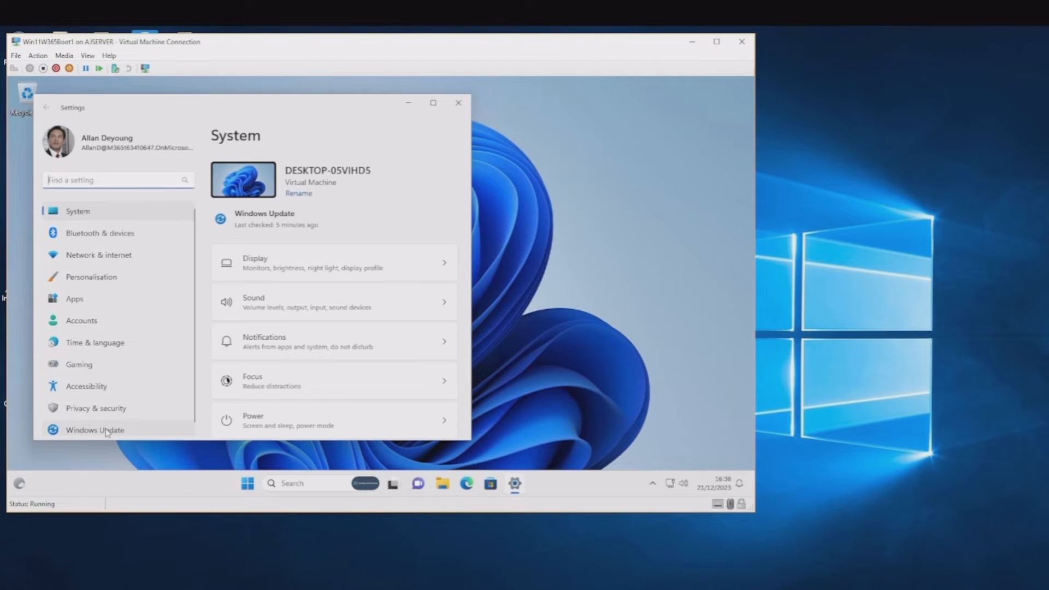
left_click(94, 429)
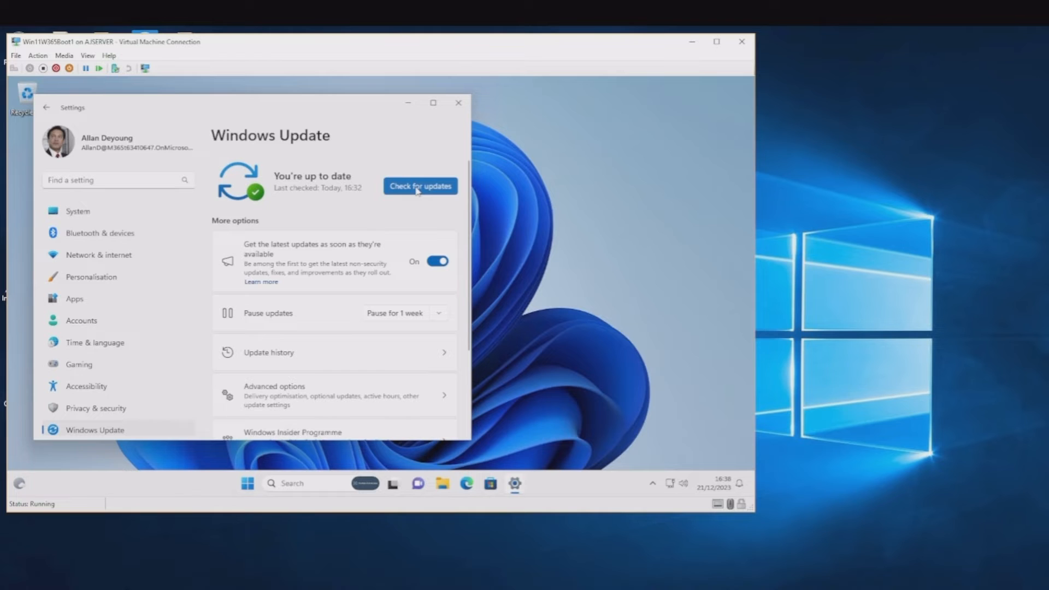
left_click(420, 186)
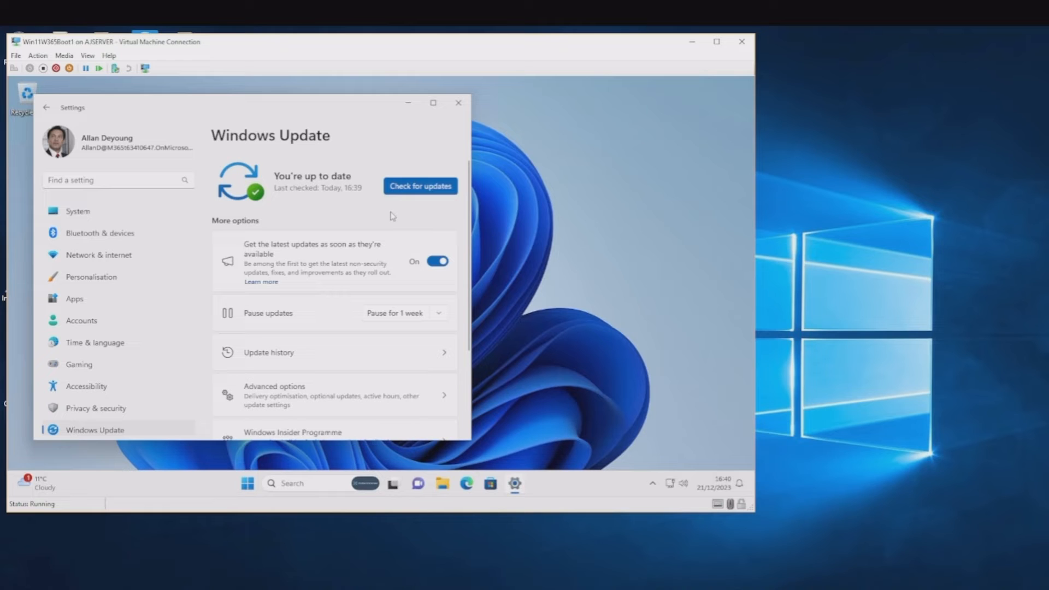
mouse_move(386, 220)
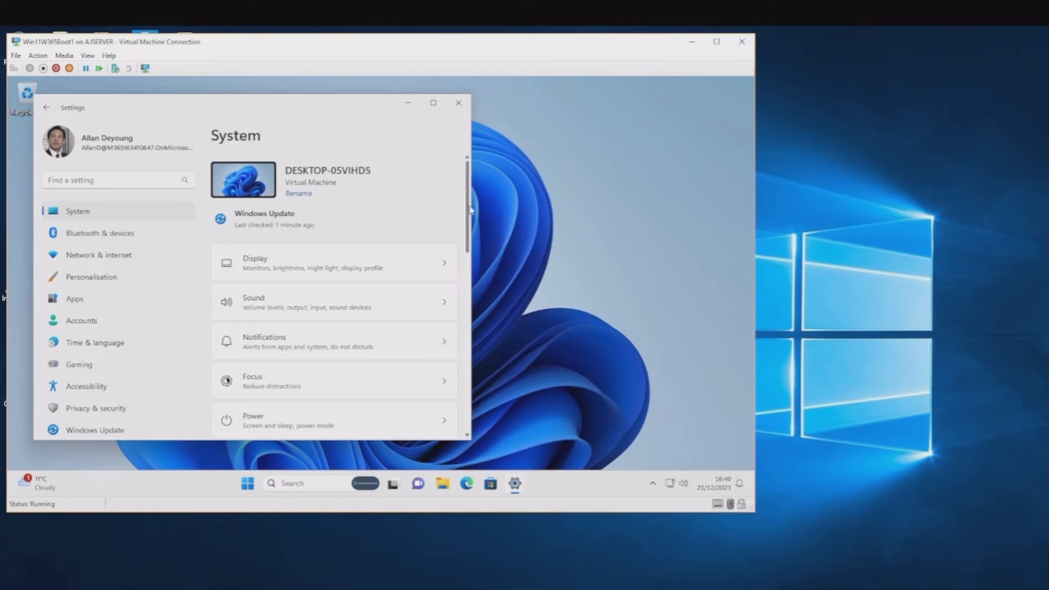
View Windows specifications: Windows 11 Enterprise 22H2, build 22621.2861.
scroll("down", 3)
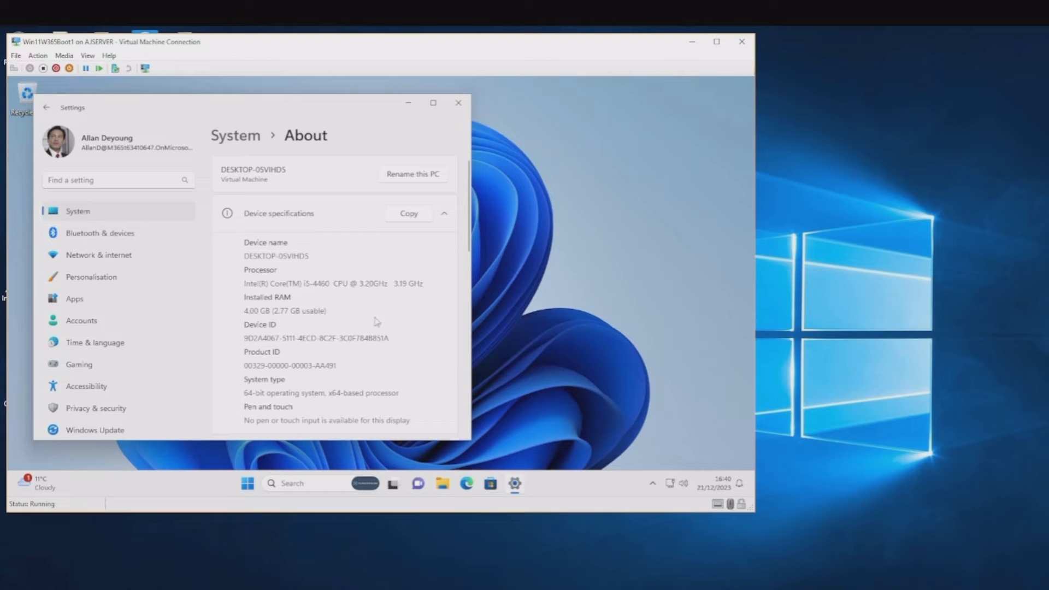
scroll("down", 3)
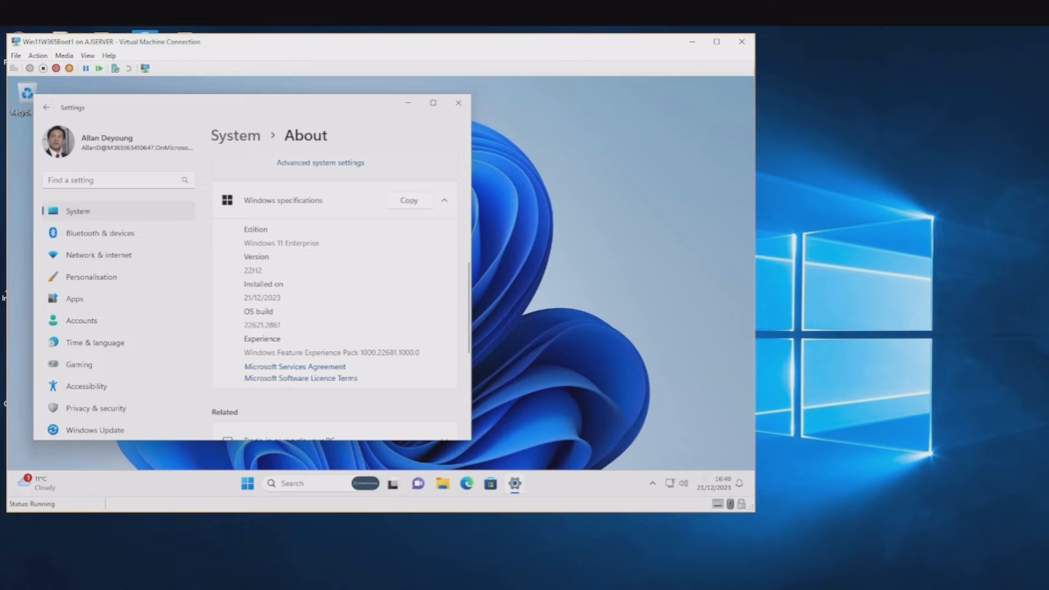
double_click(253, 325)
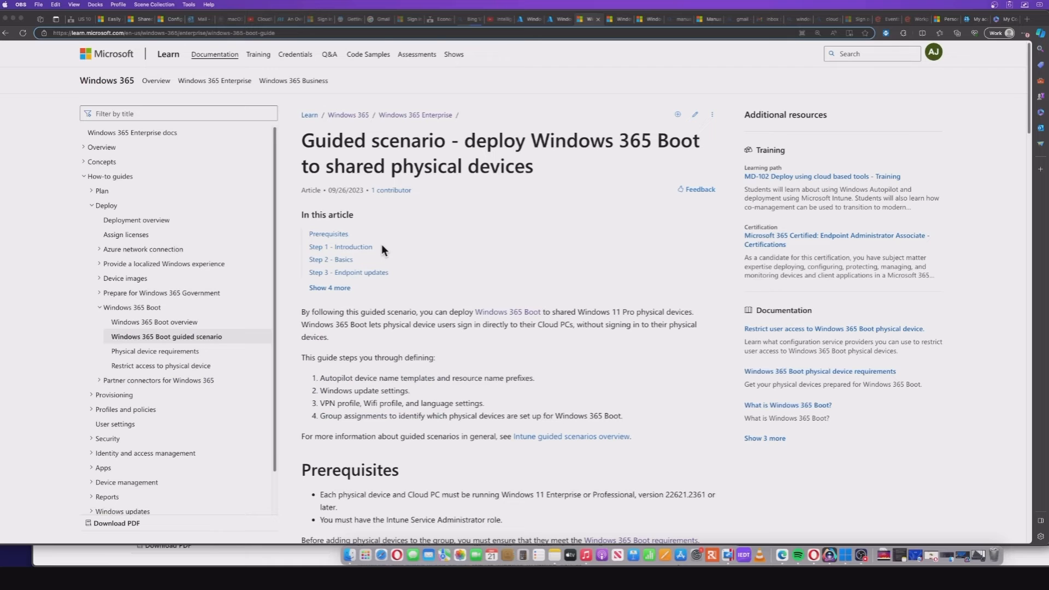
mouse_move(424, 239)
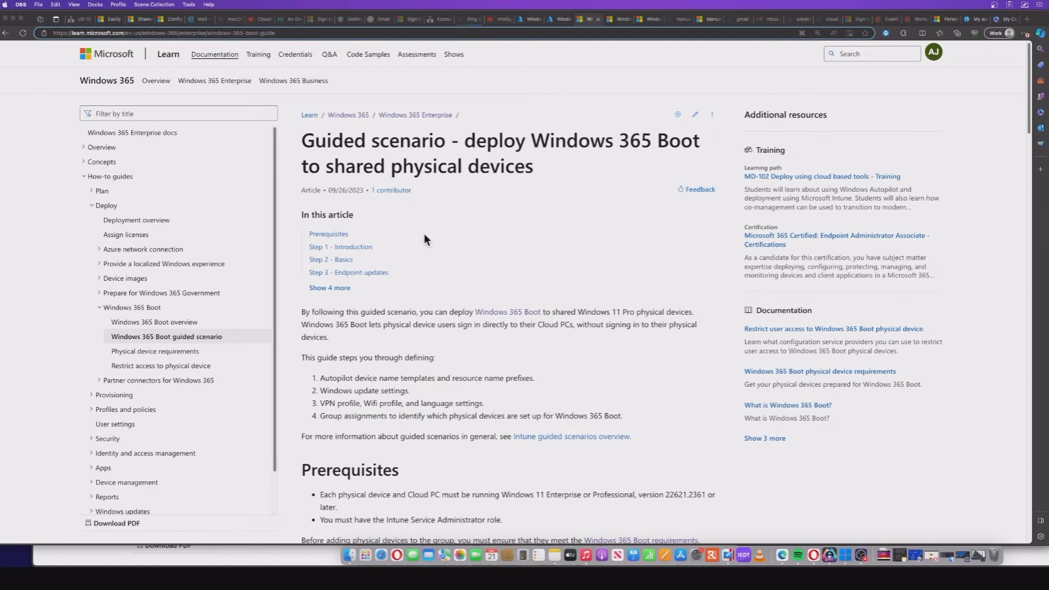
Scroll to Prerequisites and highlight the Windows 11 version 22621.2361 requirement bullet.
scroll("down", 3)
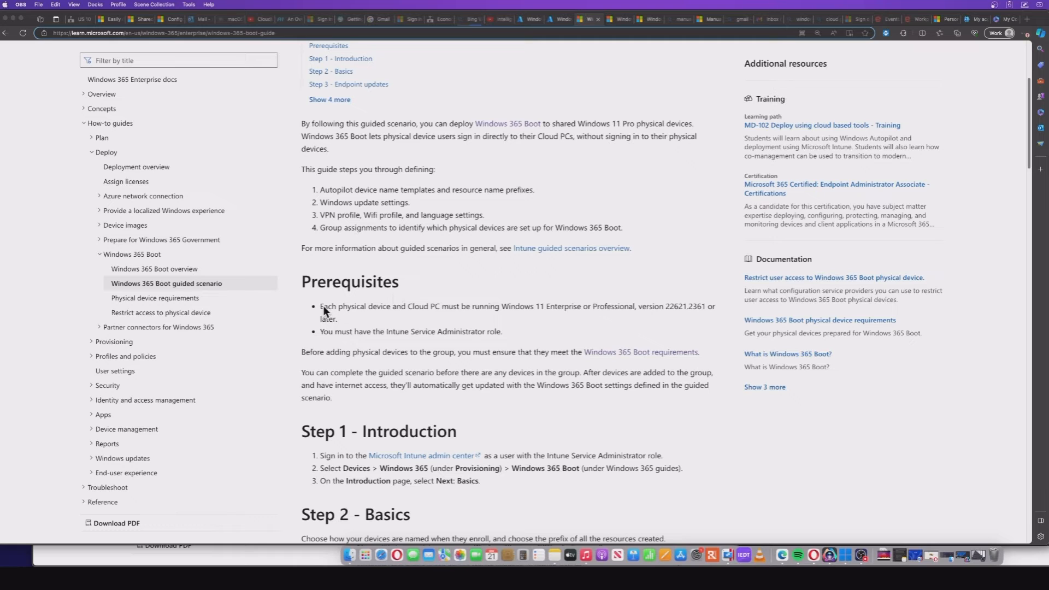
left_click_drag(320, 307, 410, 306)
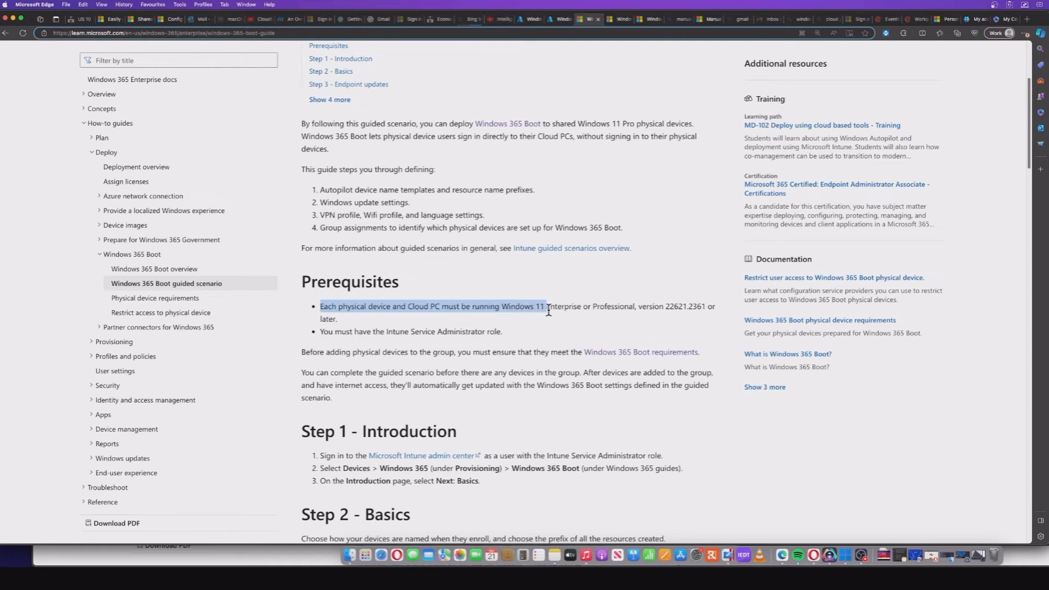
left_click_drag(545, 306, 635, 306)
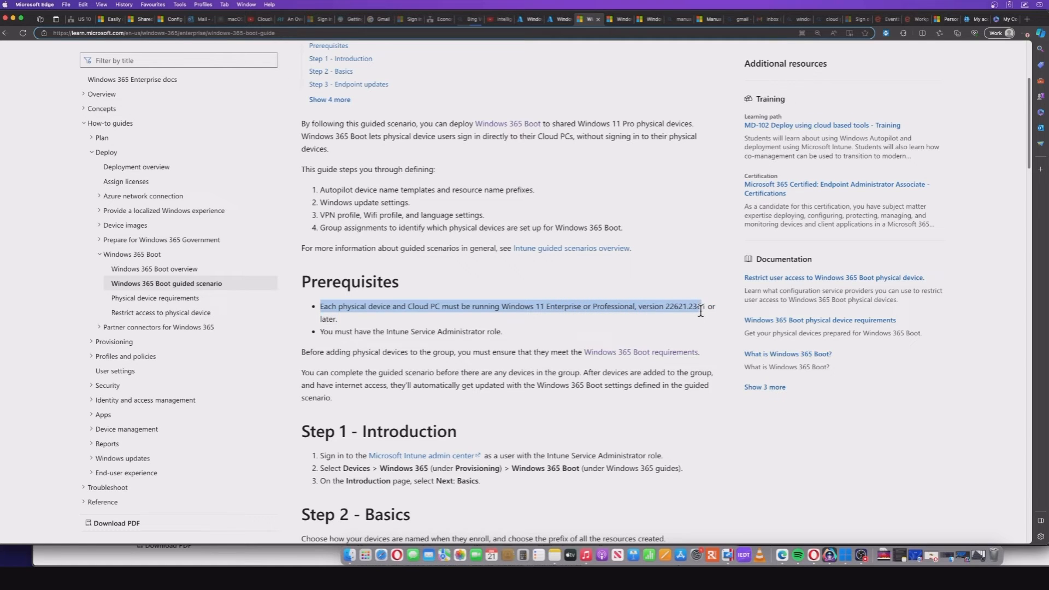
left_click_drag(700, 311, 338, 319)
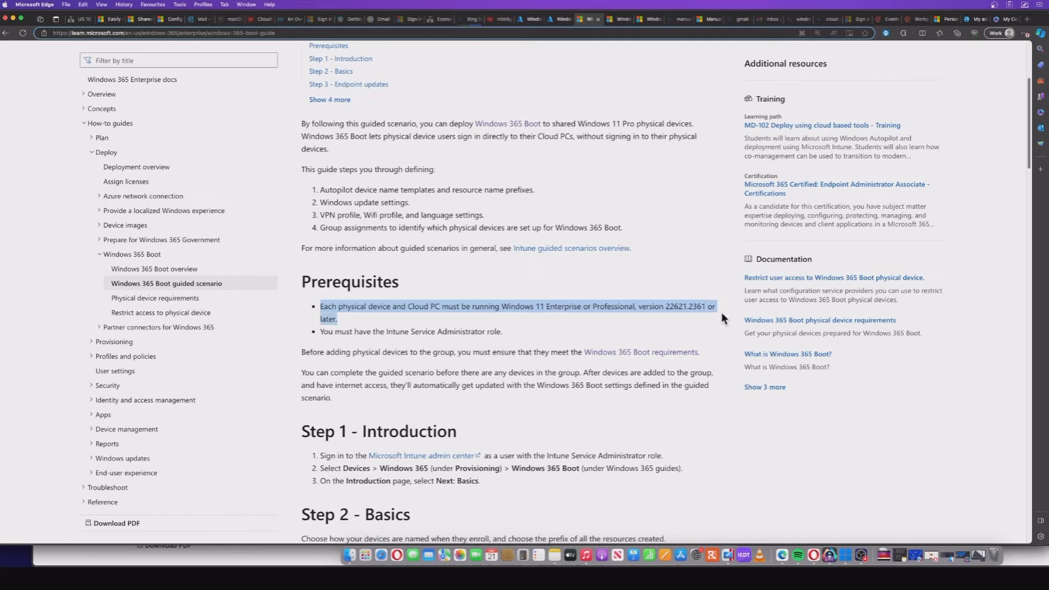
mouse_move(538, 327)
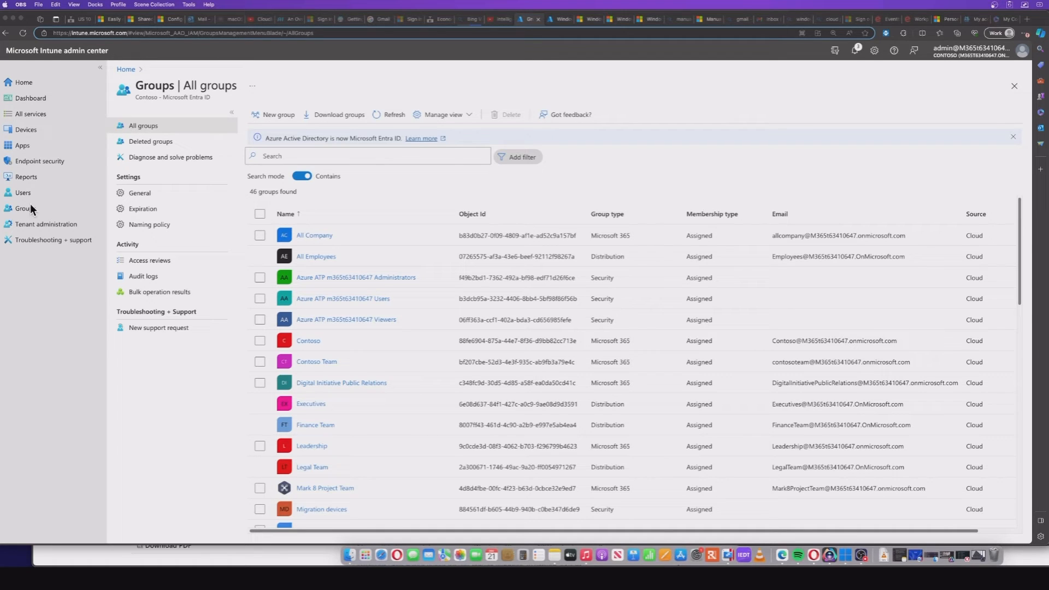
Search groups for 'w' and open the Win11 device group's members.
left_click(366, 156)
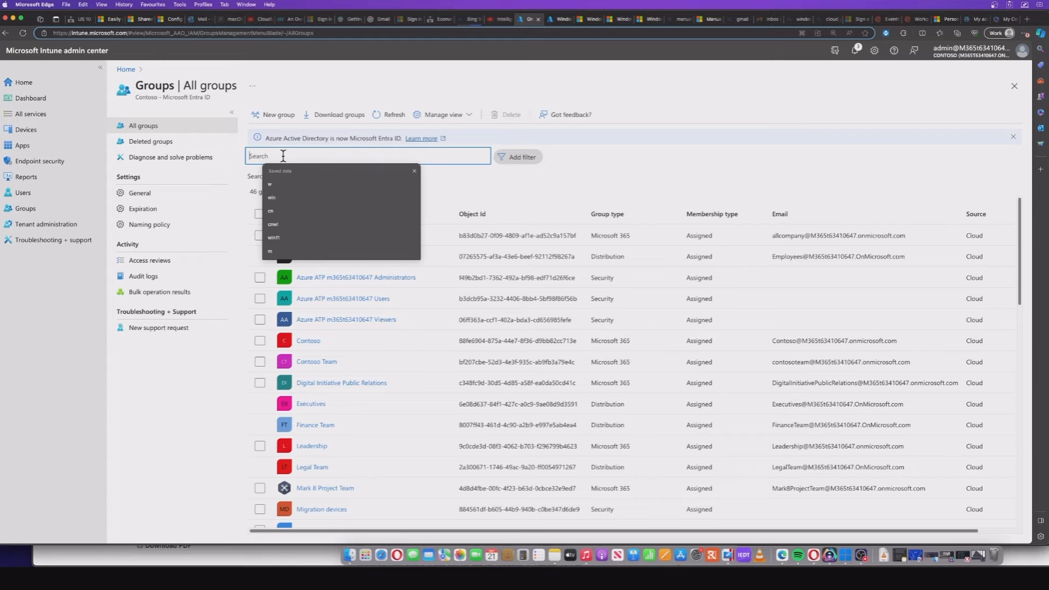
type("w")
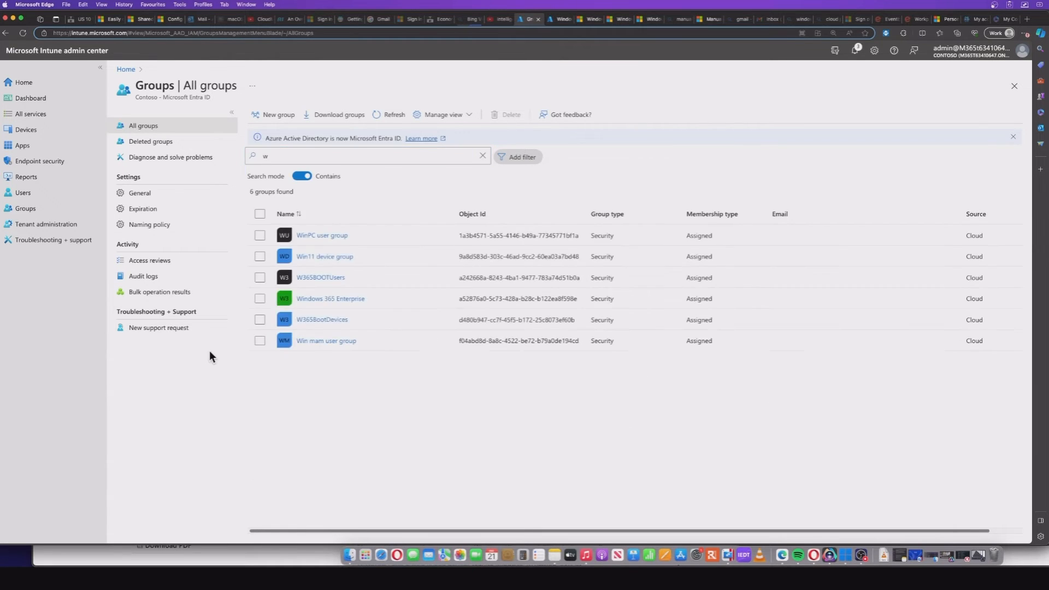
left_click(260, 256)
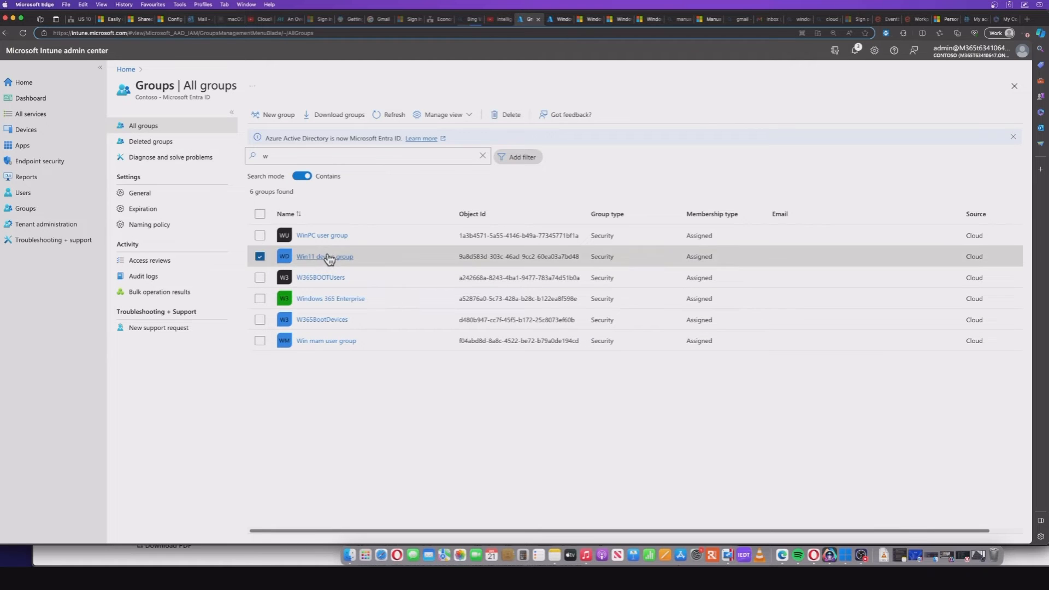
left_click(325, 256)
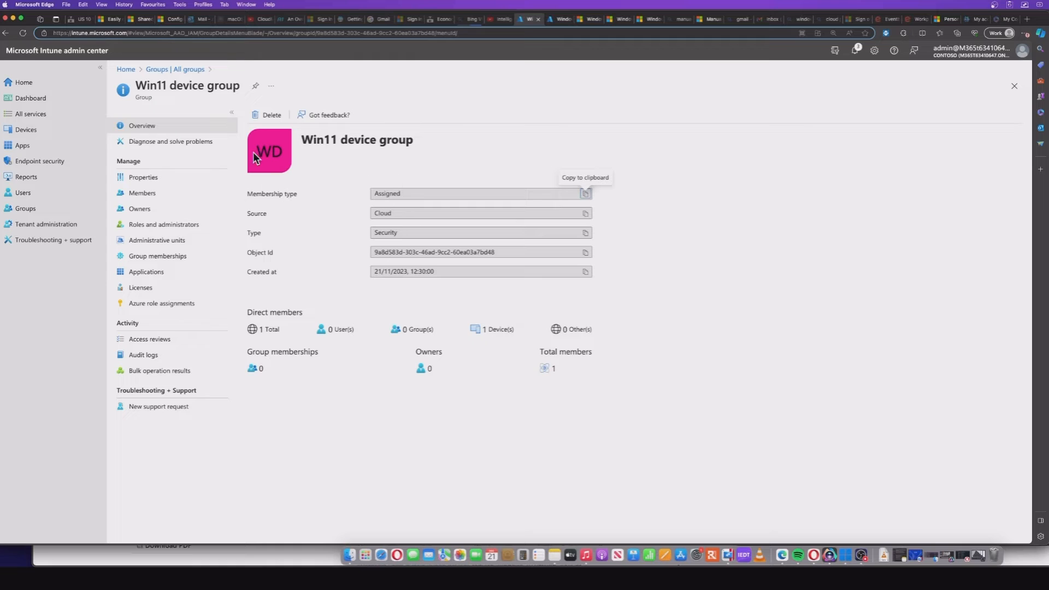
left_click(142, 193)
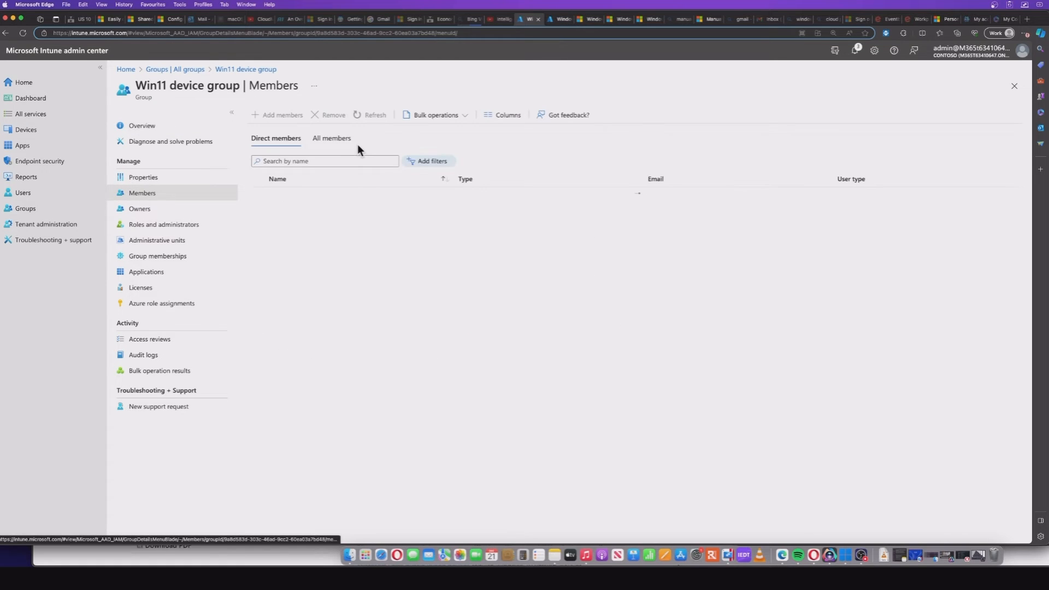
Copy DESKTOP-05VIHD5's name and remove it from the Win11 group.
left_click(375, 116)
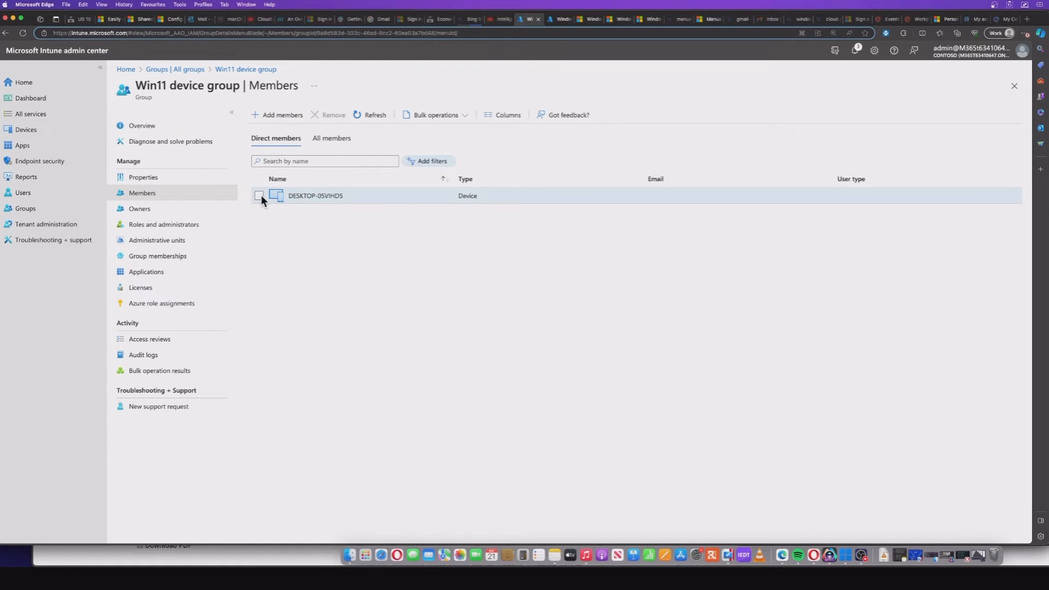
left_click(258, 195)
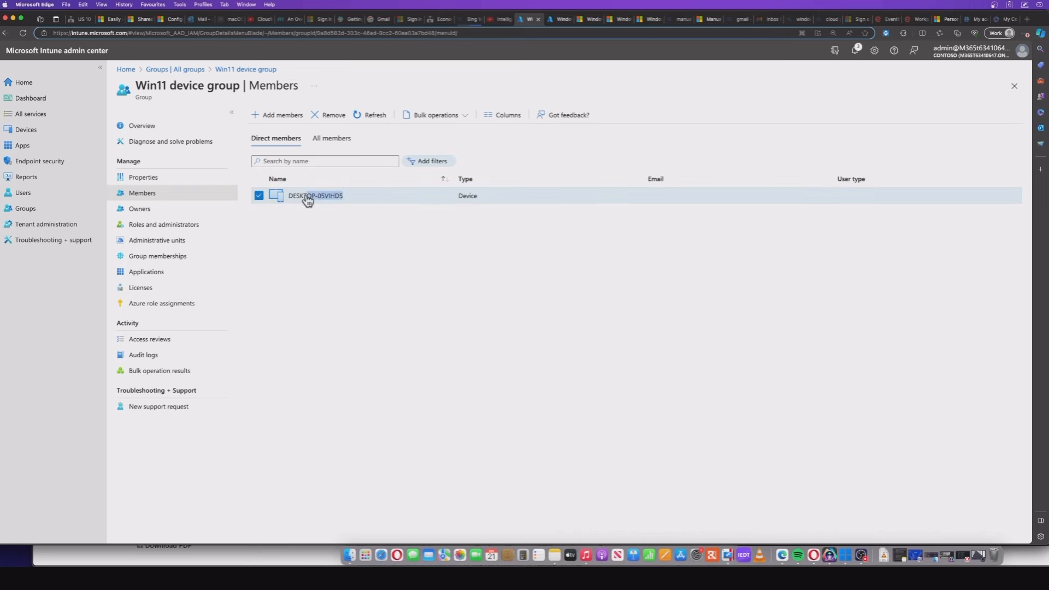
right_click(316, 196)
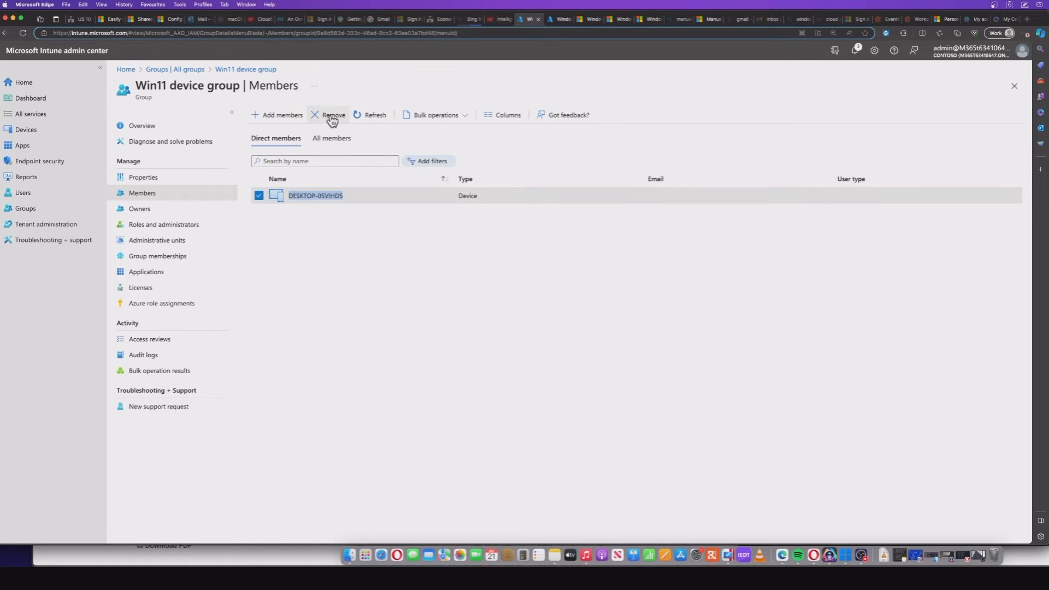
left_click(333, 116)
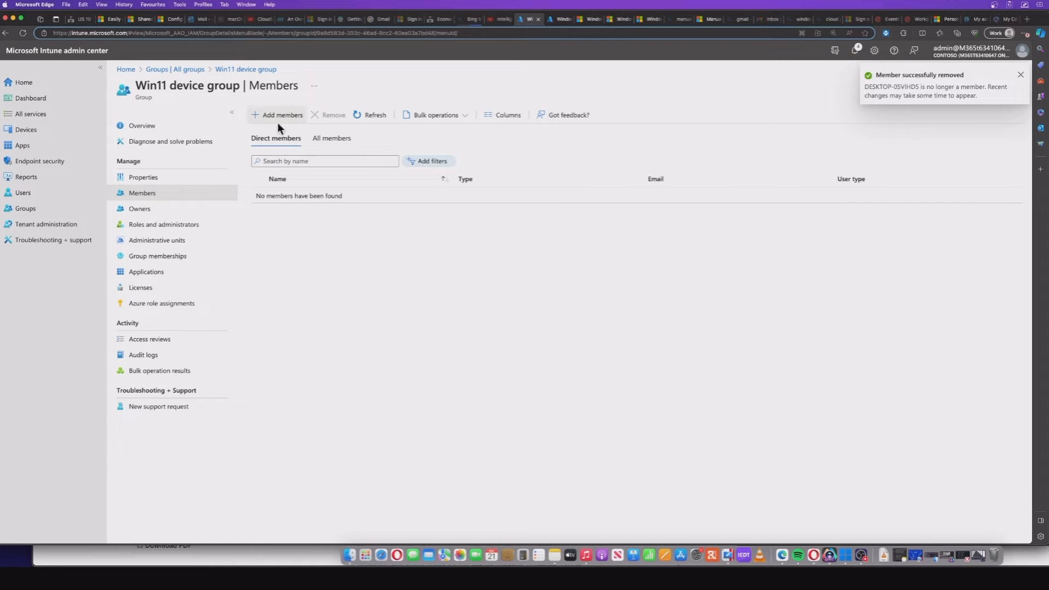
left_click(25, 208)
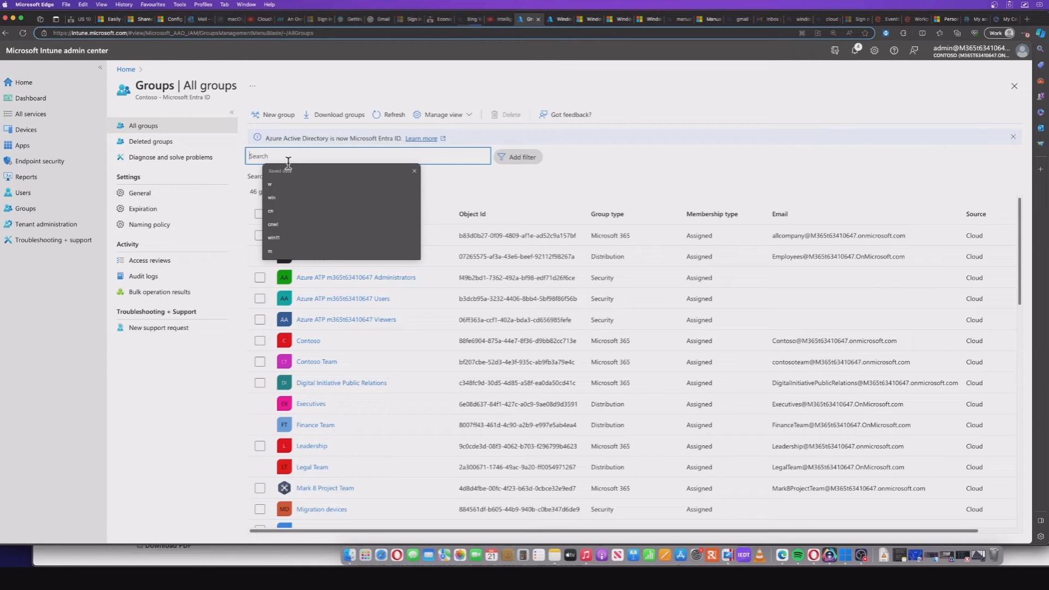
Search groups for 'w' and open the W365BootDevices group's members.
type("w")
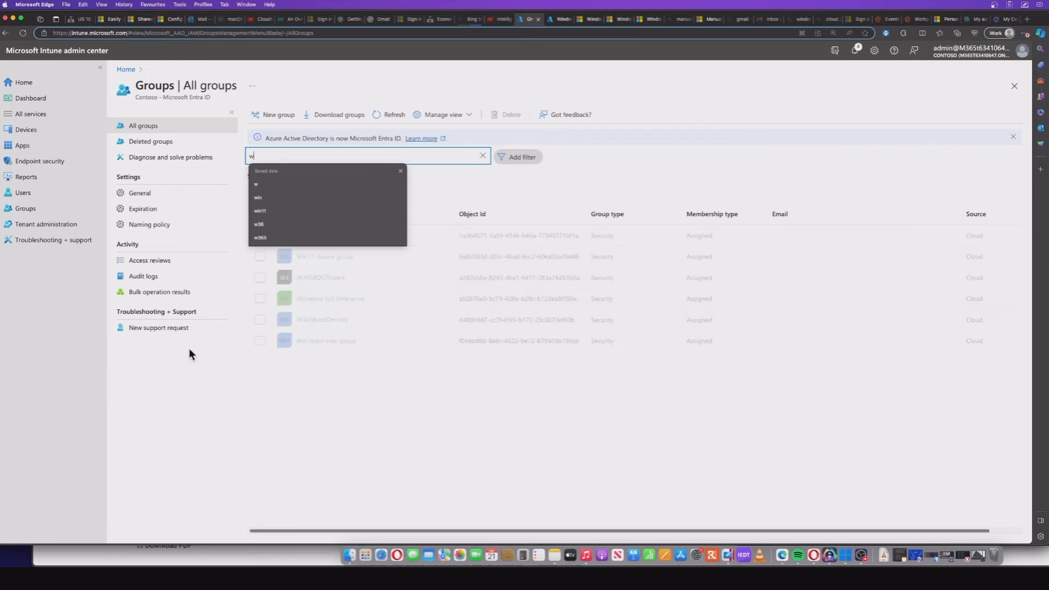
key("Enter")
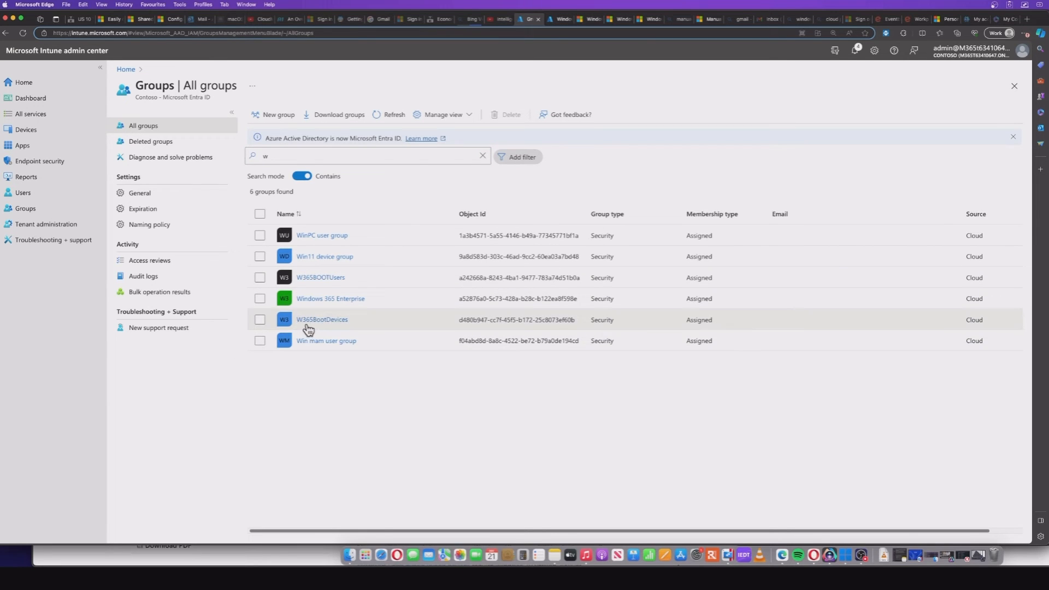
left_click(322, 319)
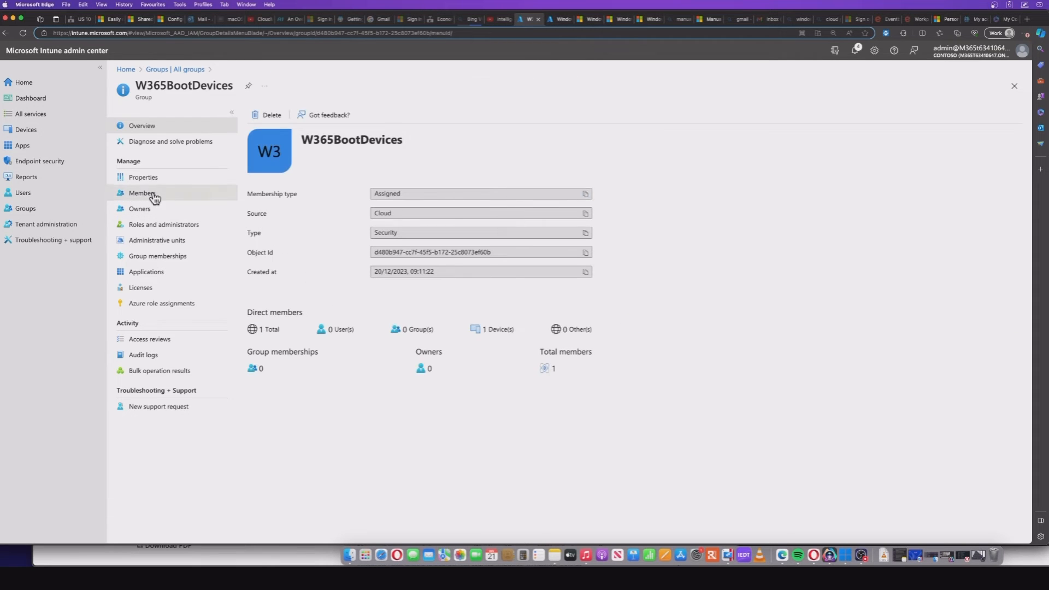
left_click(143, 193)
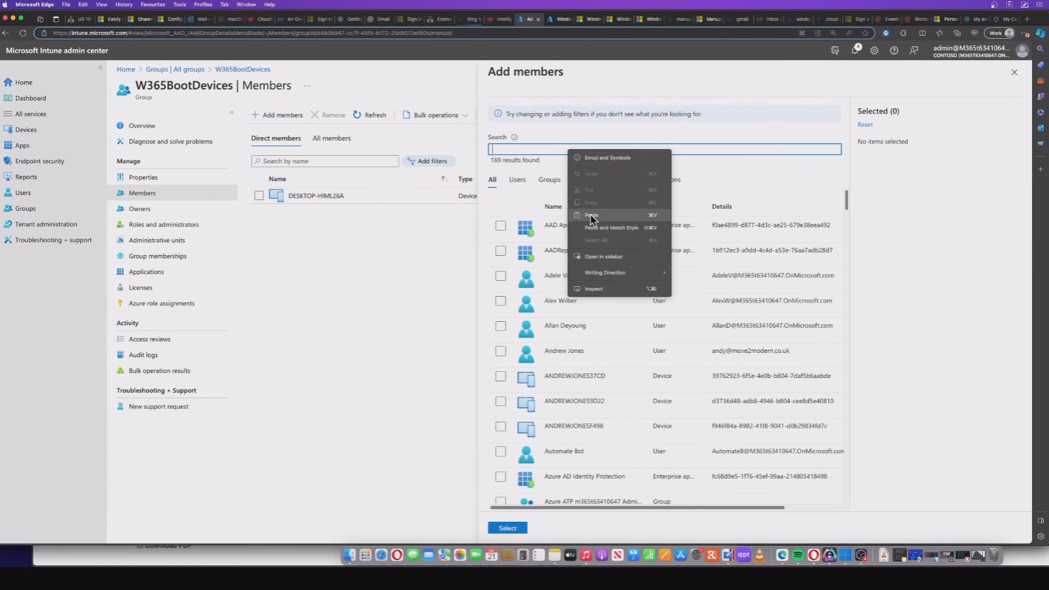
Add device DESKTOP-05VIHD5 as a member and refresh the member list.
type("DESKTOP-0SVIHD5")
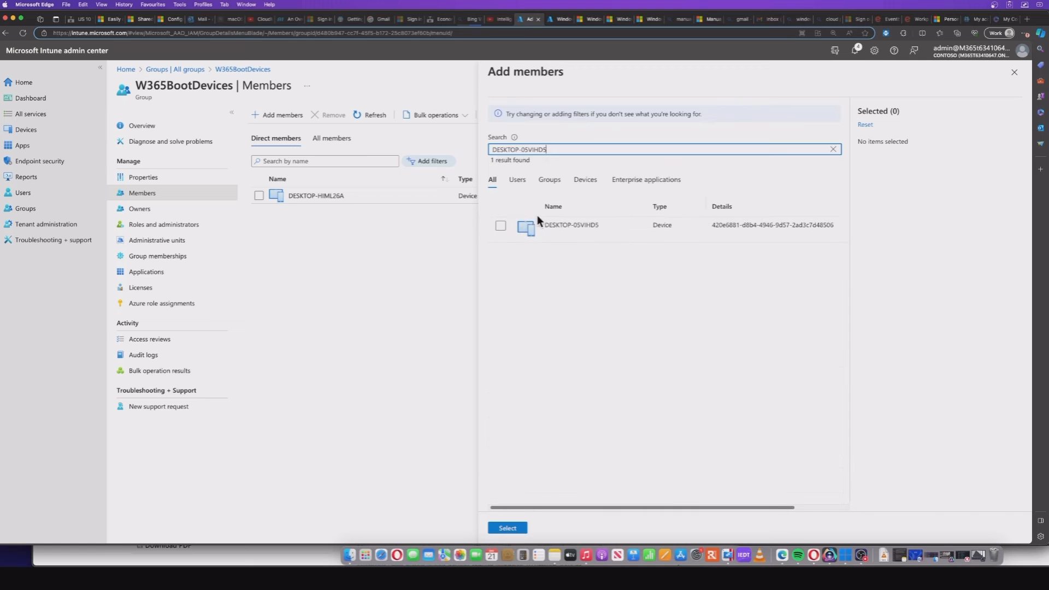
left_click(507, 527)
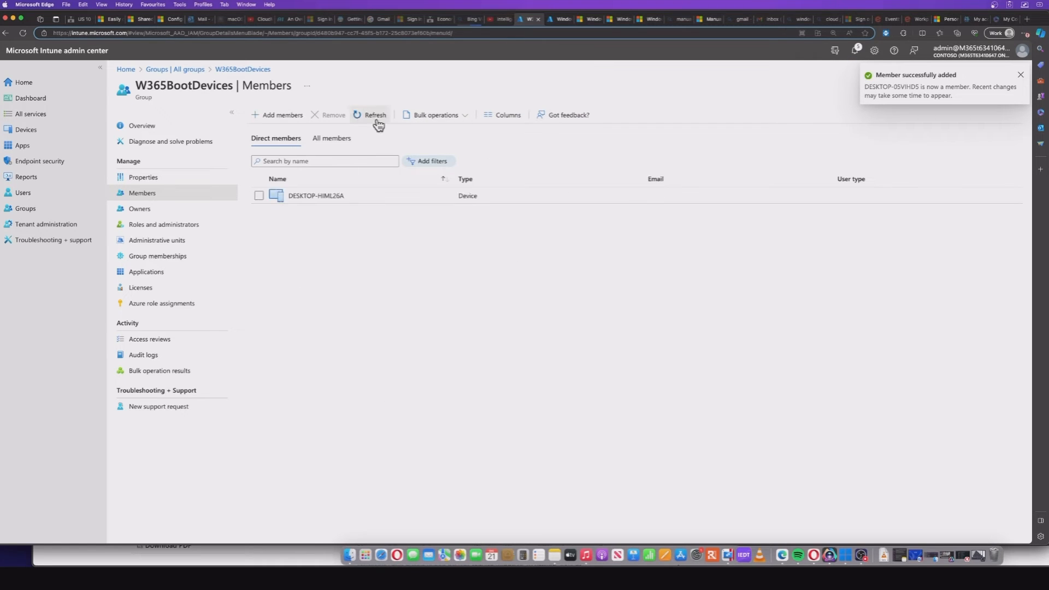
left_click(374, 115)
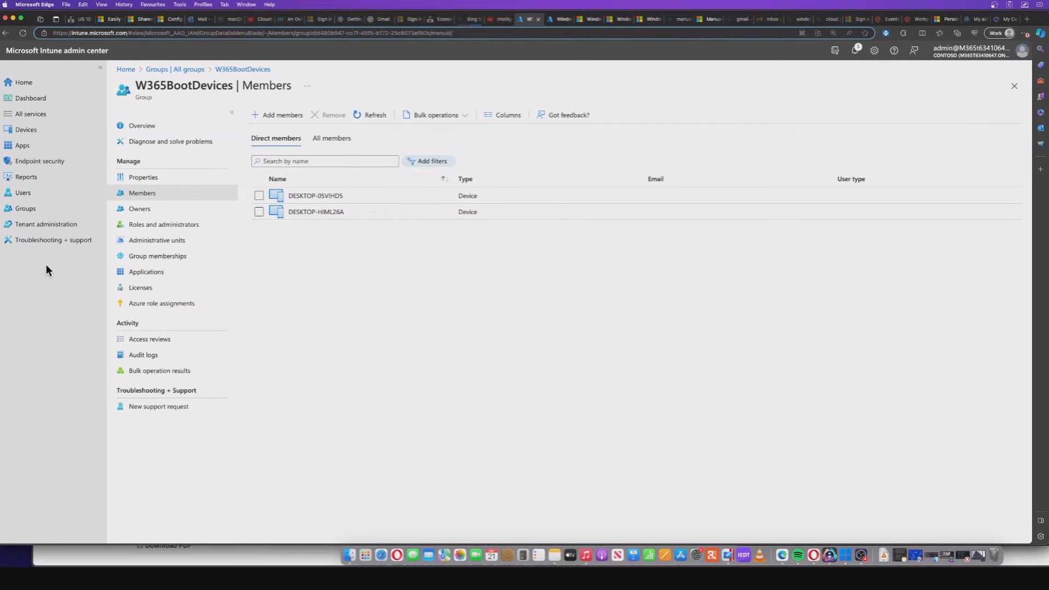
mouse_move(145, 272)
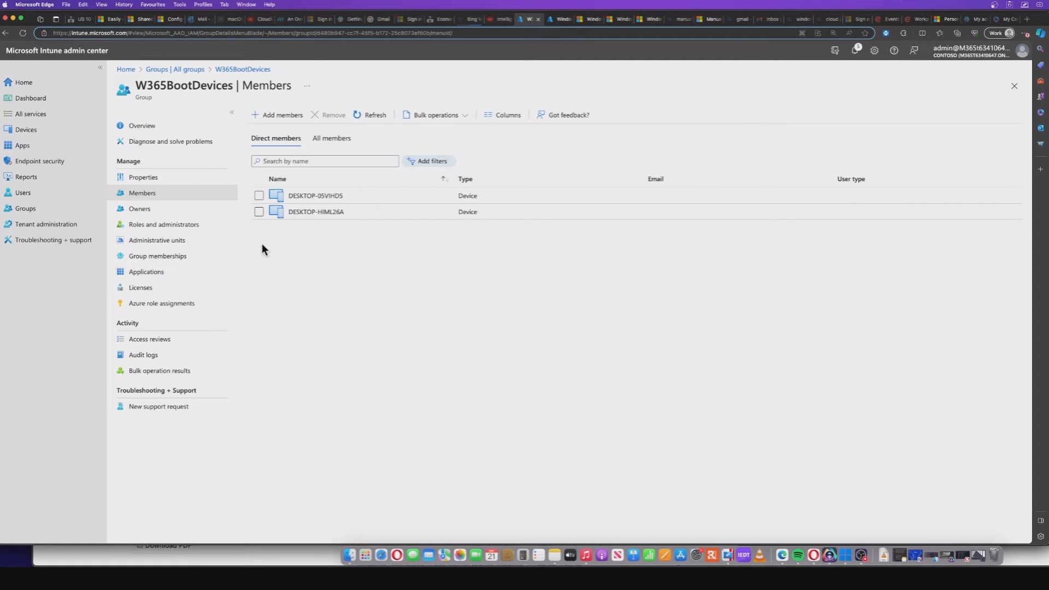
mouse_move(94, 269)
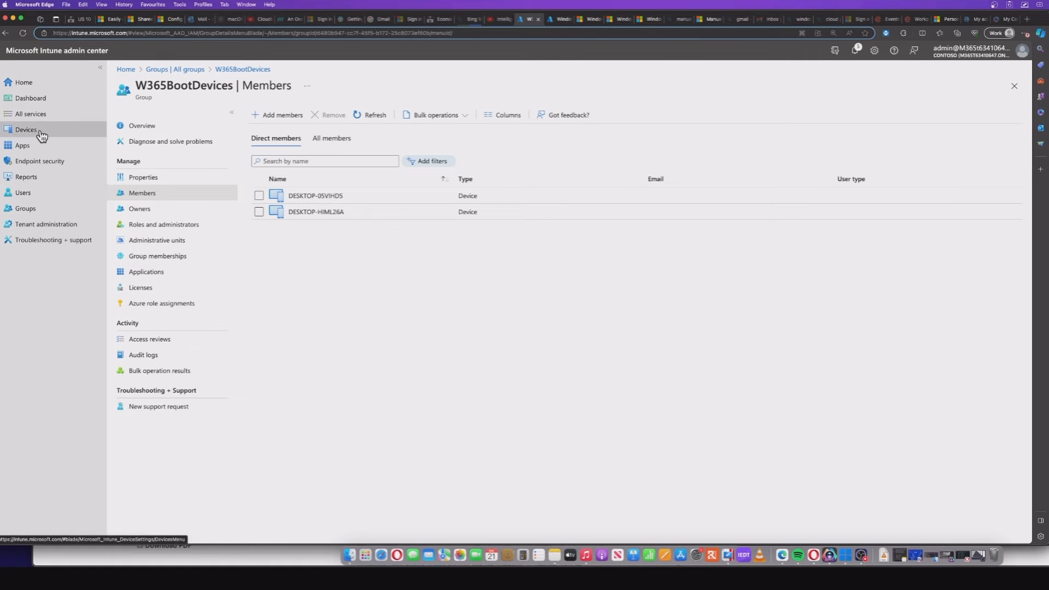
Navigate to Devices > Windows enrollment > Autopilot deployment profiles.
left_click(26, 129)
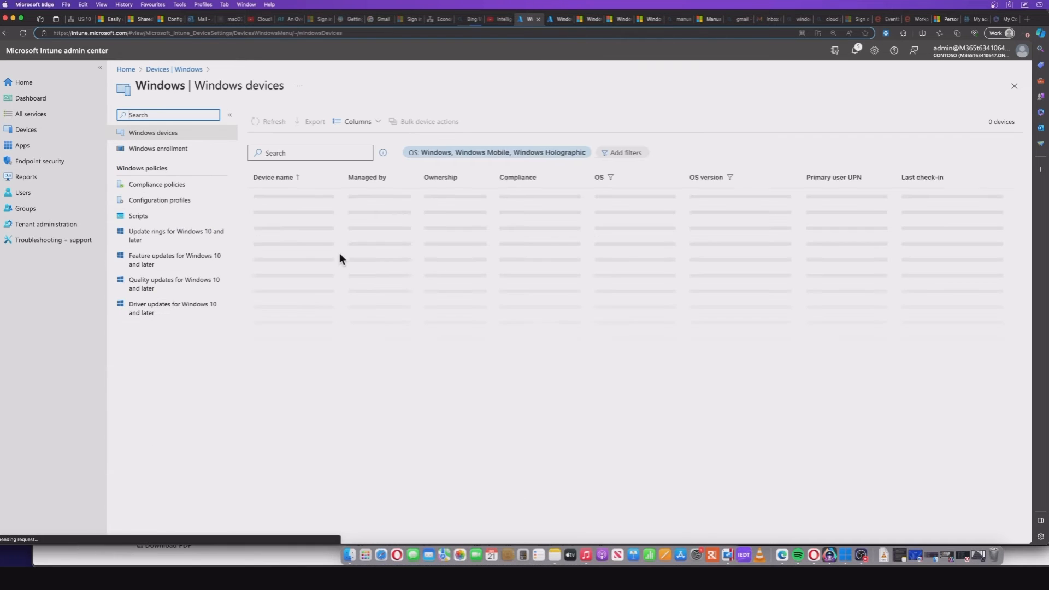
left_click(157, 148)
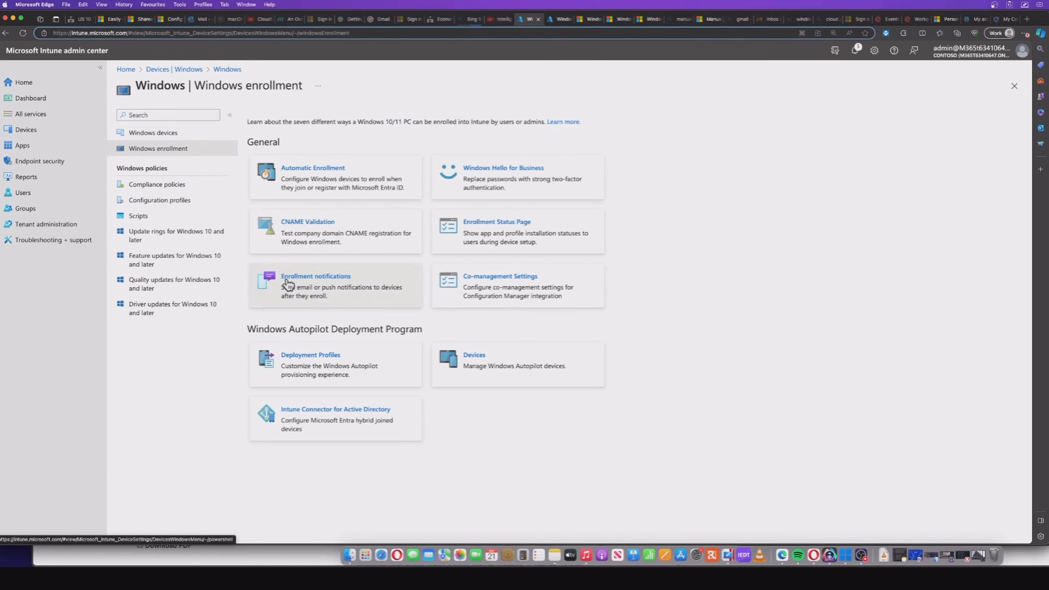
left_click(310, 354)
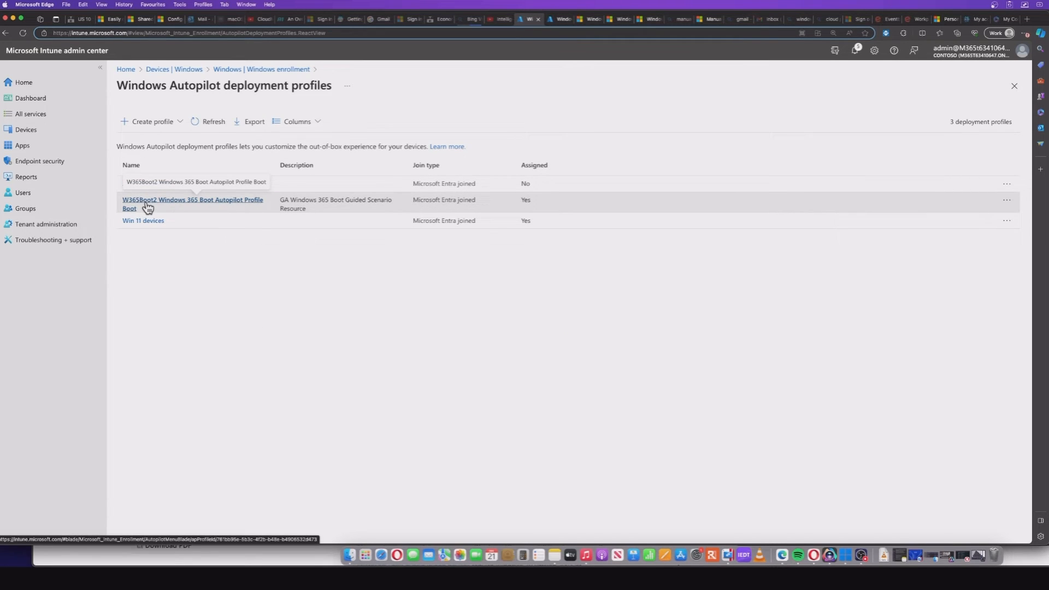
mouse_move(235, 204)
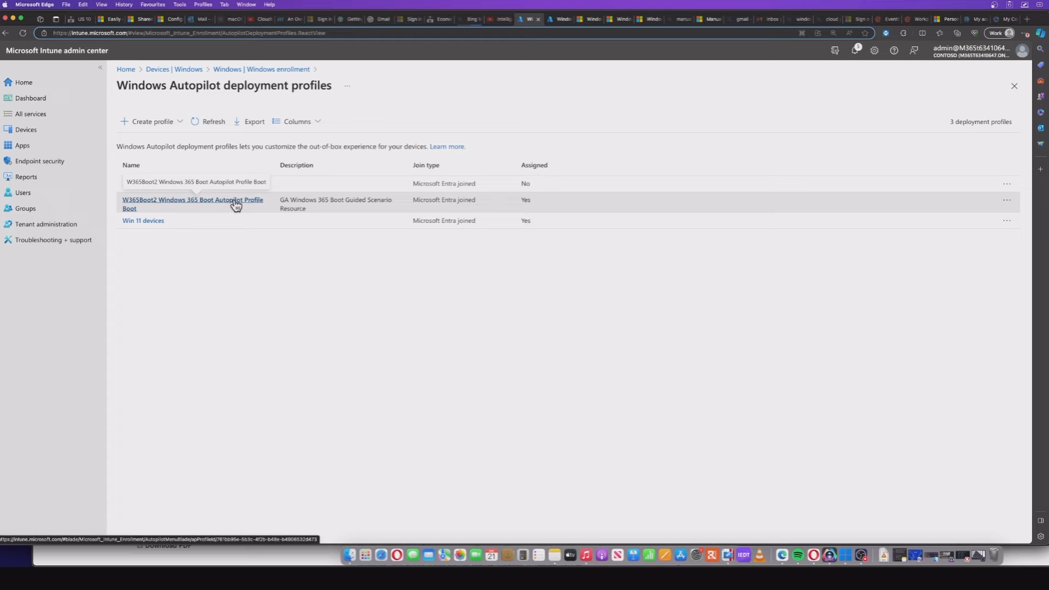
Refresh the W365Boot2 profile's assigned devices until the new virtual machine appears.
left_click(192, 203)
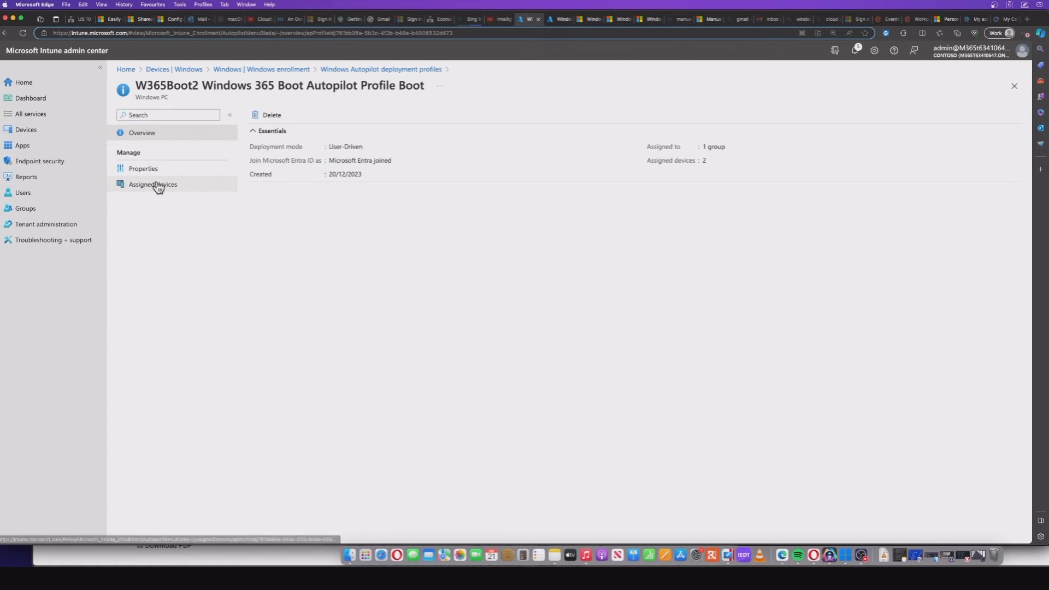
left_click(153, 185)
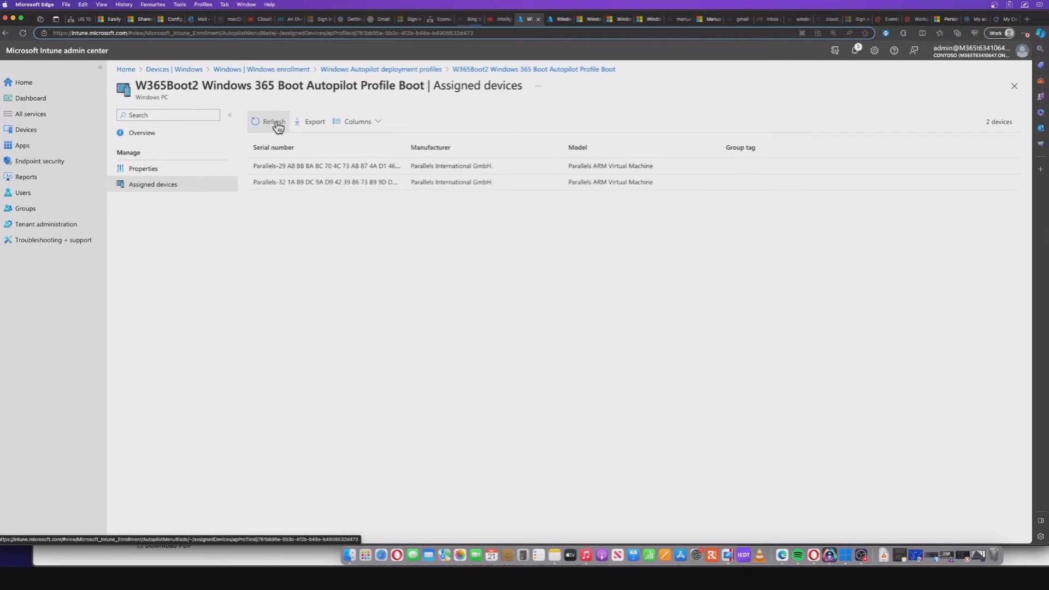
left_click(271, 122)
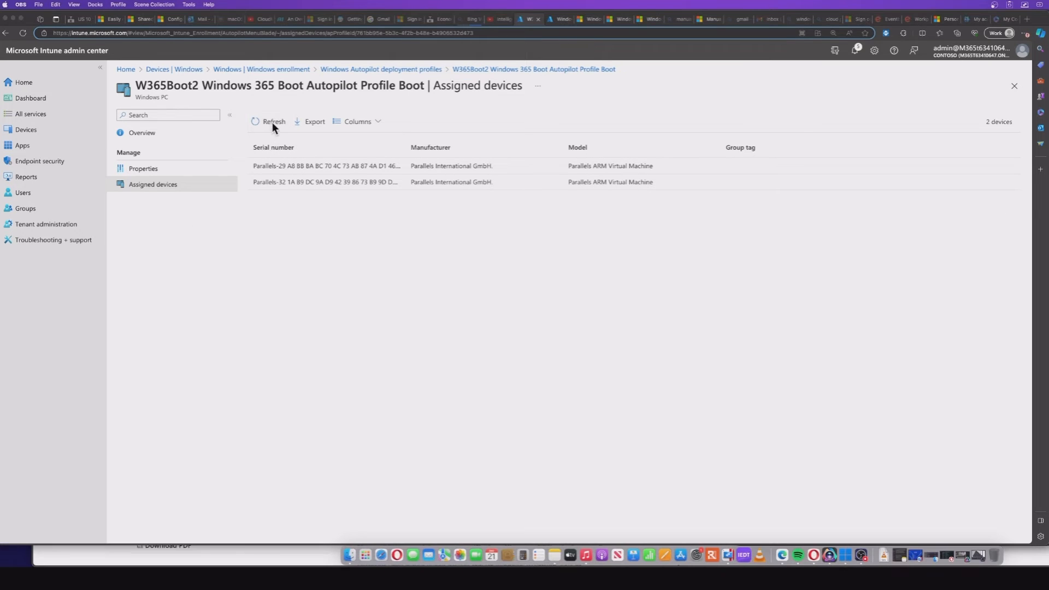
left_click(273, 121)
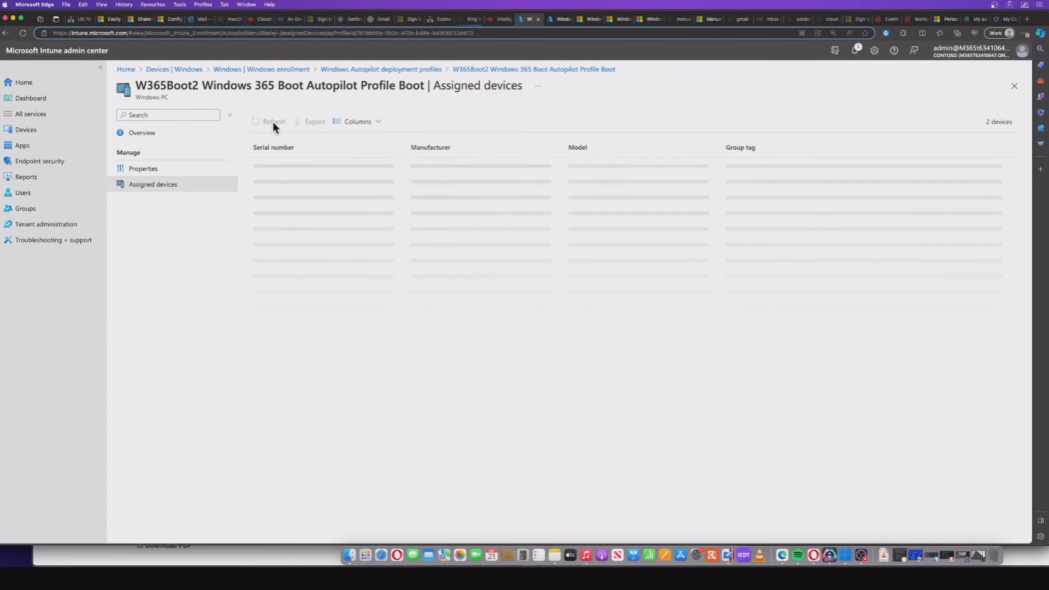
left_click(273, 121)
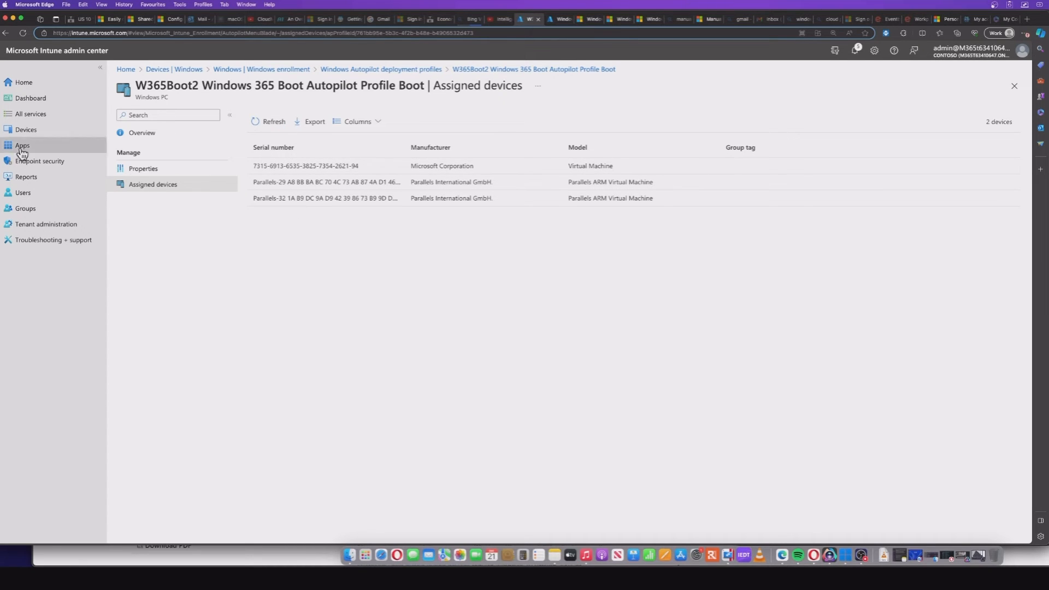
Open DESKTOP-05VIHD5 from Windows devices and confirm a full Wipe.
left_click(26, 129)
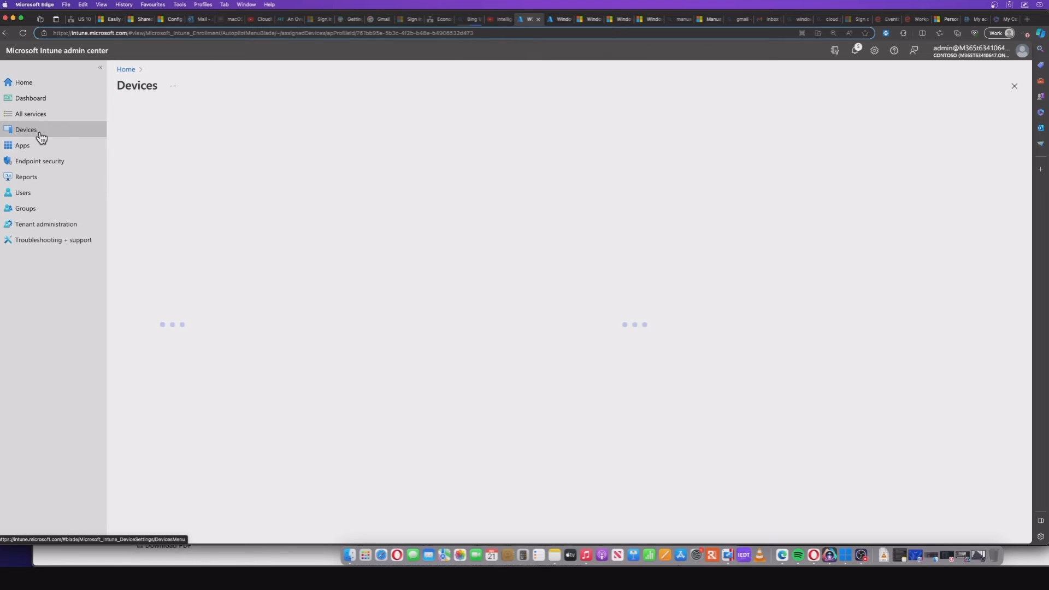
left_click(26, 130)
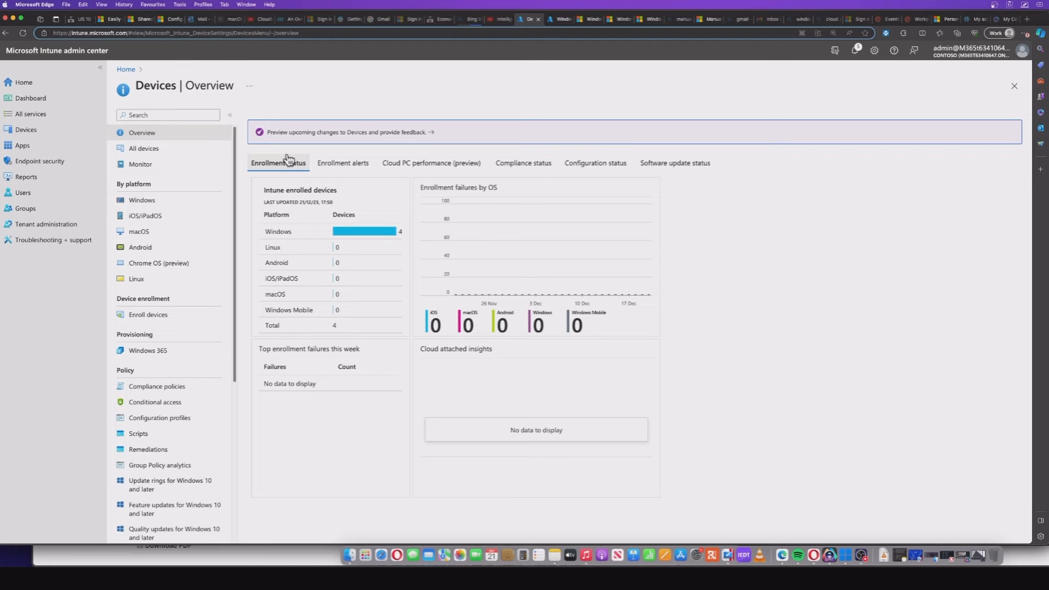
mouse_move(287, 157)
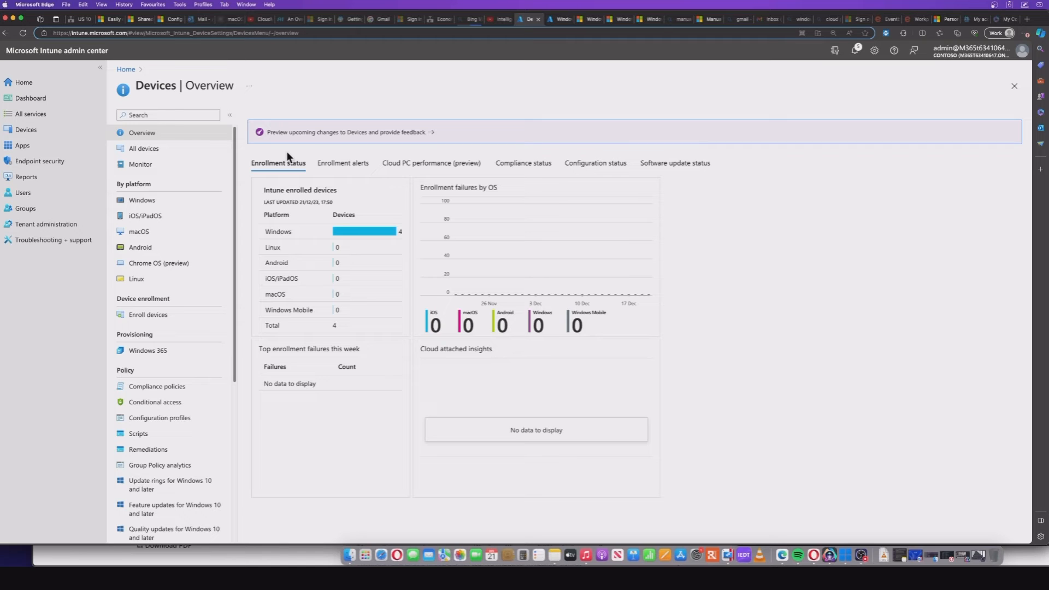
left_click(141, 199)
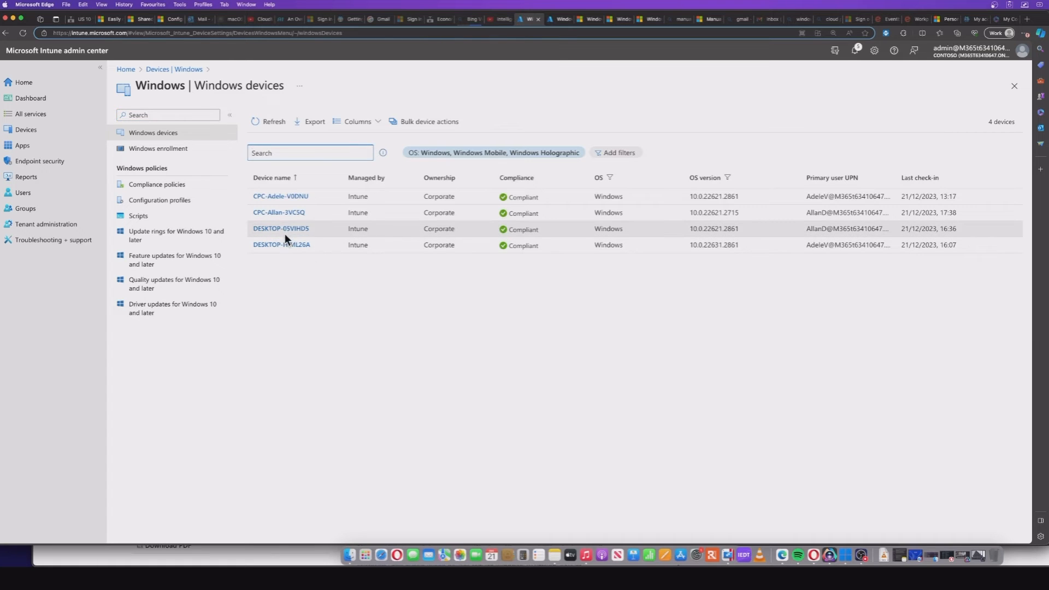
mouse_move(280, 229)
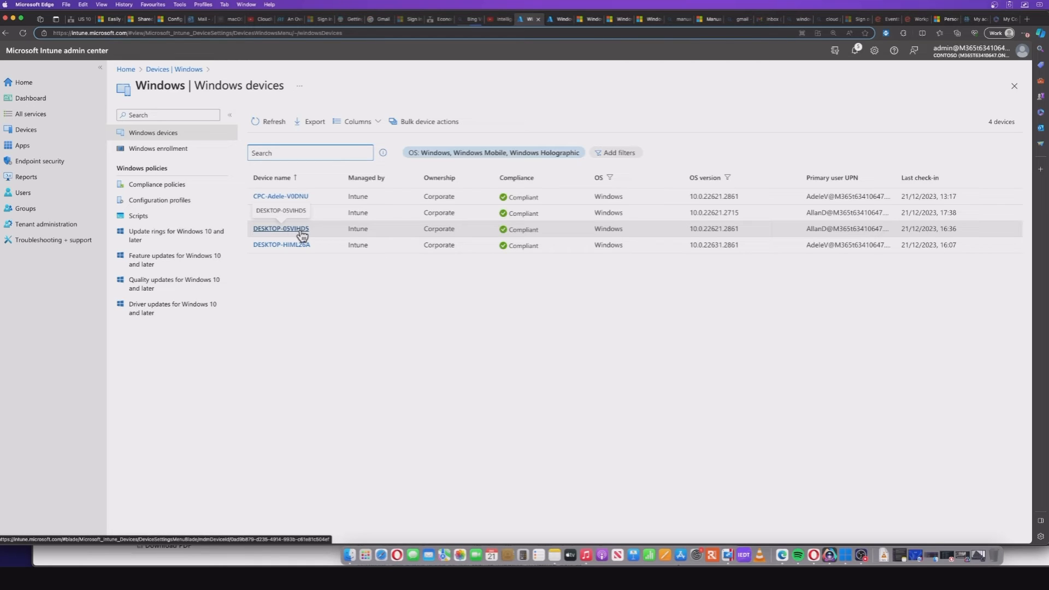
left_click(281, 229)
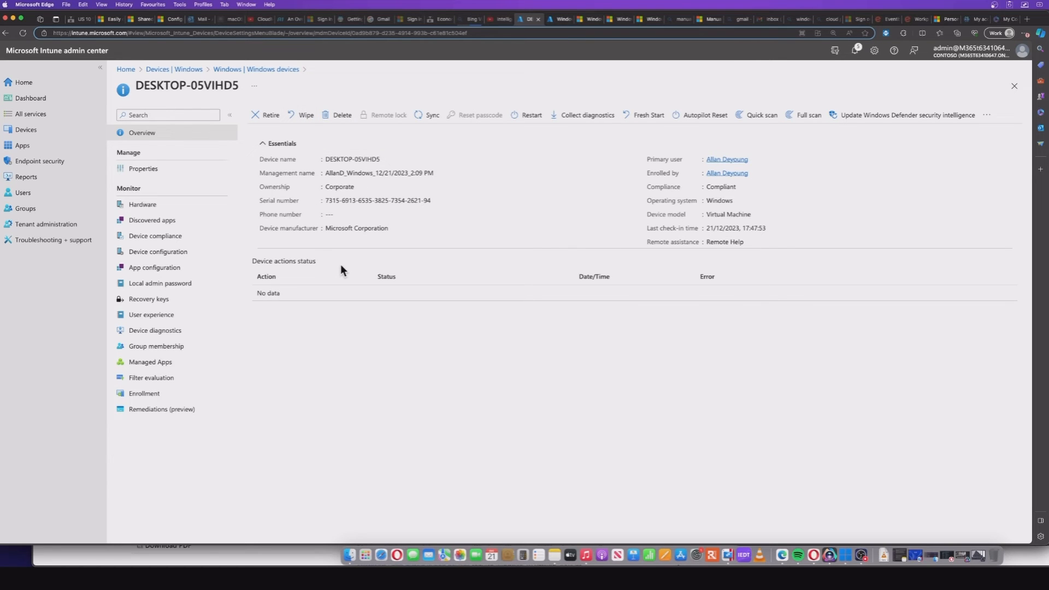
left_click(307, 115)
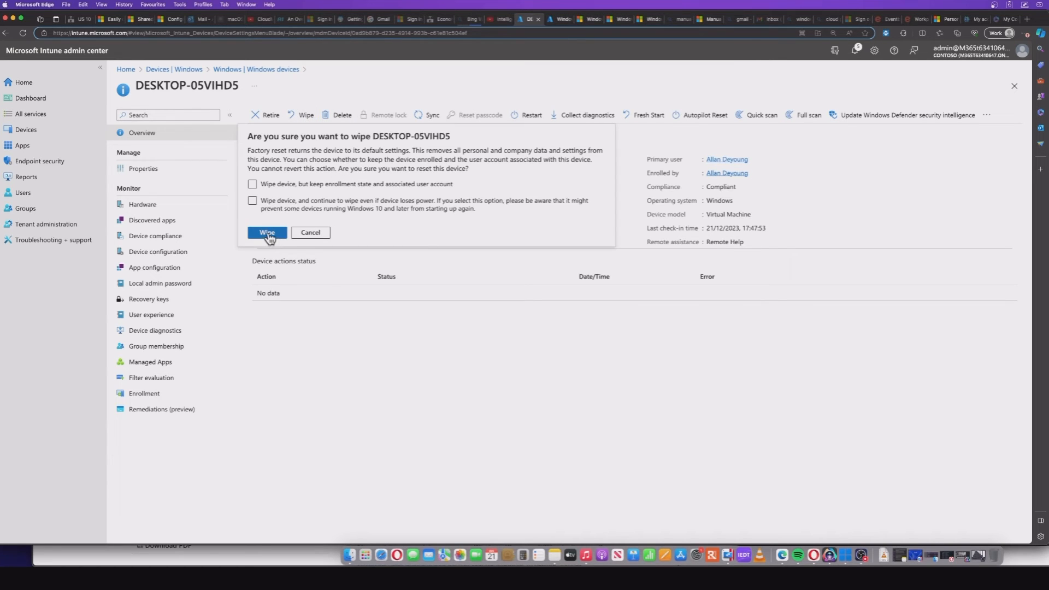
left_click(267, 233)
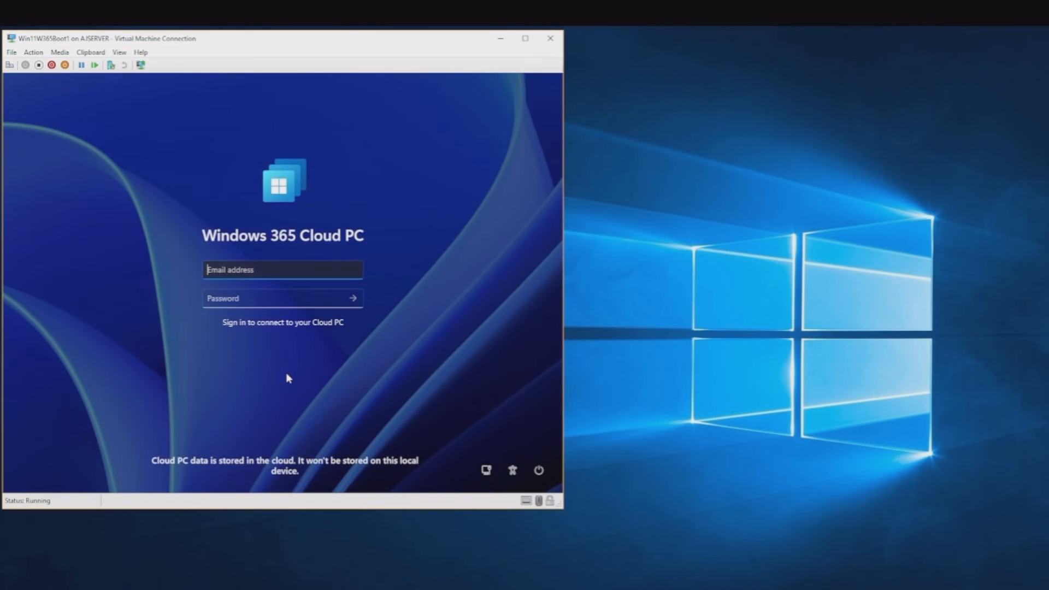
Unlock the VM and submit the Cloud PC password with Remember me ticked.
left_click(353, 298)
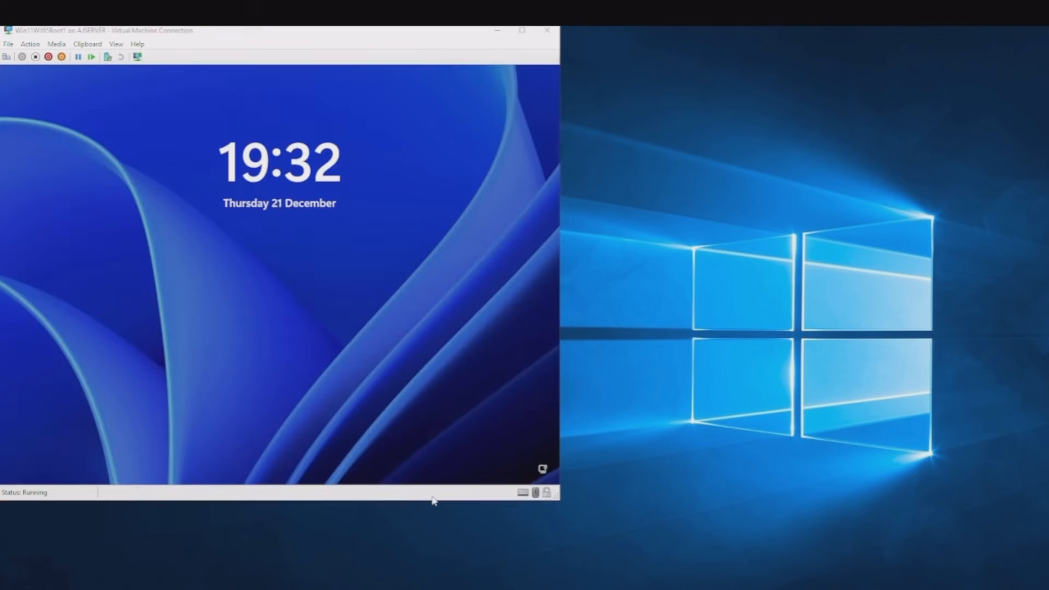
mouse_move(380, 372)
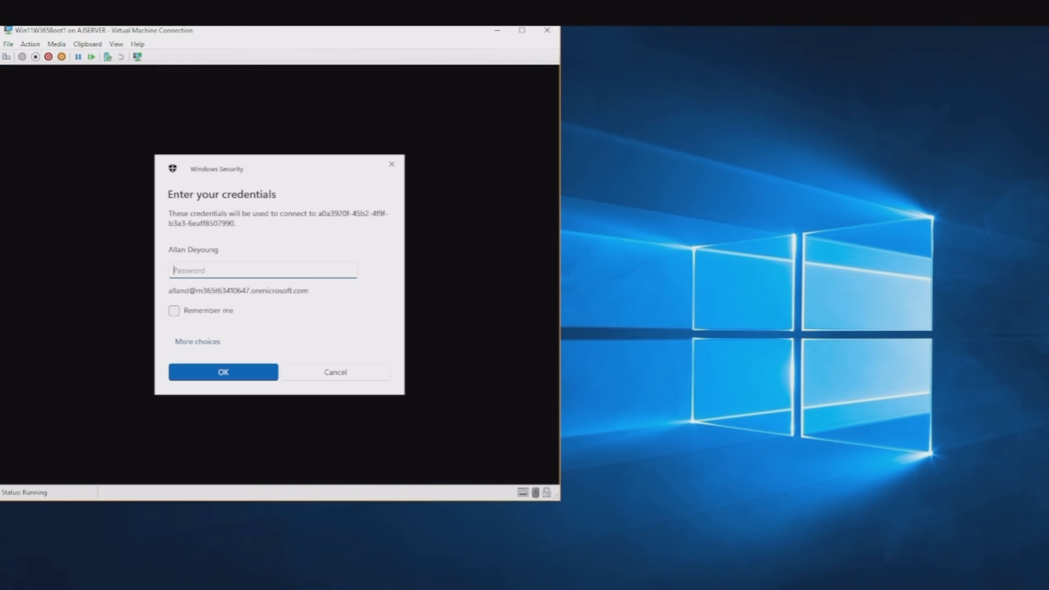
key("capslock")
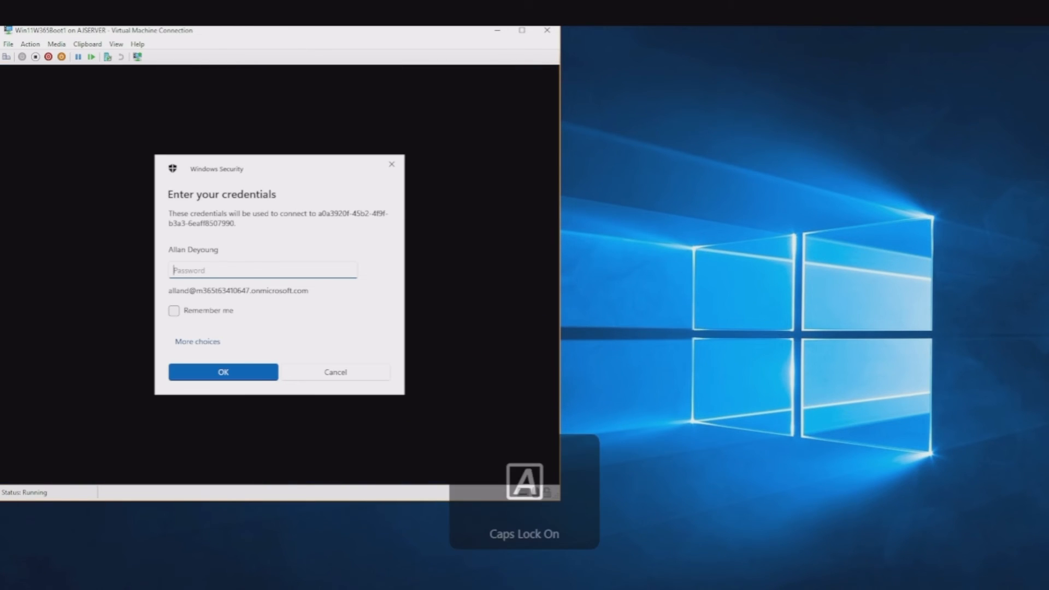
key("capslock")
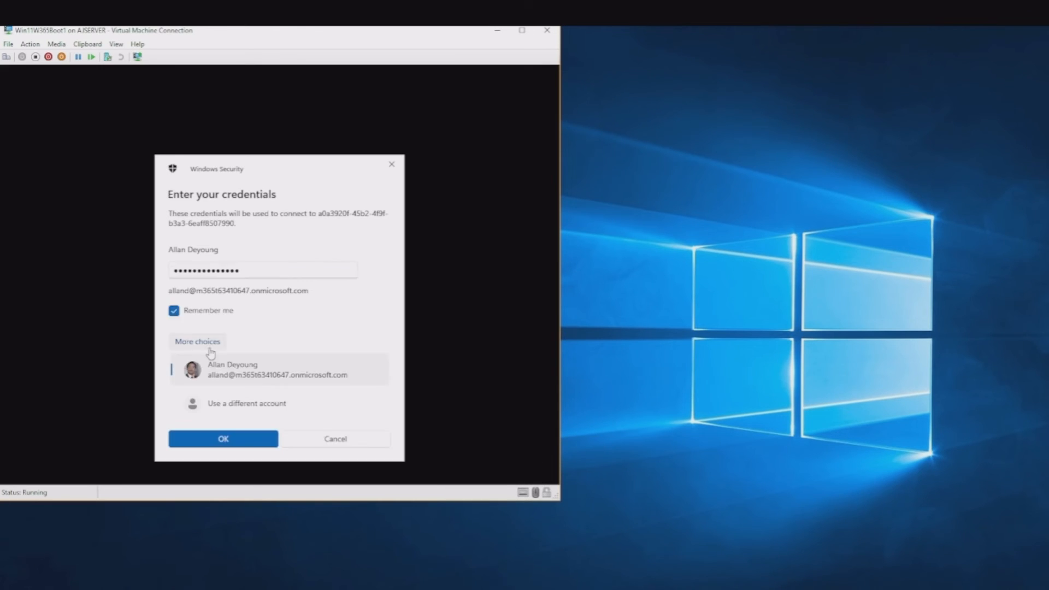
mouse_move(208, 349)
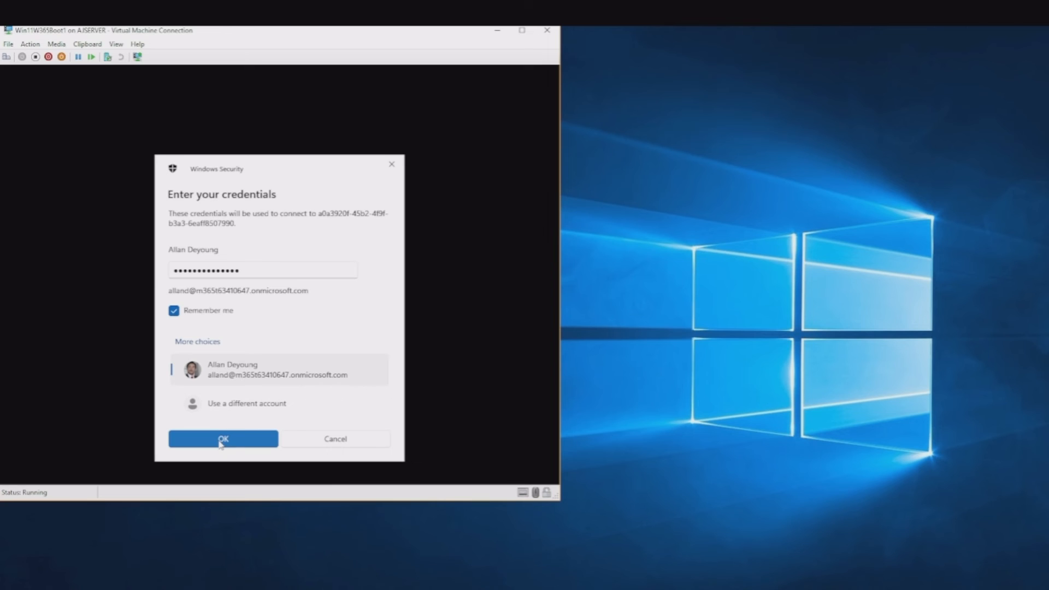
left_click(224, 438)
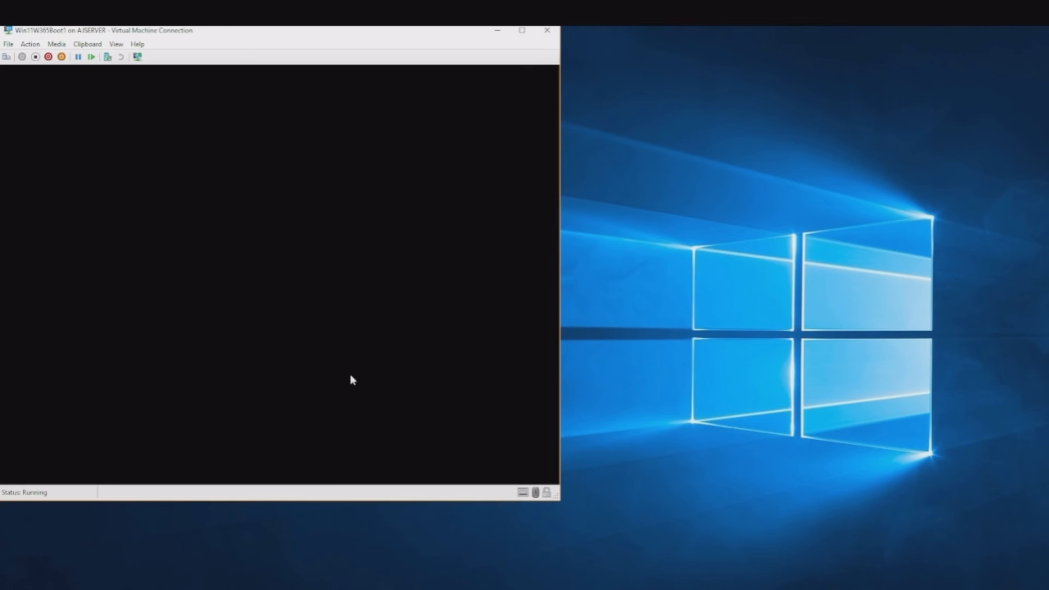
mouse_move(379, 369)
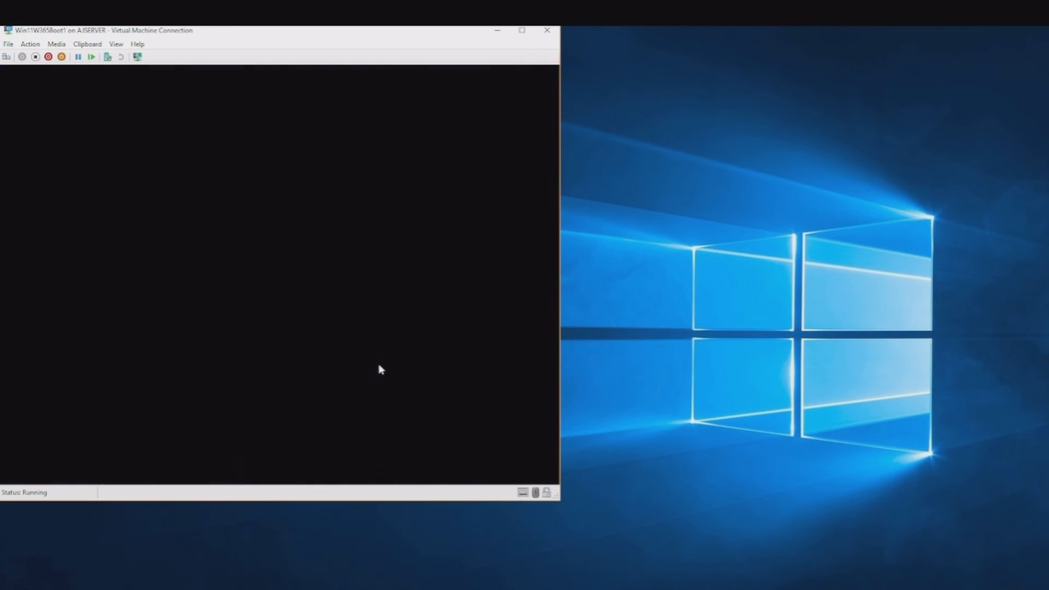
Disconnect the Cloud PC session from the Start menu power options.
left_click(145, 471)
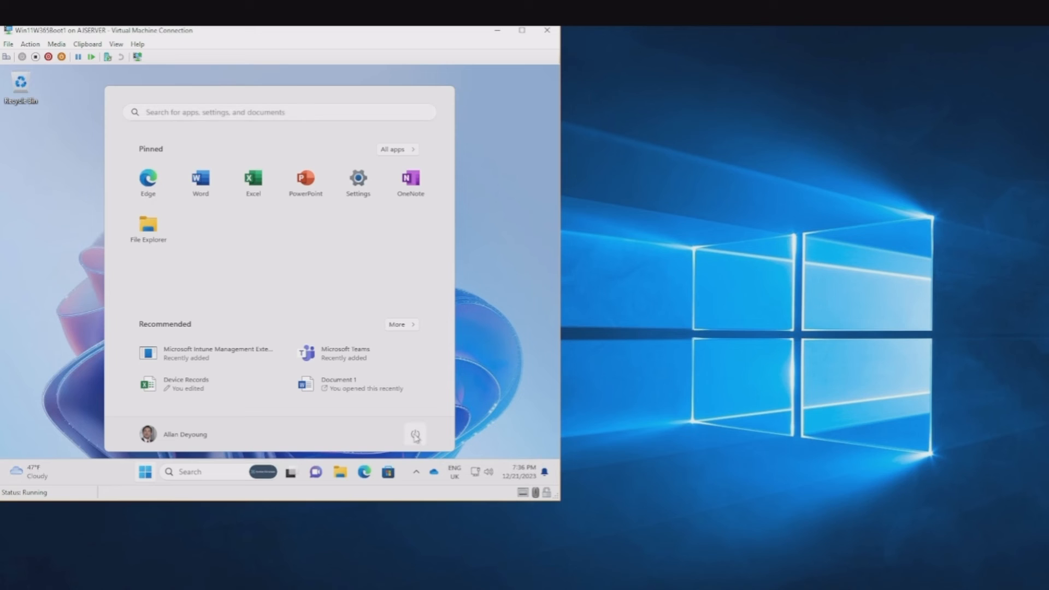
left_click(415, 434)
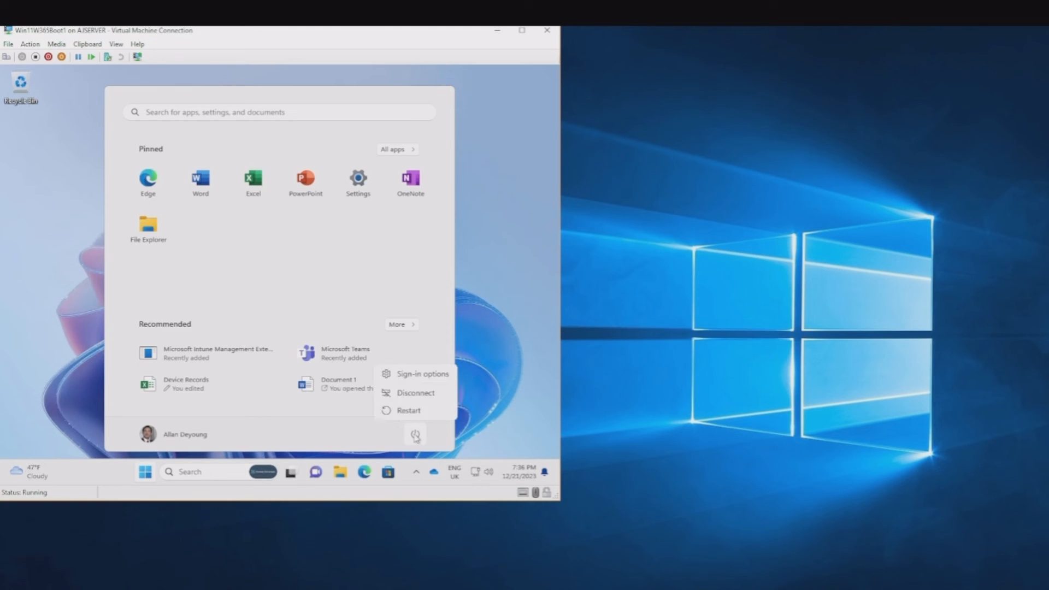
mouse_move(415, 392)
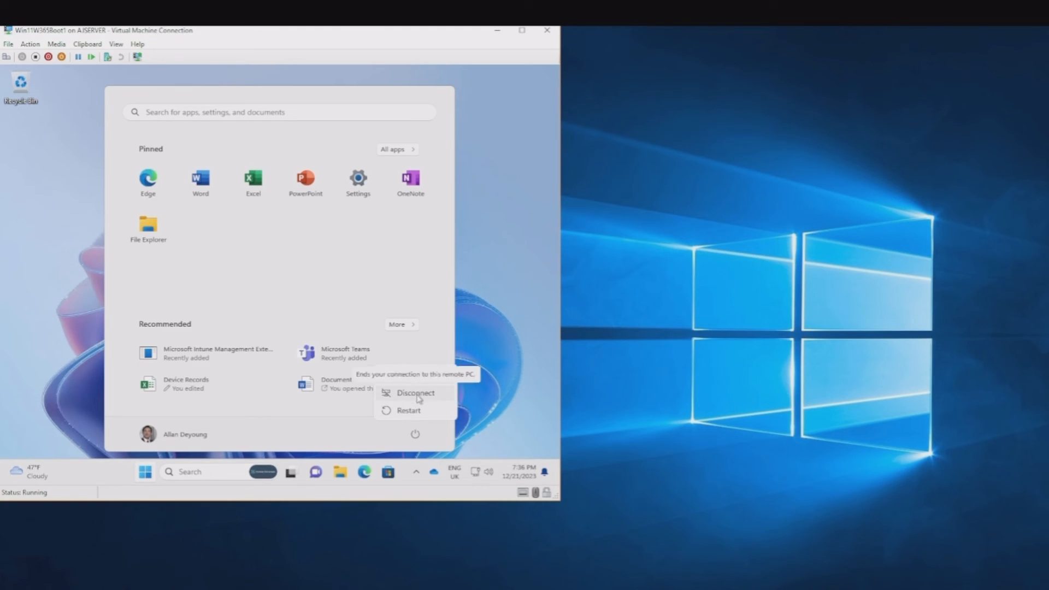
left_click(414, 393)
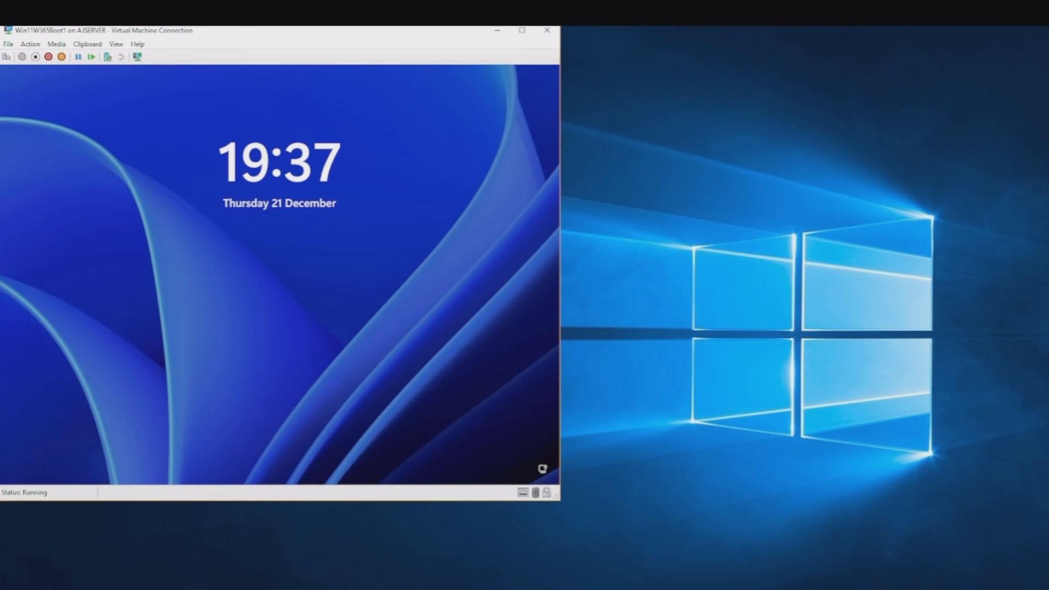
mouse_move(318, 315)
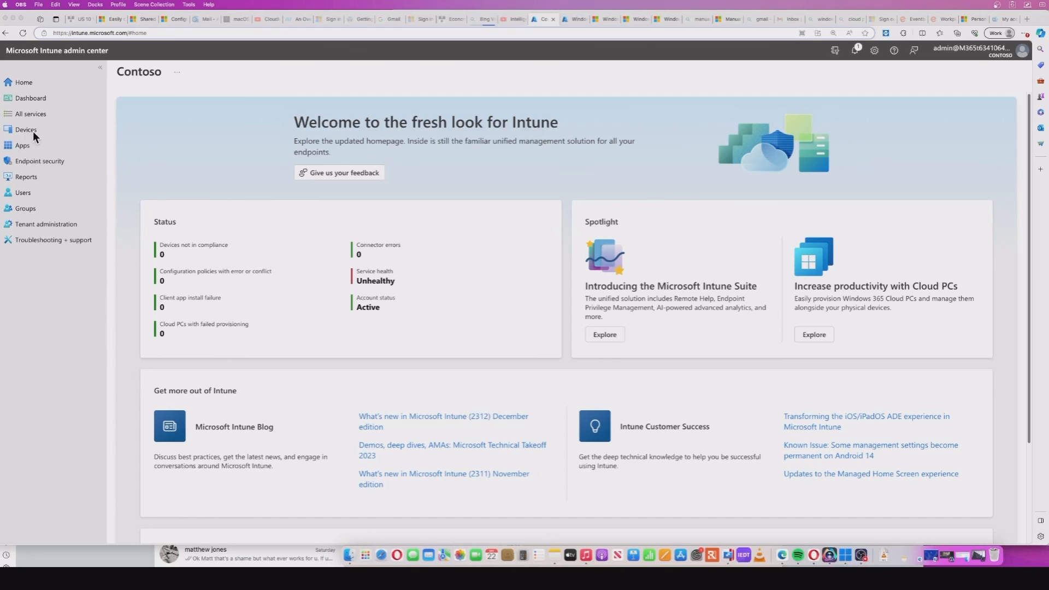
List Windows devices, showing W365BOOT2-30 alongside two Cloud PCs.
left_click(25, 129)
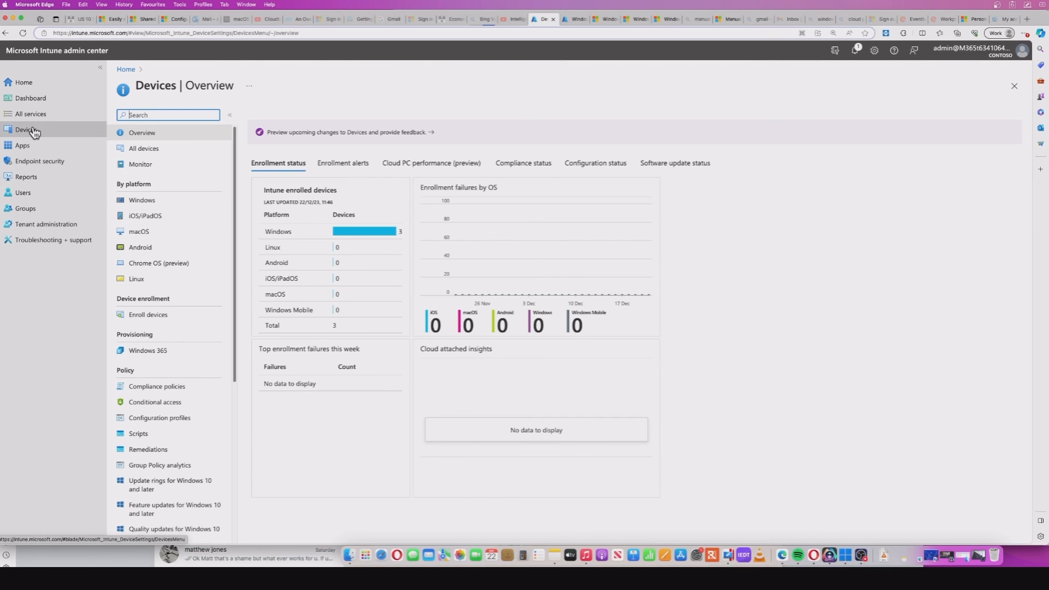
left_click(141, 200)
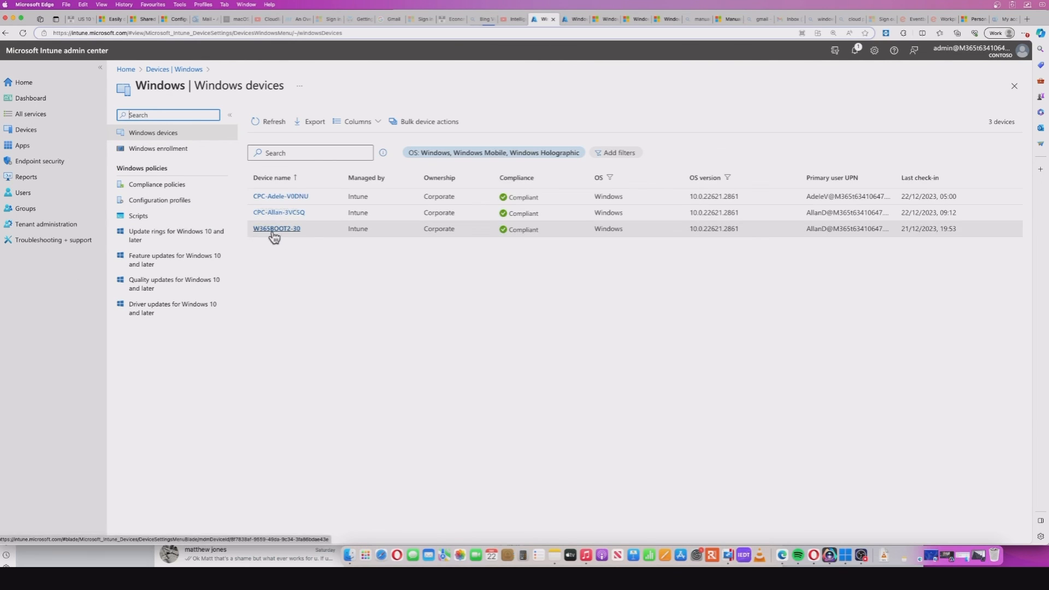
mouse_move(296, 236)
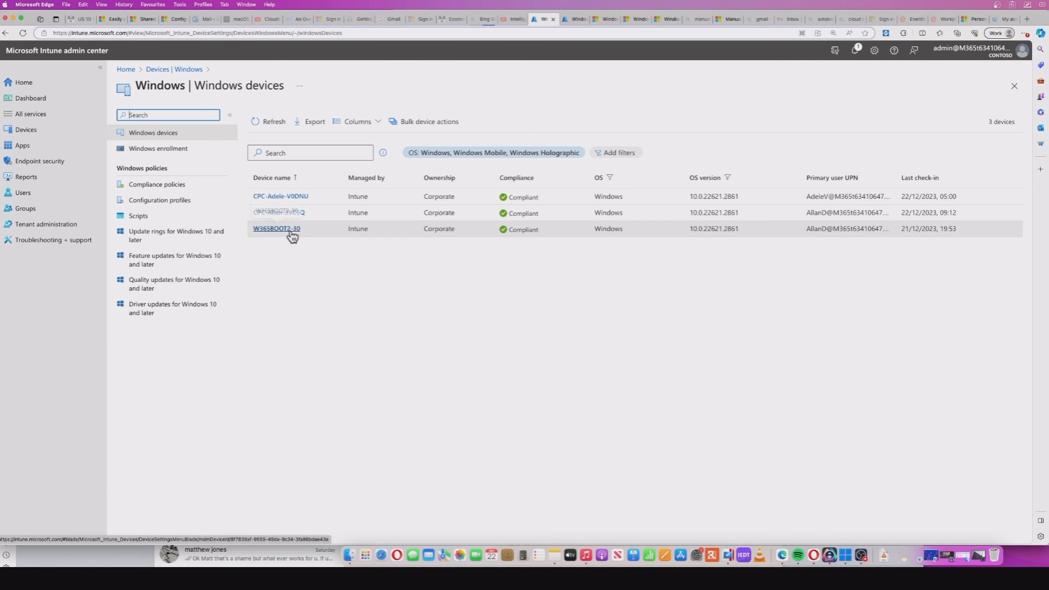
mouse_move(292, 280)
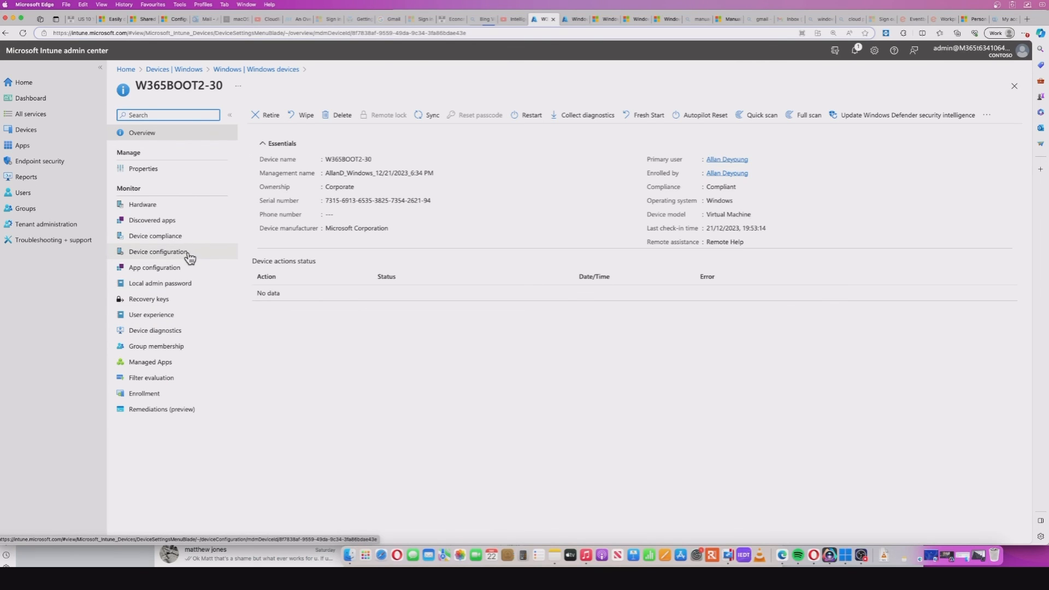
Open Device configuration to see every W365Boot2 policy in Succeeded state.
left_click(158, 251)
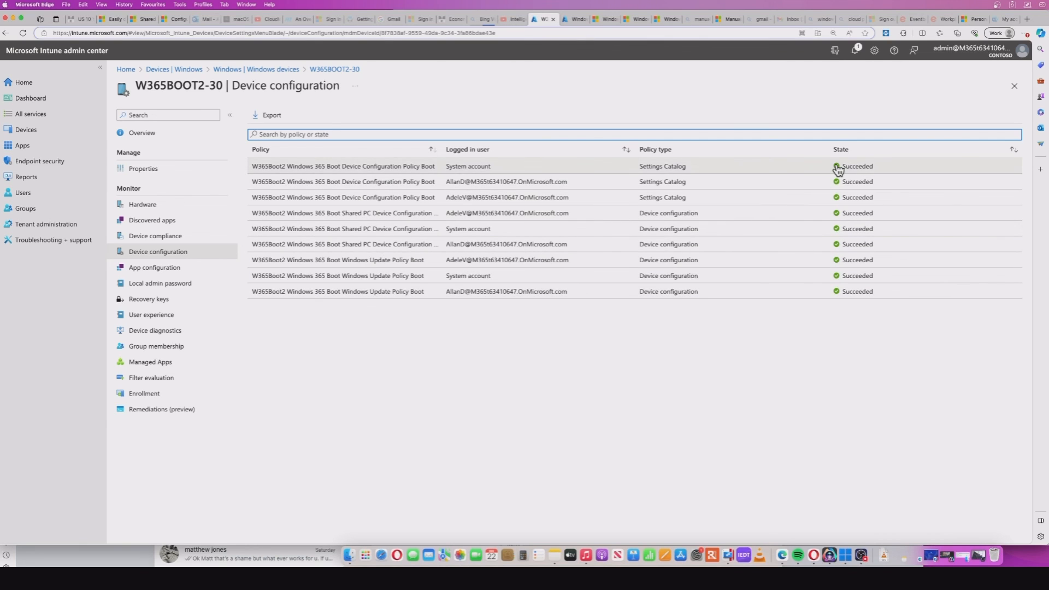
mouse_move(805, 303)
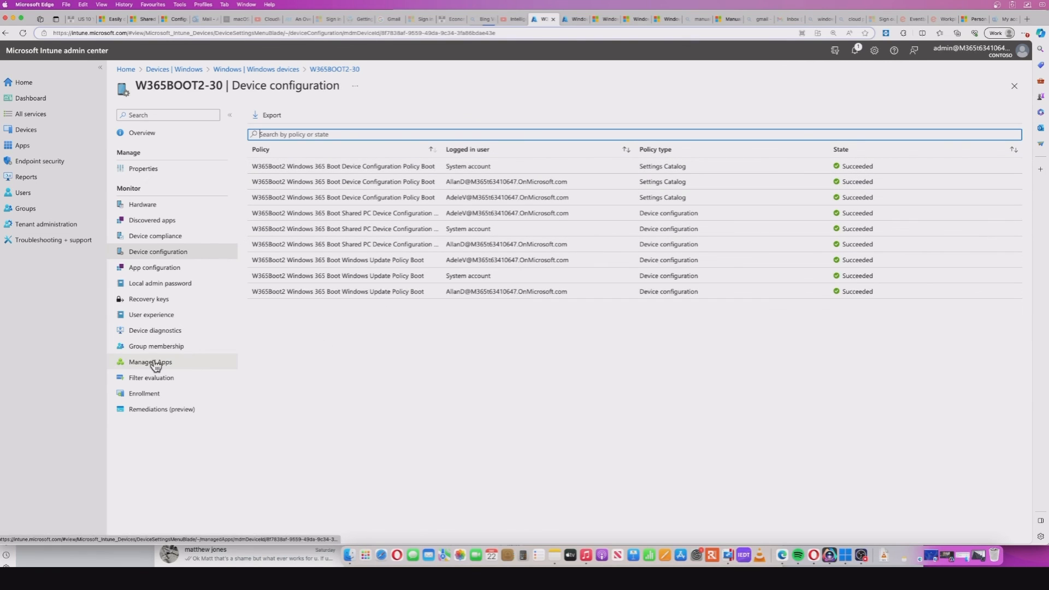
Open Managed Apps showing HostApp Boot installed and Windows 365 App Boot pending.
left_click(149, 362)
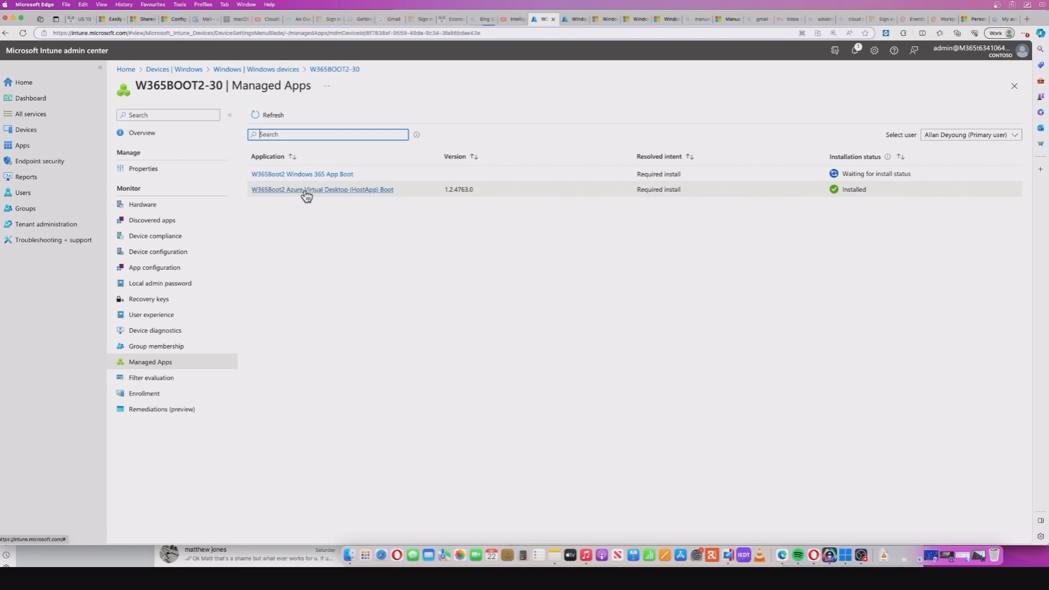
mouse_move(288, 304)
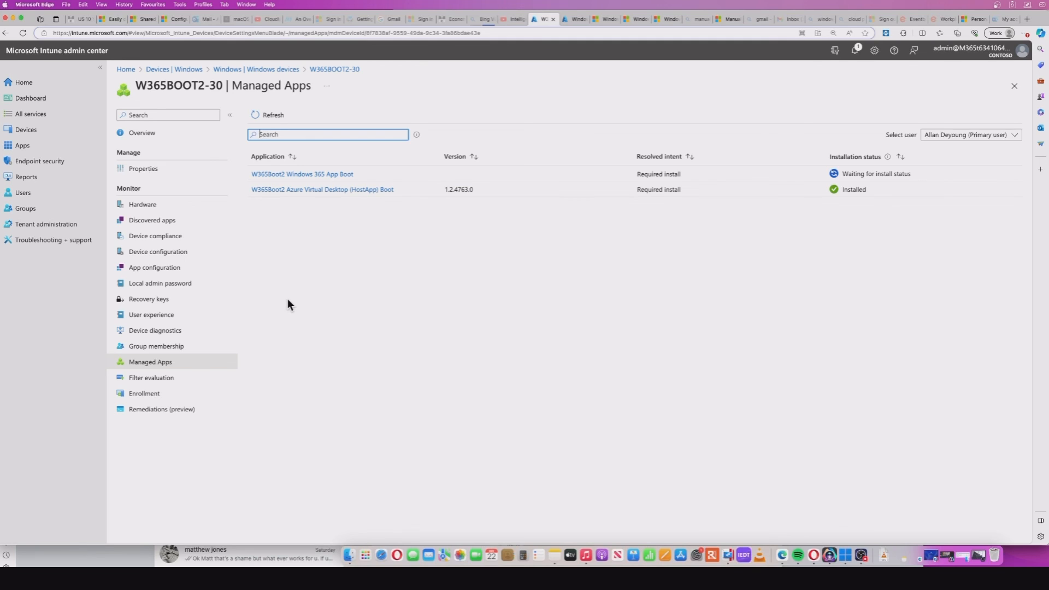
mouse_move(307, 263)
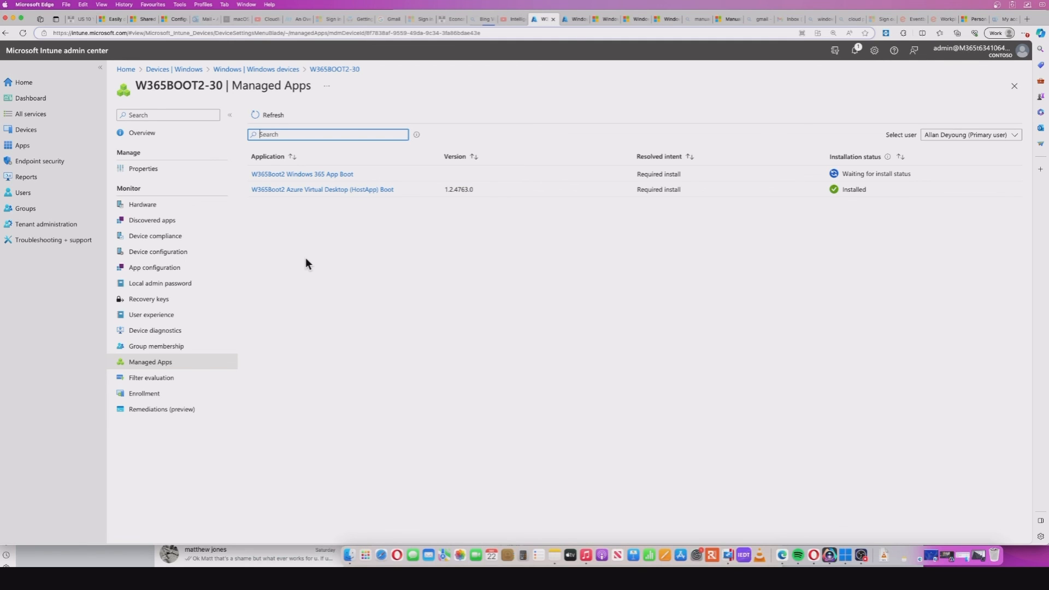
mouse_move(308, 254)
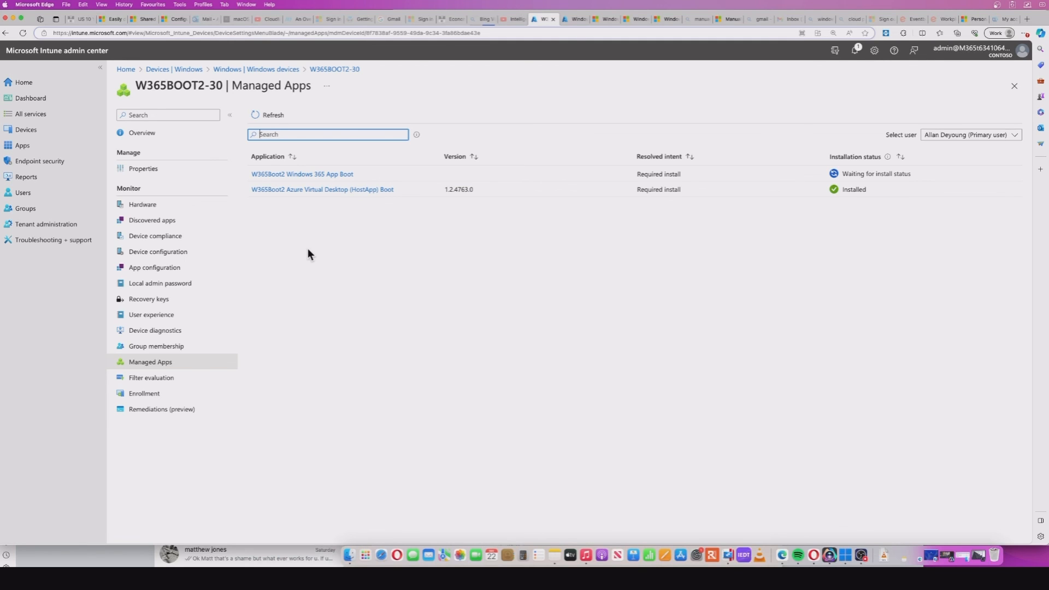
mouse_move(289, 257)
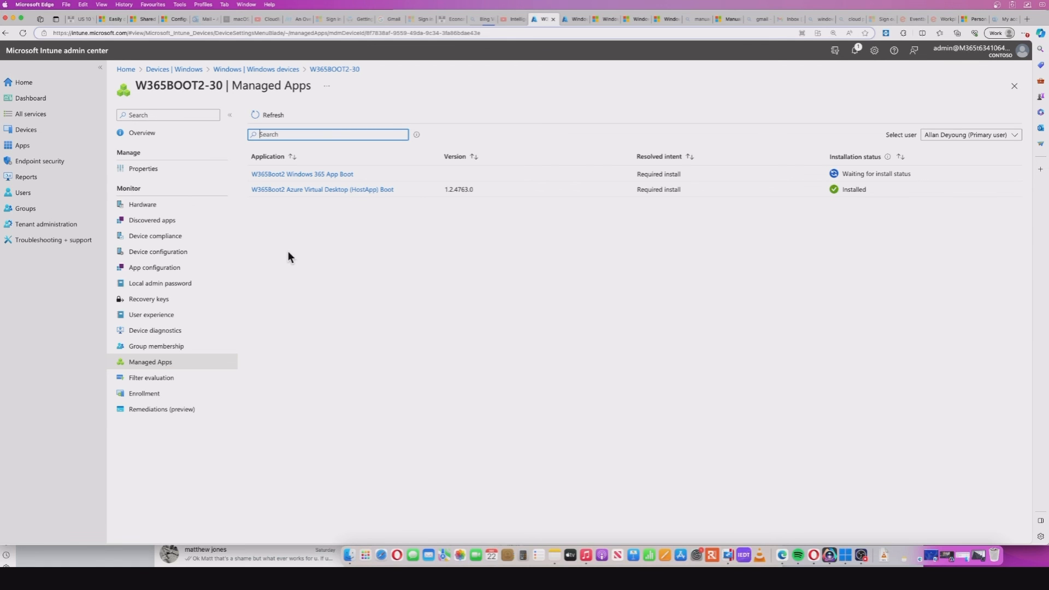